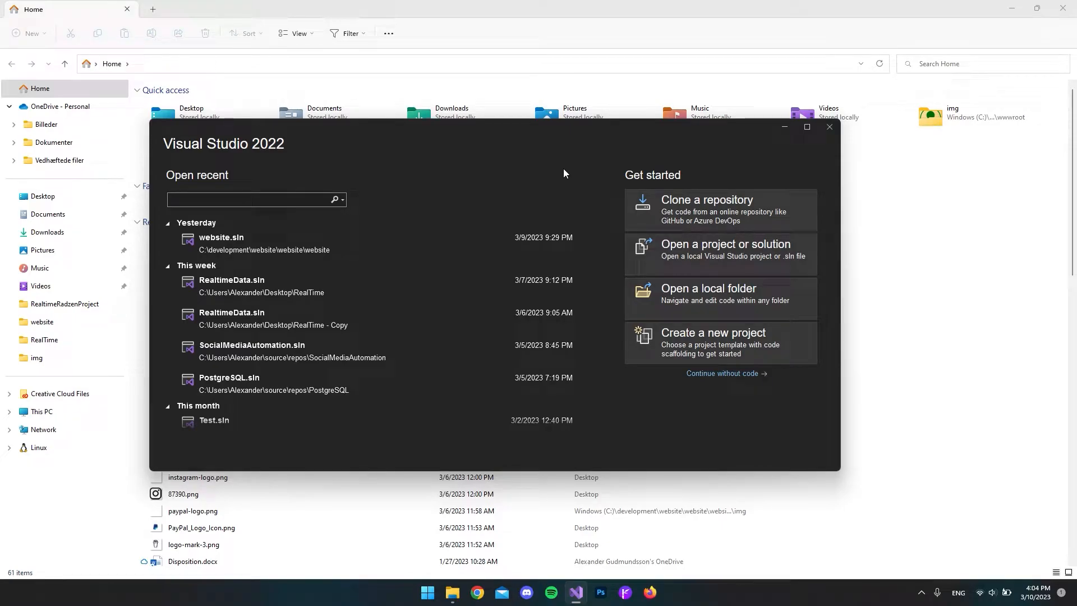
# Start a new ASP.NET Core Web App project, keeping the name WebApplication15 and .NET 7.0.
pyautogui.click(254, 200)
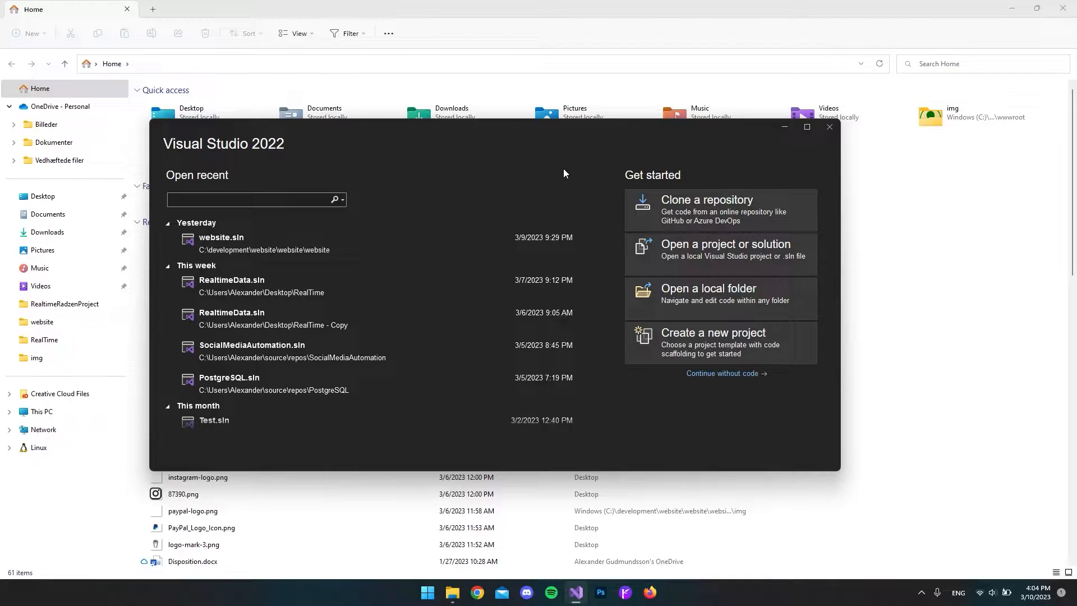
pyautogui.click(251, 200)
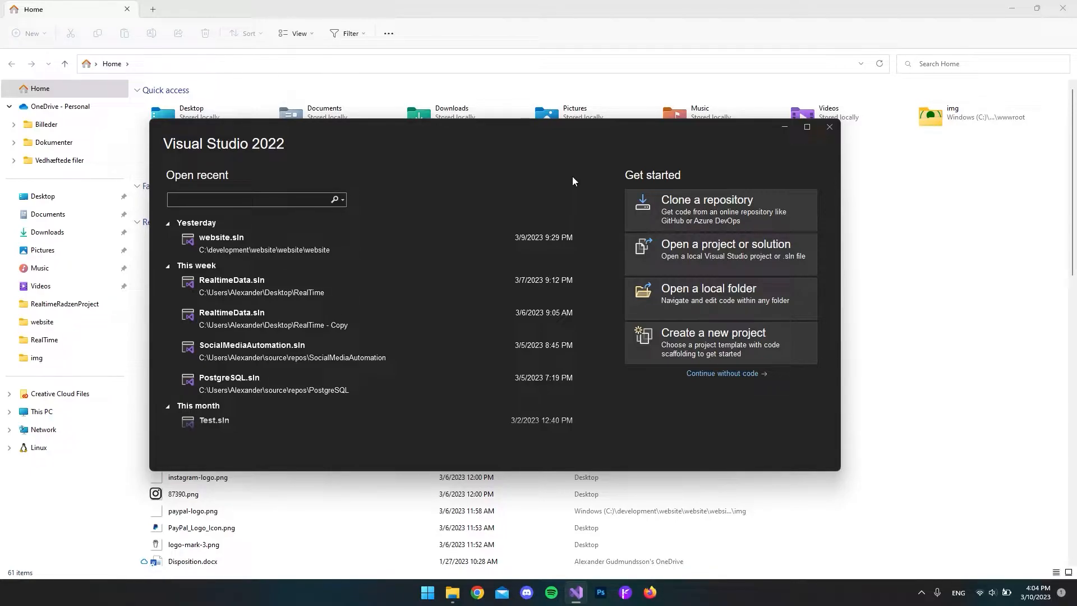
pyautogui.click(714, 336)
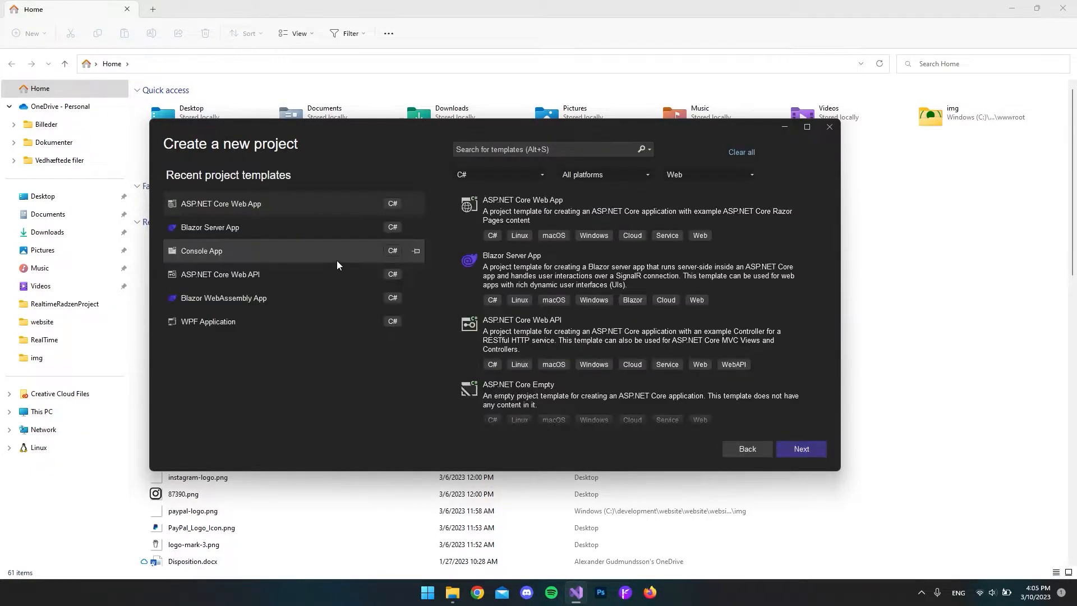
pyautogui.click(618, 278)
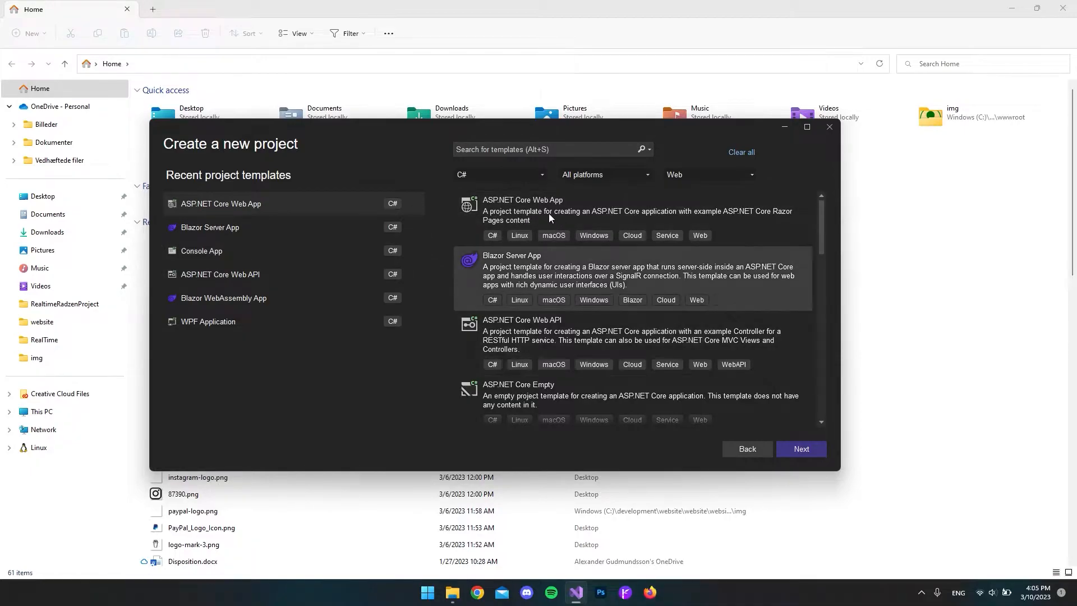
pyautogui.click(521, 210)
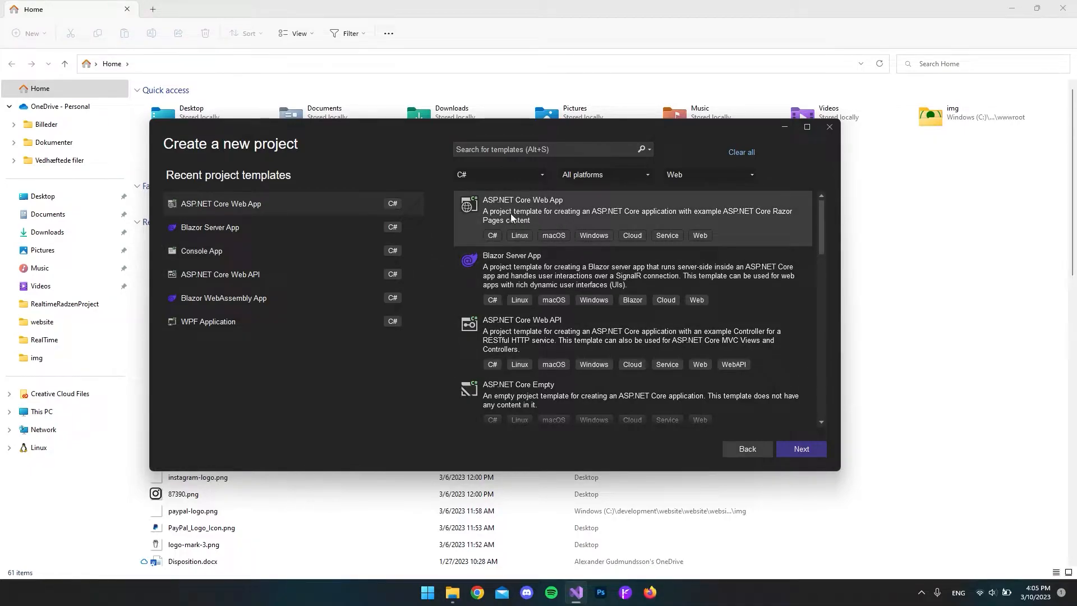
pyautogui.moveTo(535, 217)
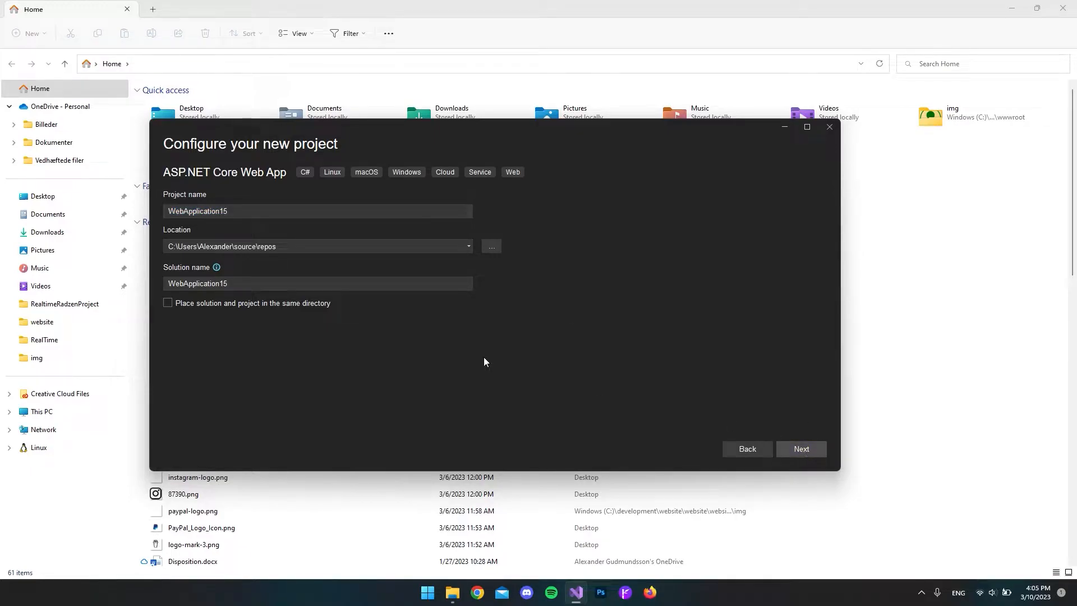
pyautogui.click(801, 449)
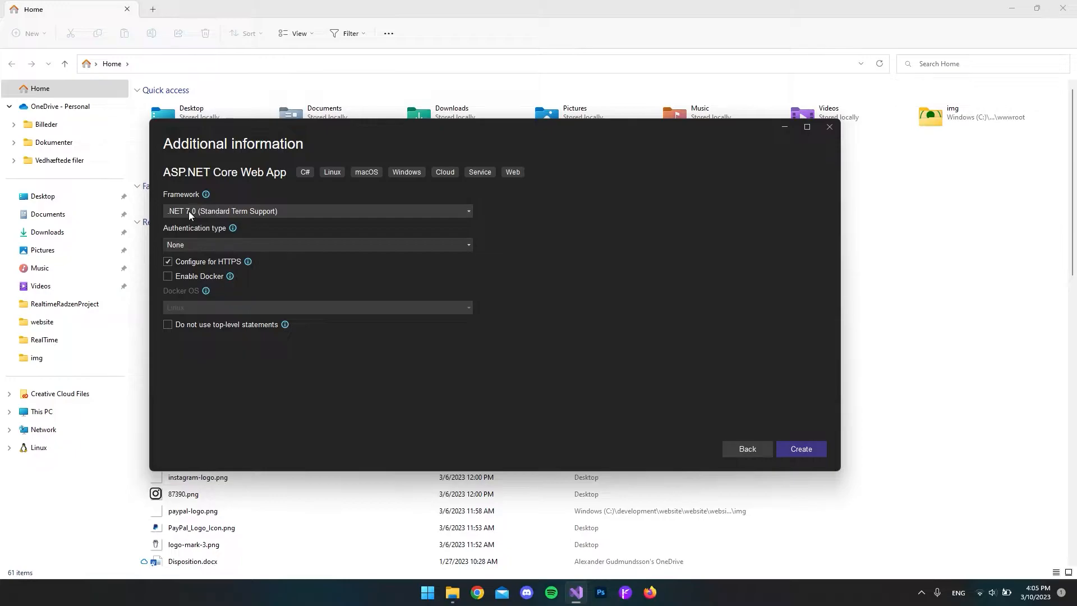
pyautogui.moveTo(185, 218)
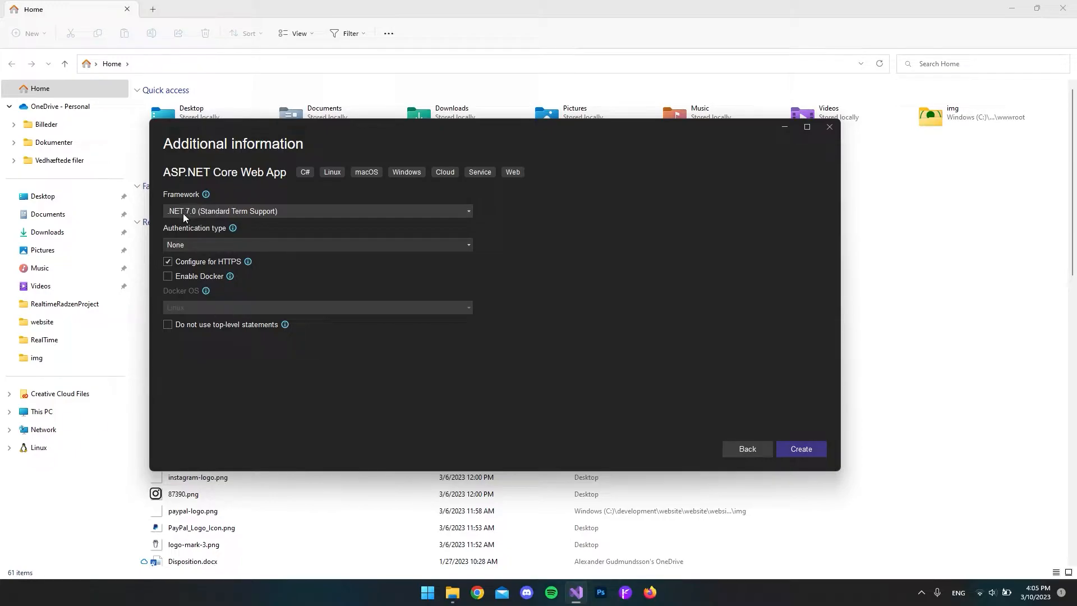
pyautogui.moveTo(202, 219)
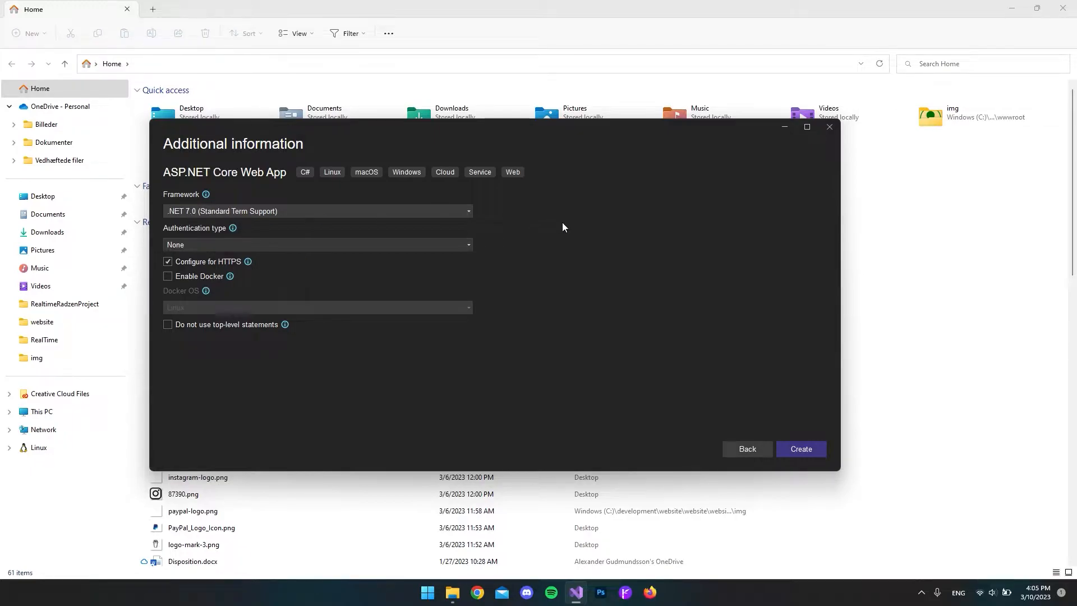
# Create the project and bring up its NuGet package manager on the Browse view.
pyautogui.click(800, 449)
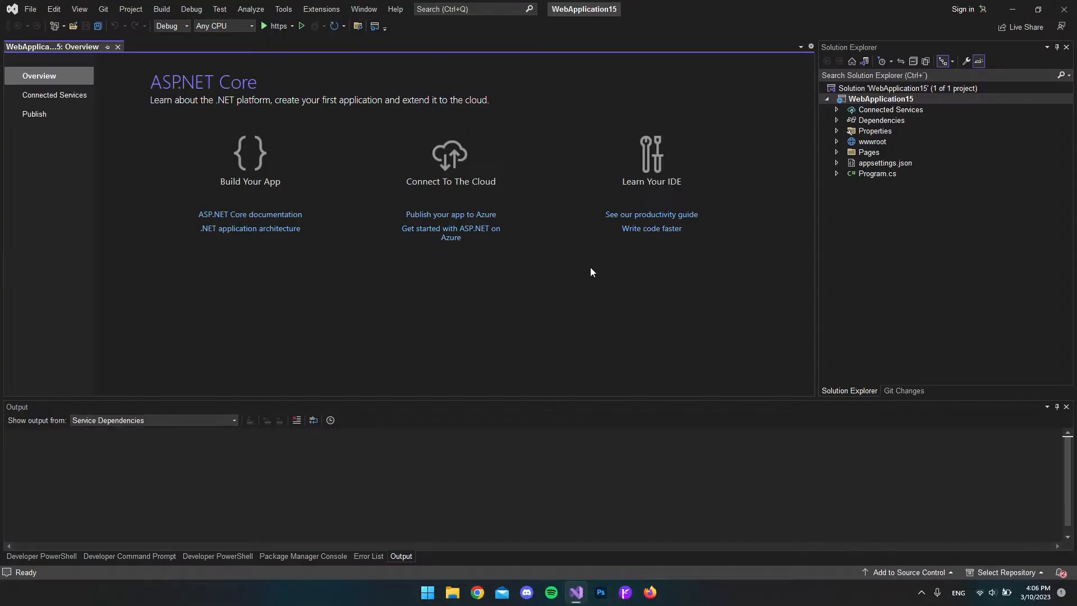
pyautogui.moveTo(651, 214)
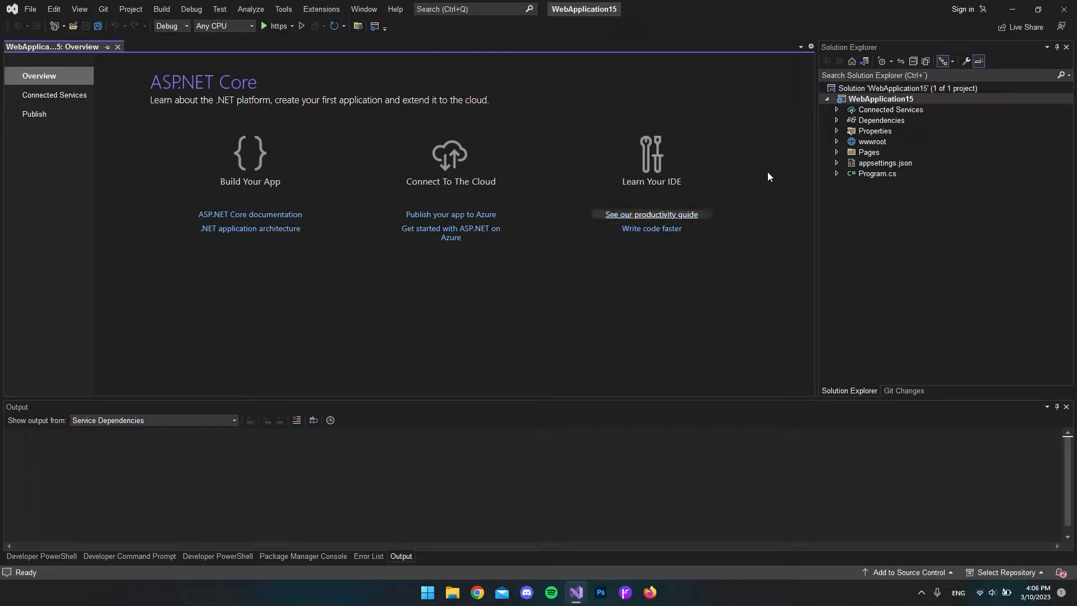
pyautogui.rightClick(885, 99)
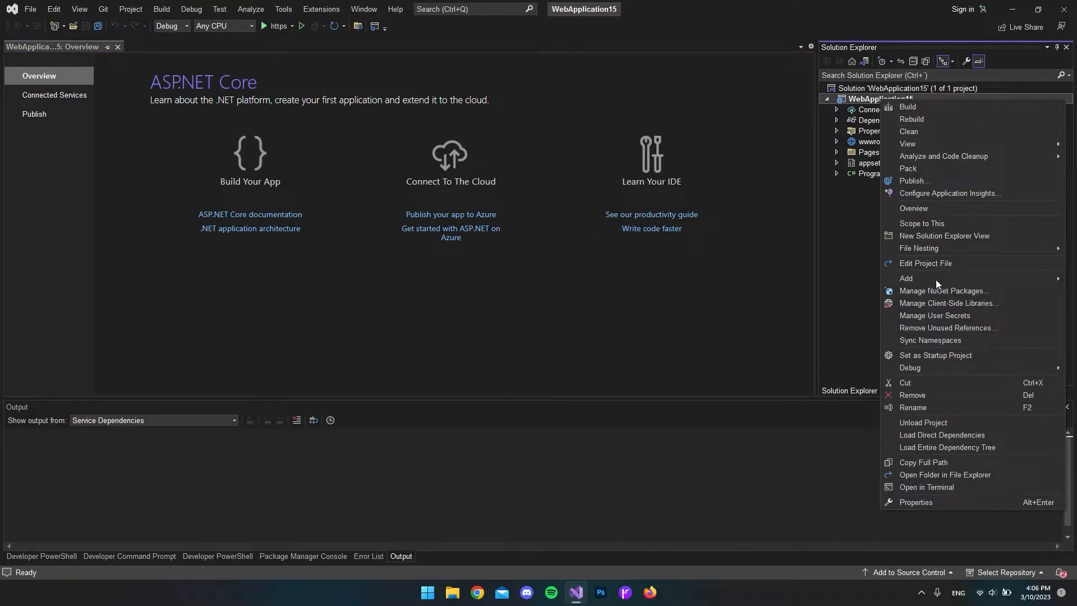
pyautogui.click(945, 291)
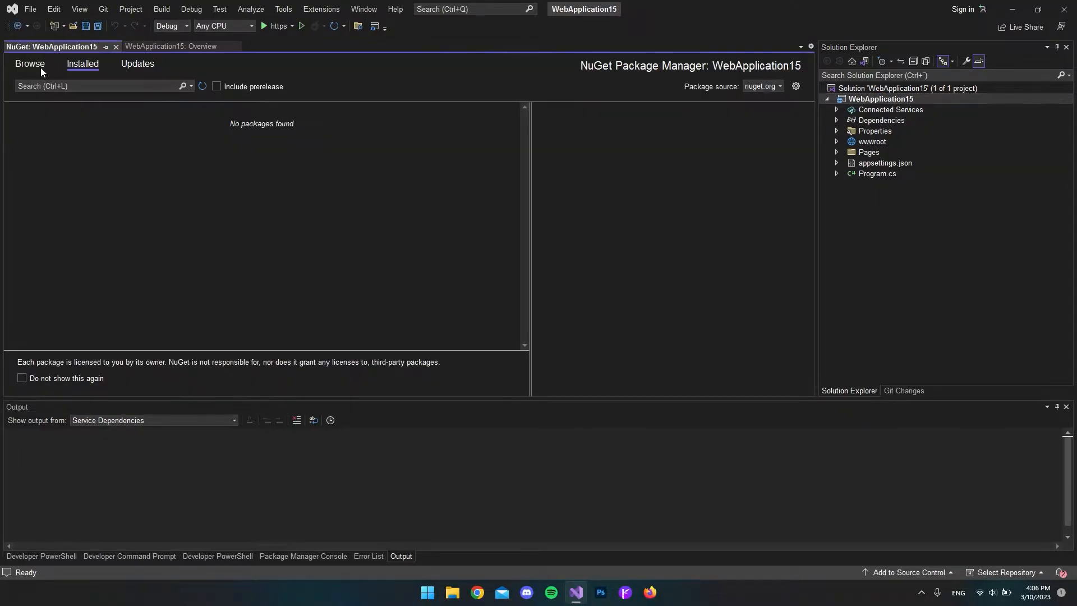
pyautogui.click(29, 63)
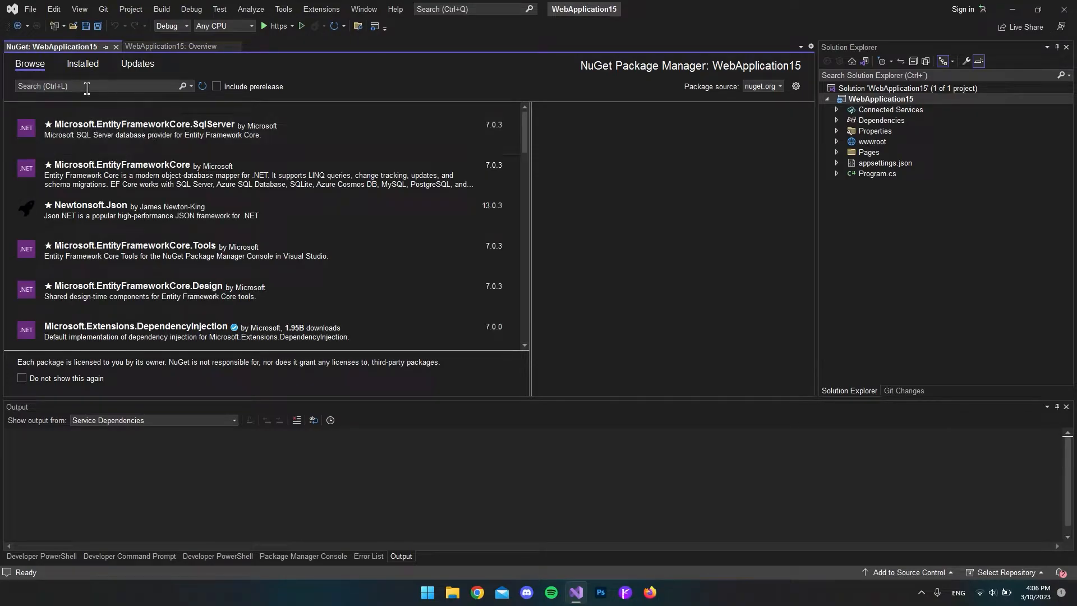
# Search EntityFrameworkCore and install Microsoft.EntityFrameworkCore version 7.0.3.
pyautogui.write('enti')
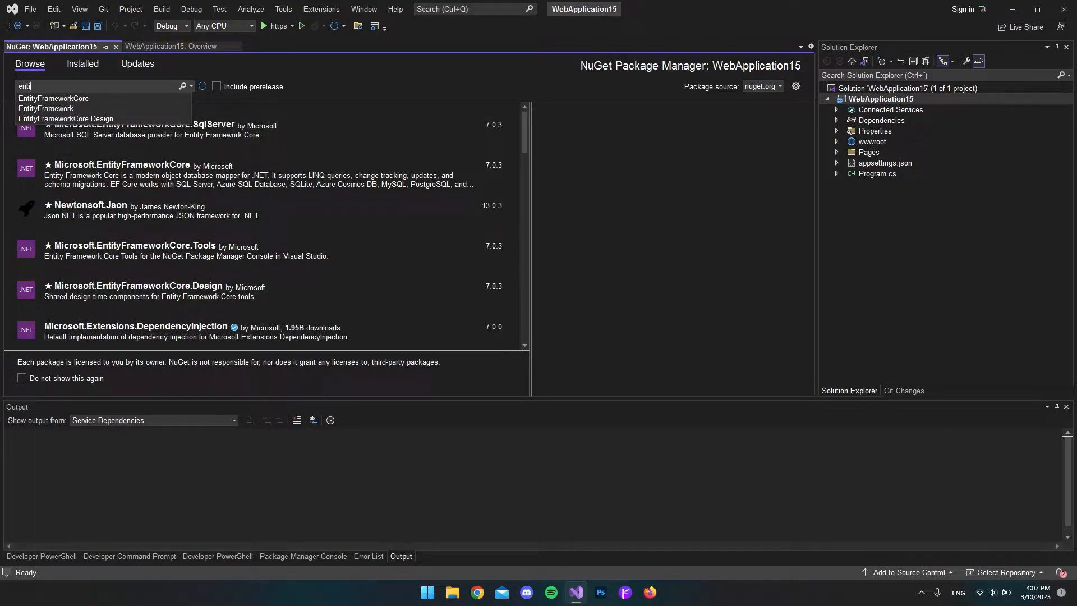
pyautogui.click(54, 99)
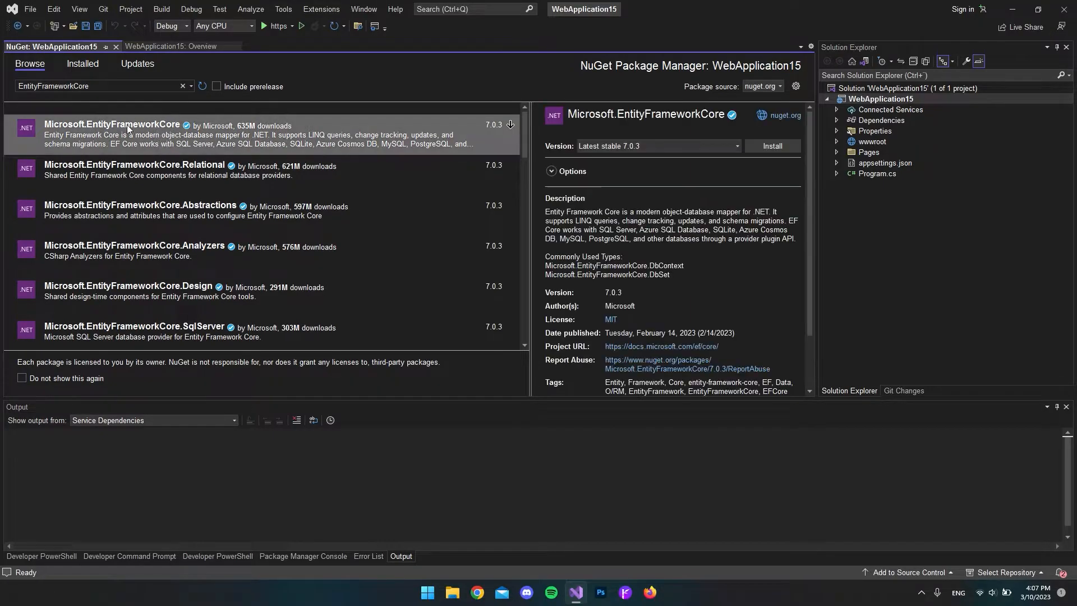
pyautogui.moveTo(114, 130)
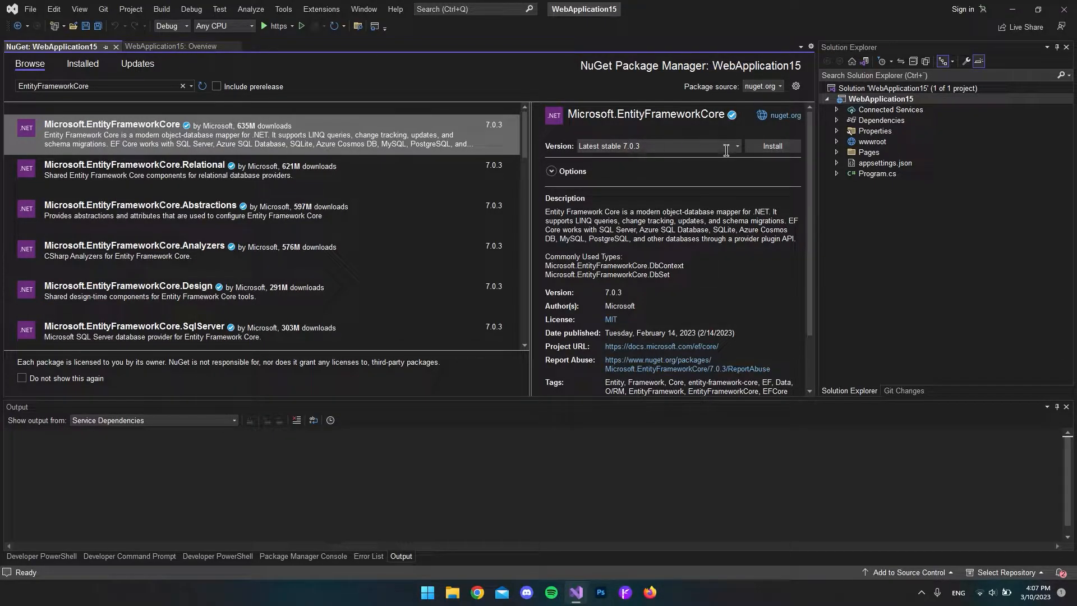
pyautogui.click(736, 146)
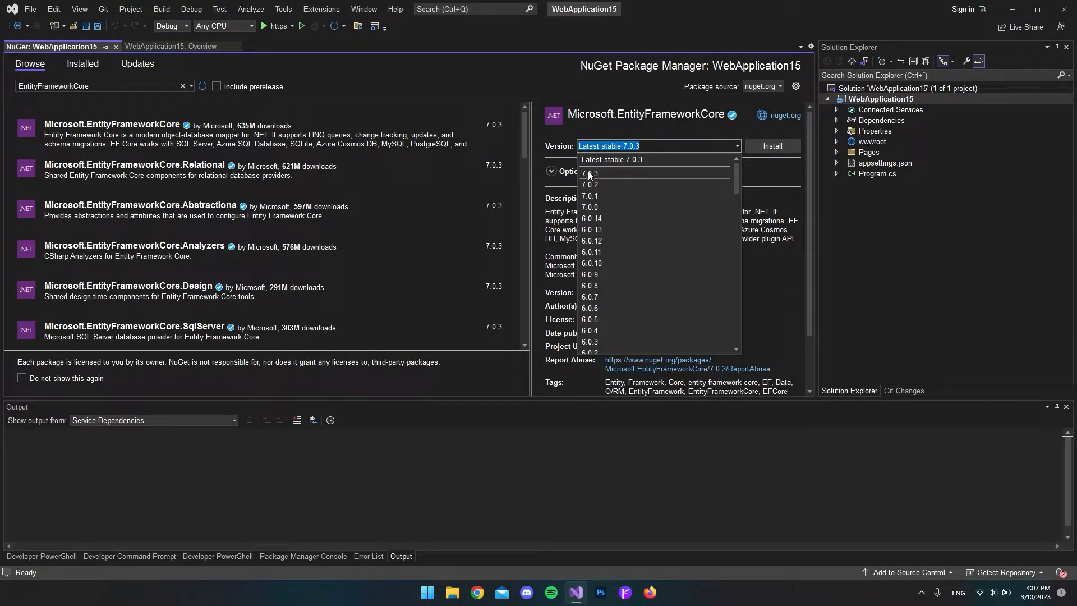
pyautogui.moveTo(592, 218)
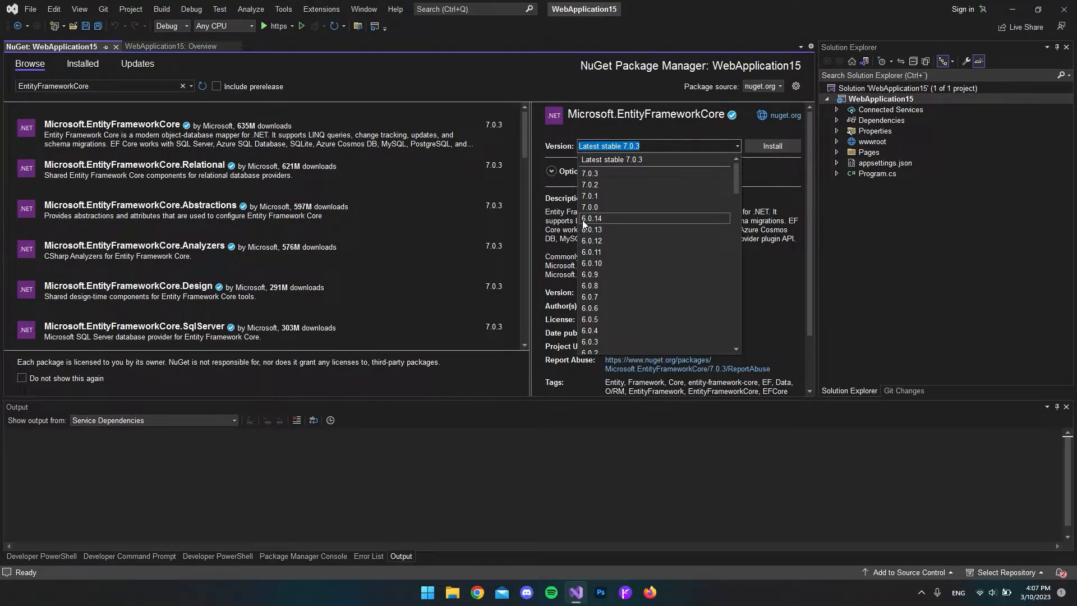
pyautogui.moveTo(586, 221)
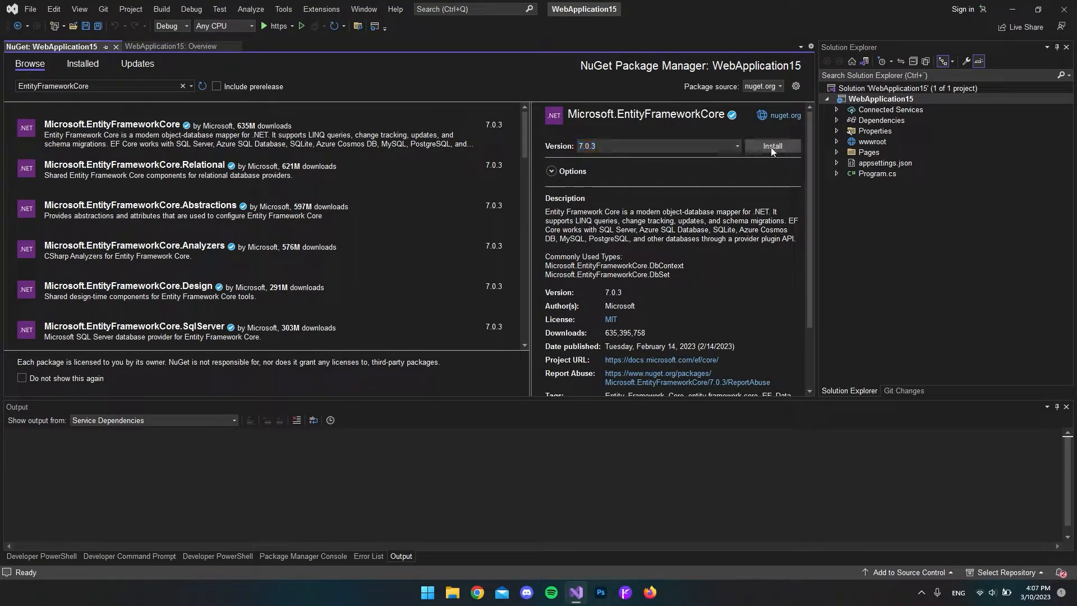
pyautogui.click(772, 146)
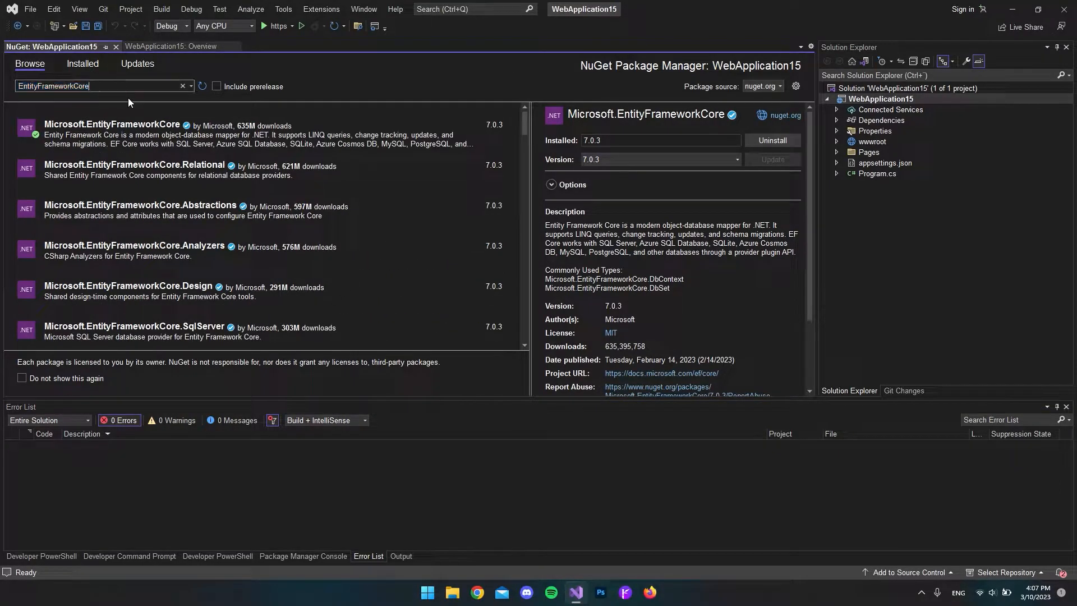
# Install Microsoft.EntityFrameworkCore.Tools 7.0.3, accepting its license terms.
pyautogui.write('.tools')
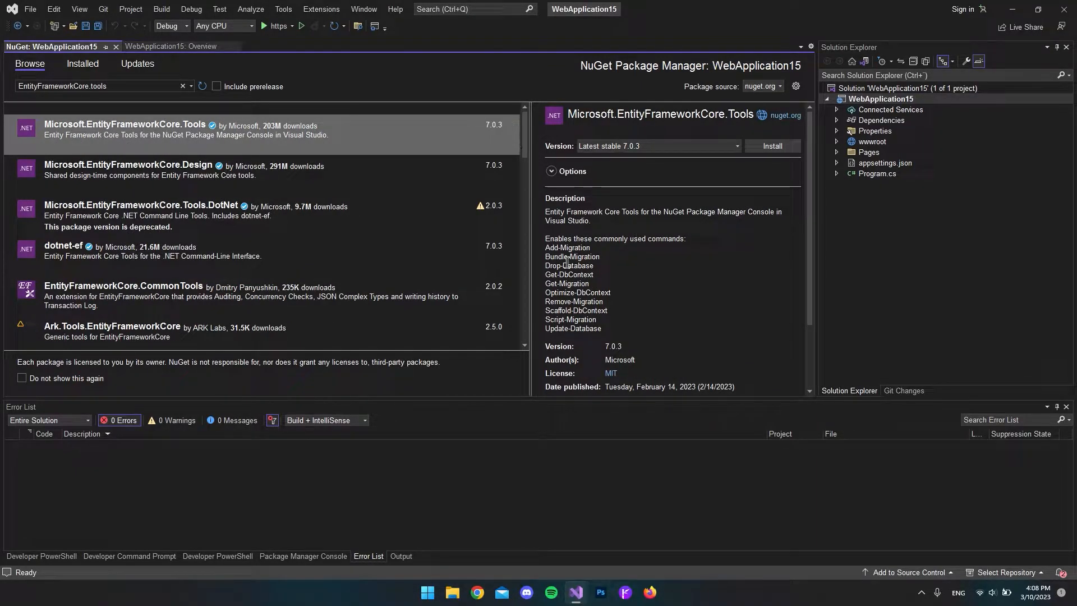
pyautogui.doubleClick(565, 247)
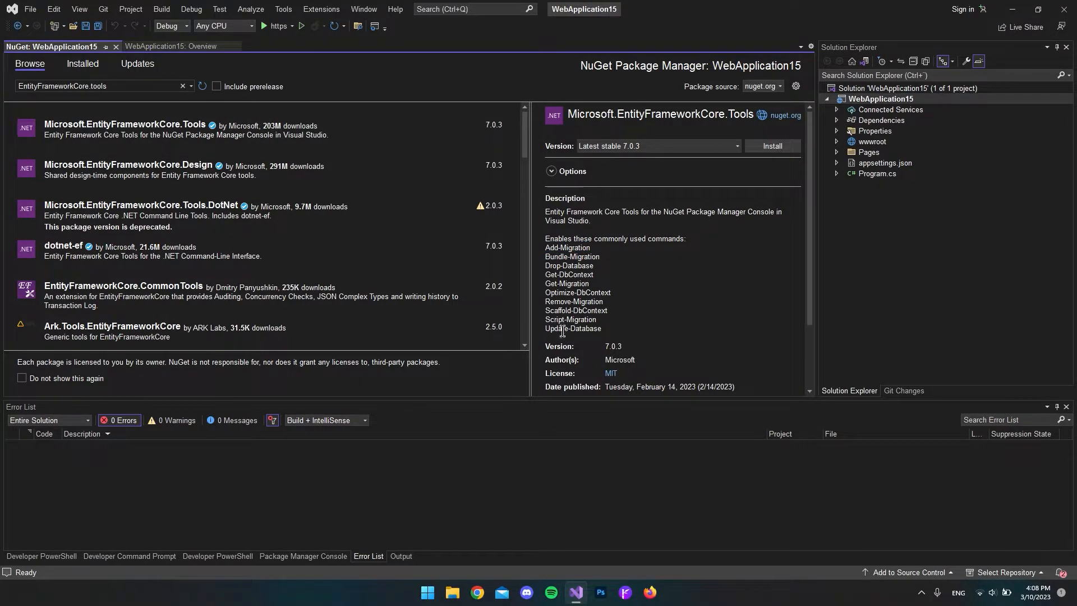
pyautogui.moveTo(890, 139)
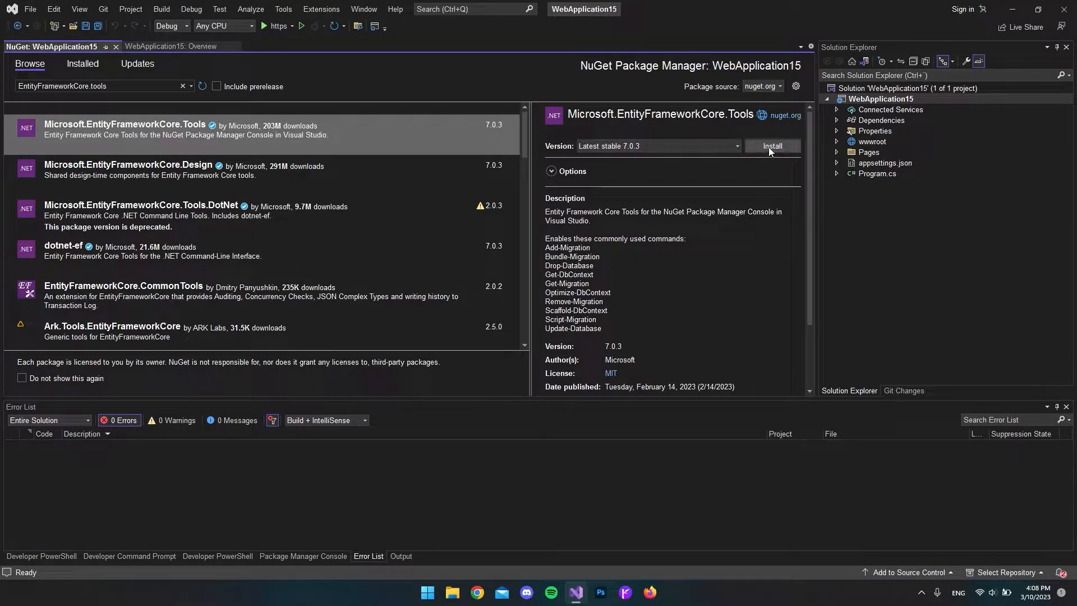
pyautogui.click(772, 146)
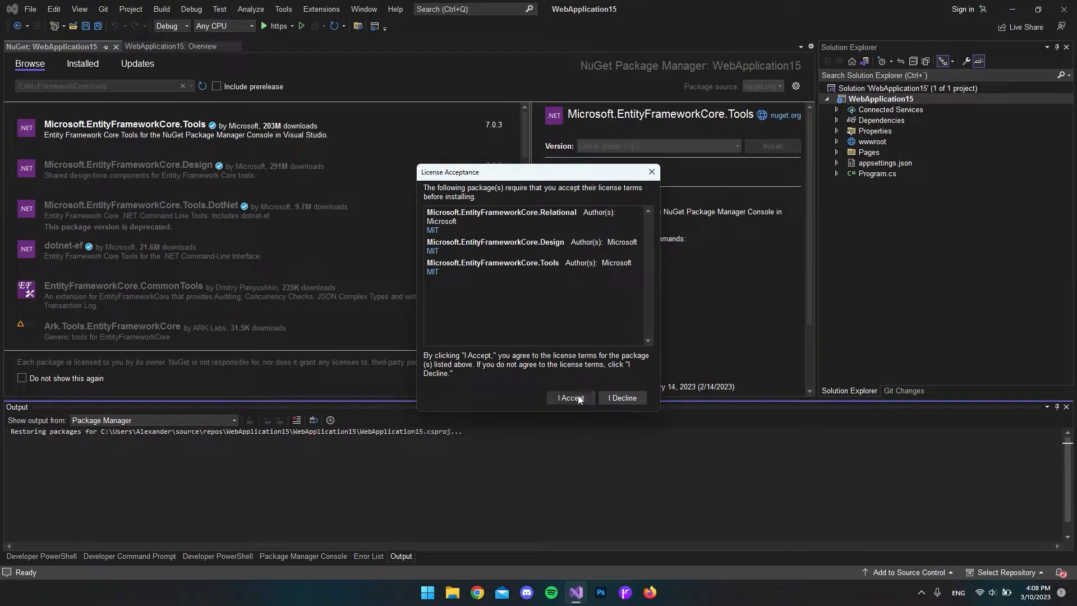
pyautogui.click(571, 397)
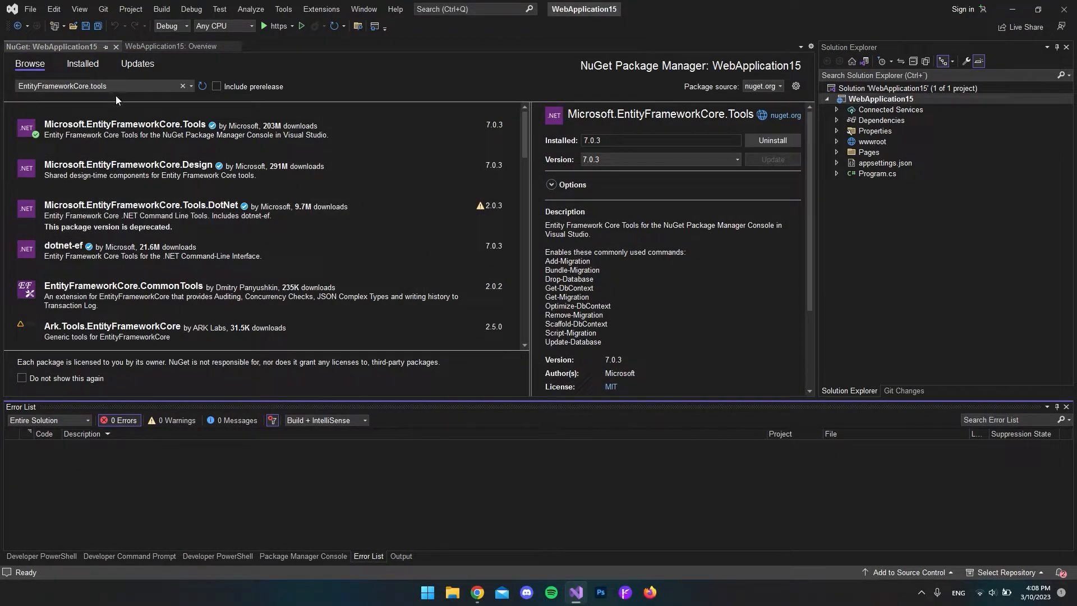
# Install Npgsql.EntityFrameworkCore.PostgreSQL version 7.0.3 into WebApplication15.
pyautogui.write('Npgsql.EntityFrameworkCore.PostgreSQL')
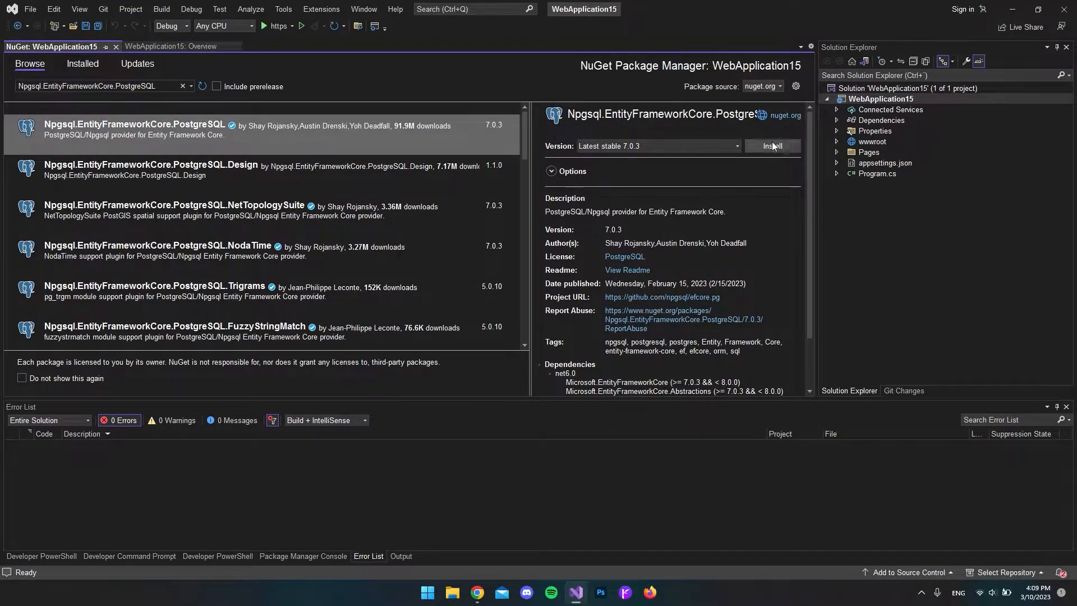
pyautogui.click(735, 146)
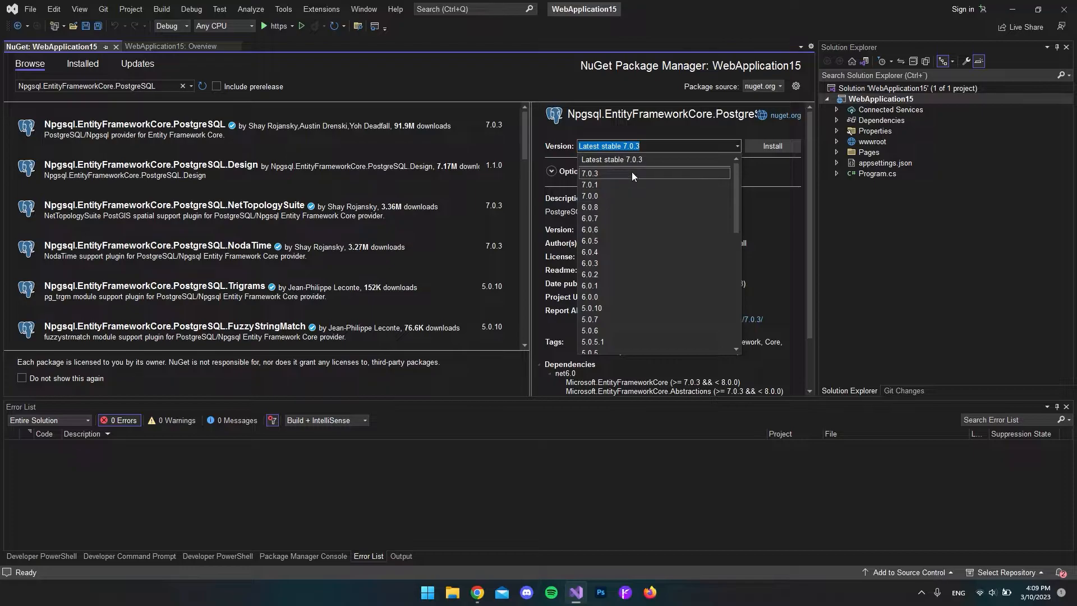
pyautogui.click(589, 173)
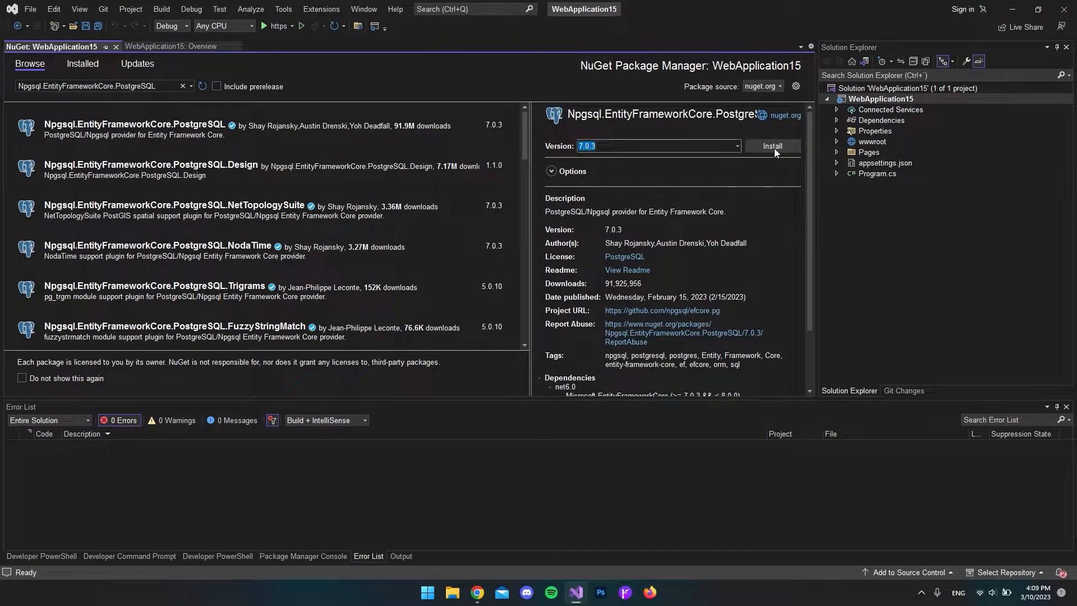
pyautogui.click(772, 145)
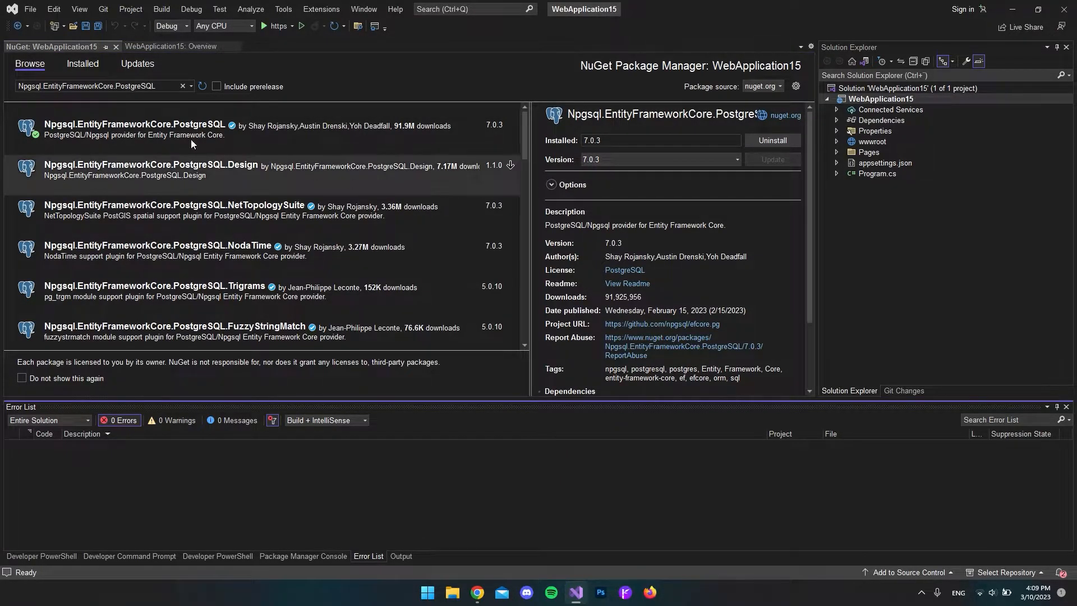
pyautogui.click(662, 591)
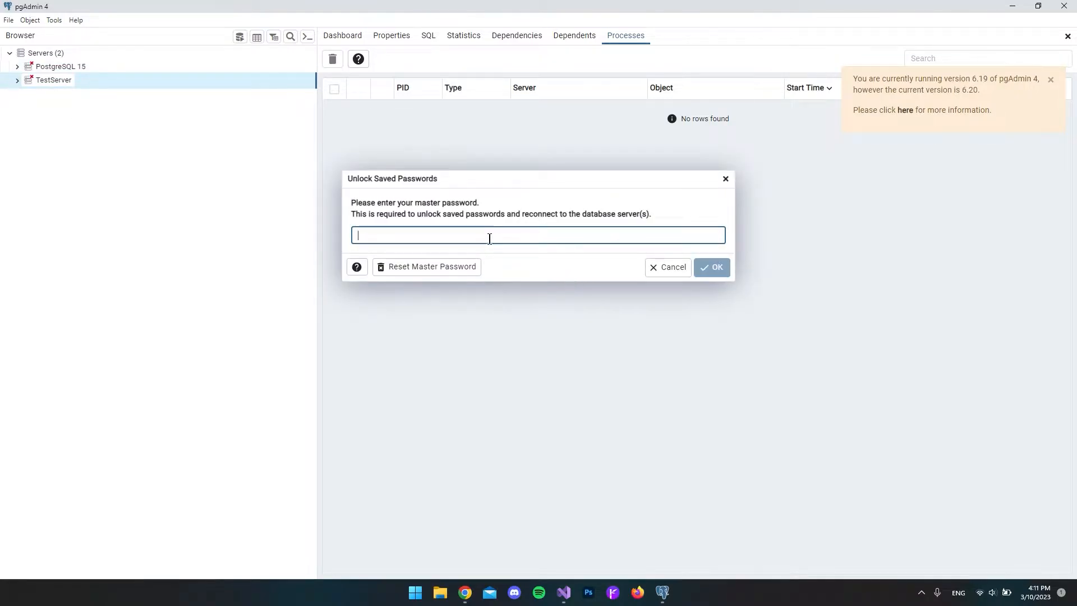
pyautogui.moveTo(404, 235)
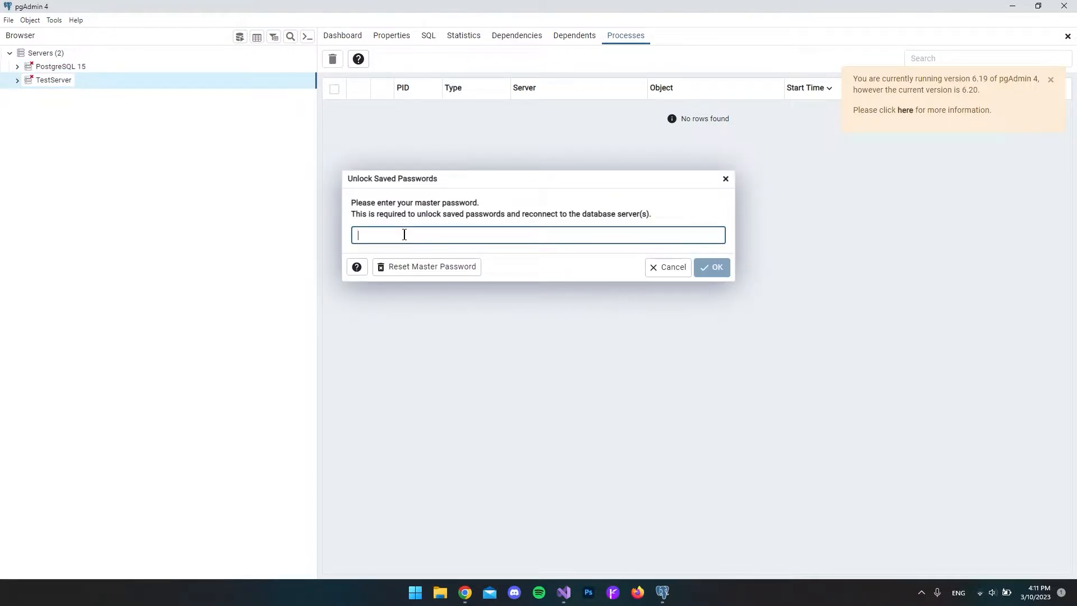
# Enter the pgAdmin master password and dismiss the PostgreSQL 15 connection prompt.
pyautogui.write('••••')
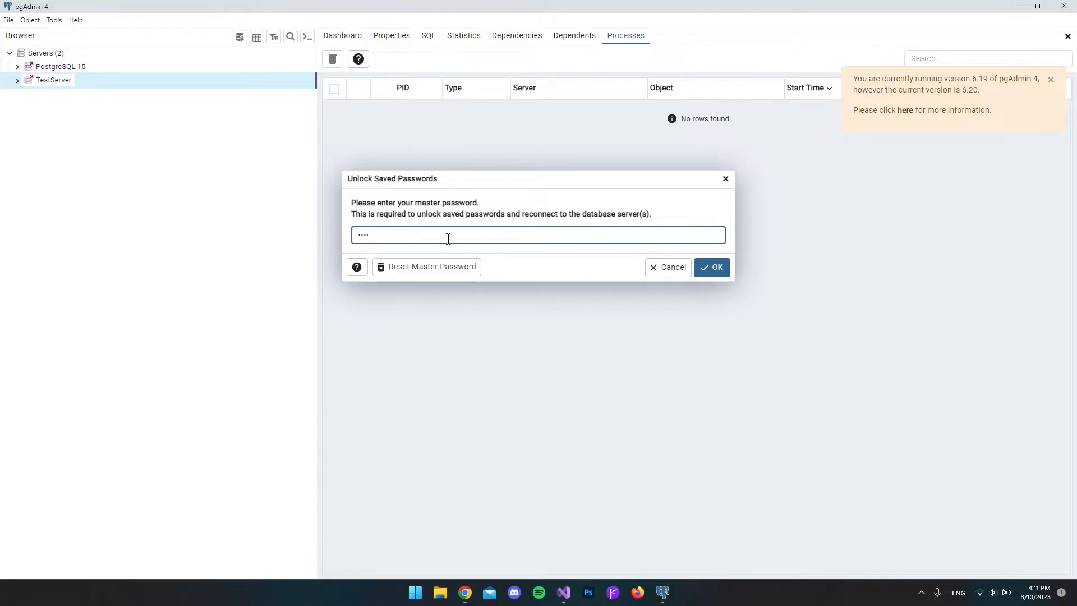
pyautogui.click(712, 267)
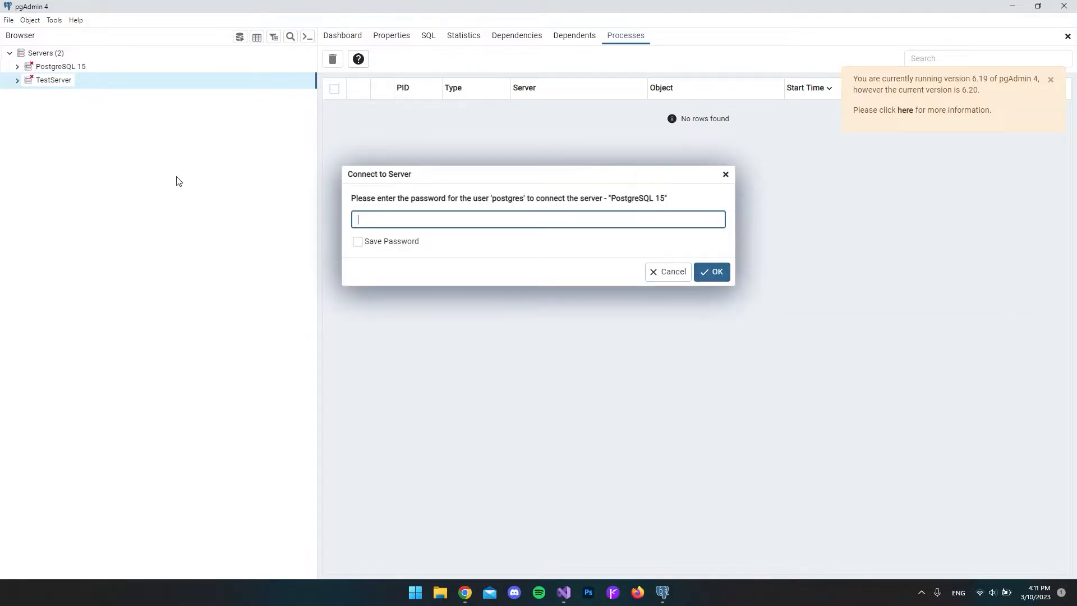
pyautogui.click(712, 271)
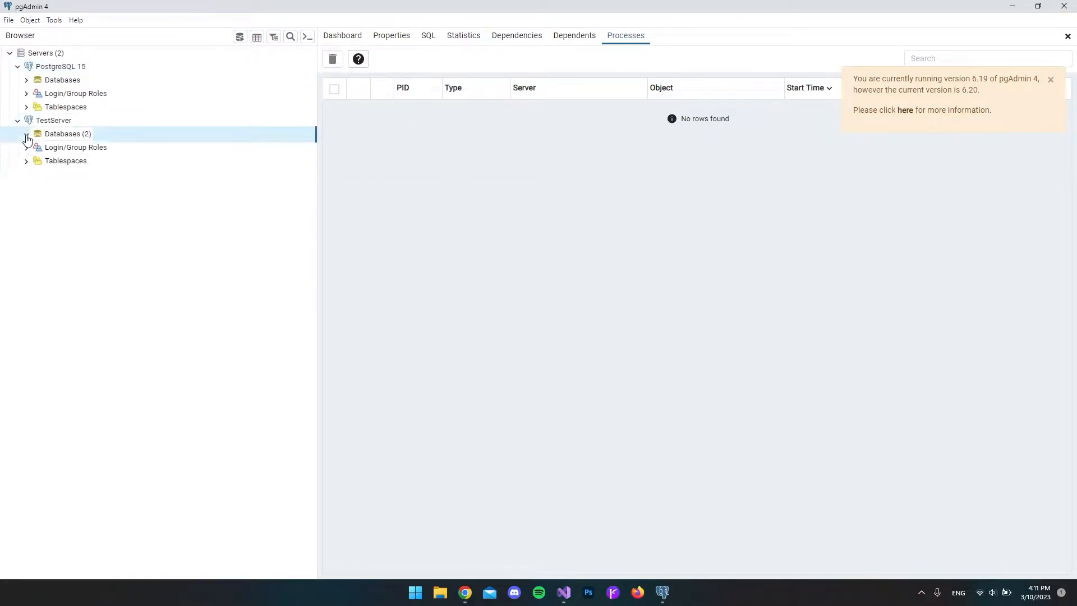
# Expand TestServer > Databases > Company > Schemas > public down to its Tables group.
pyautogui.click(26, 134)
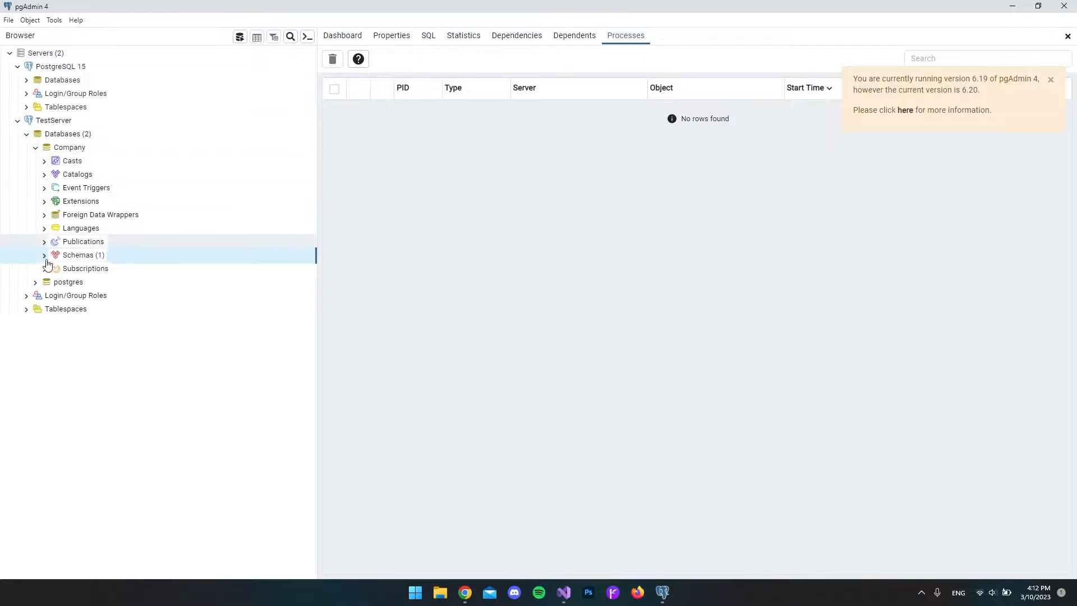
pyautogui.click(44, 255)
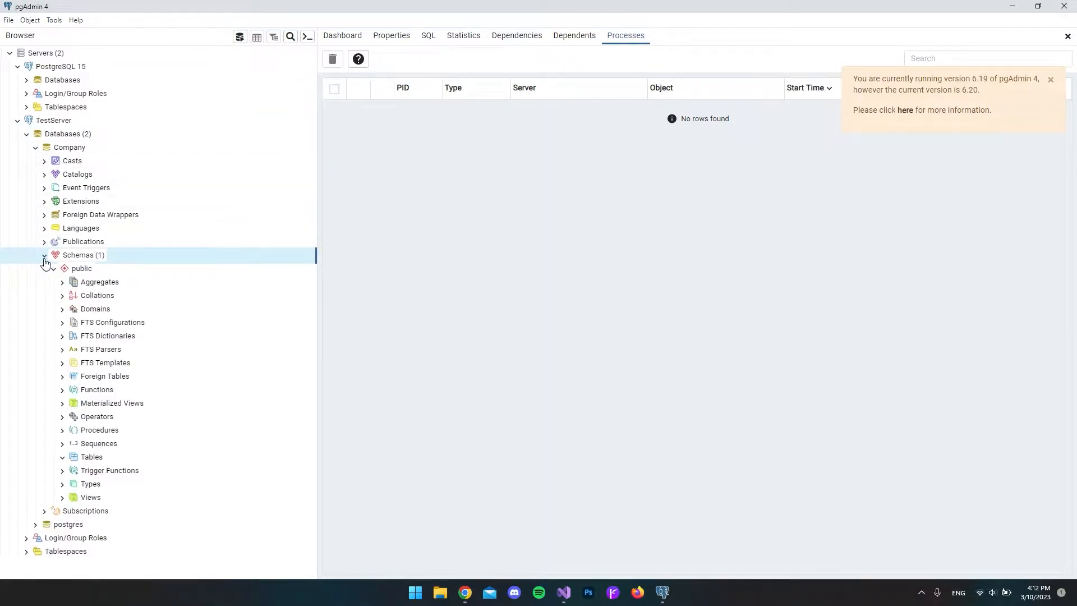
pyautogui.click(81, 268)
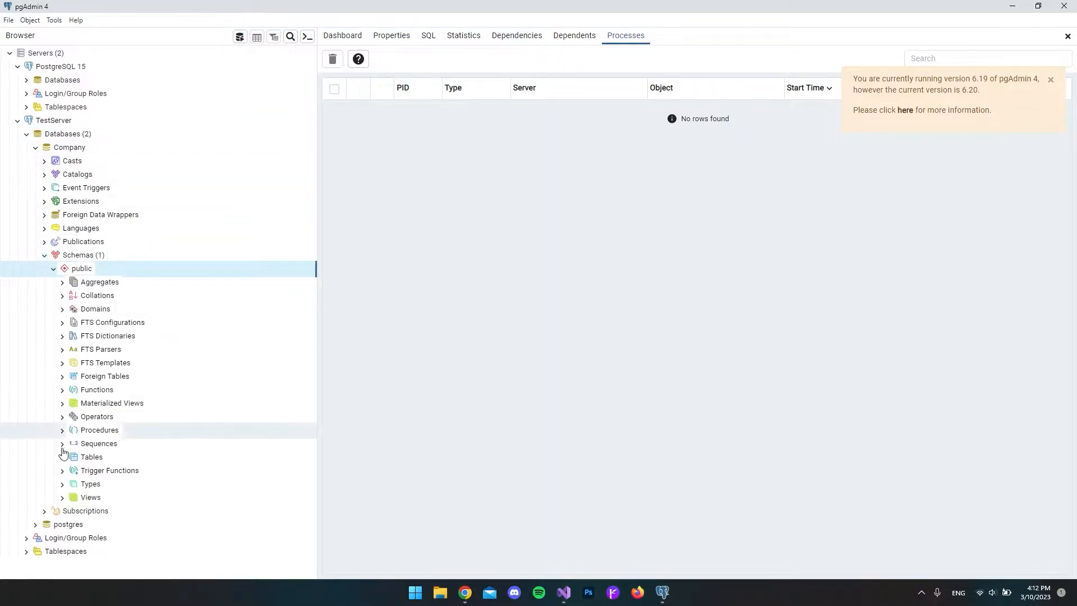
pyautogui.click(91, 457)
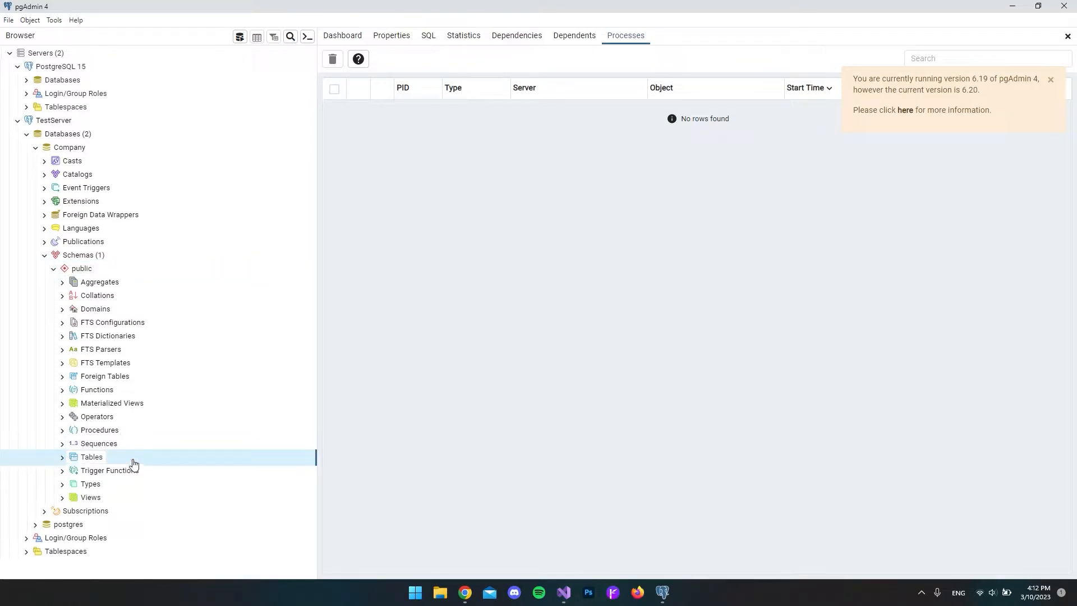
pyautogui.moveTo(167, 458)
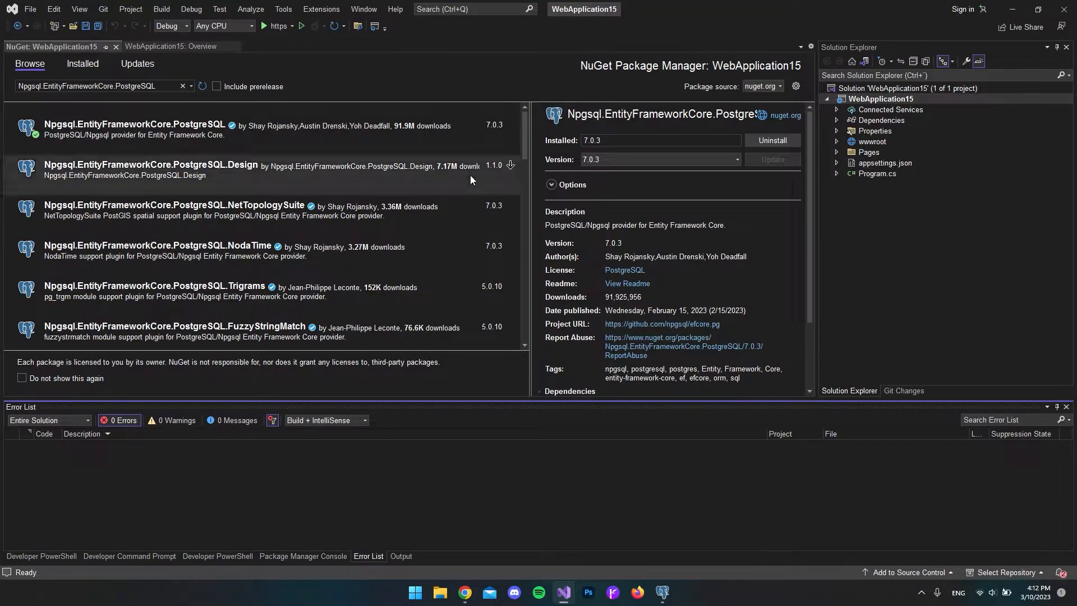
# Add a new folder named Data to the WebApplication15 project.
pyautogui.rightClick(876, 98)
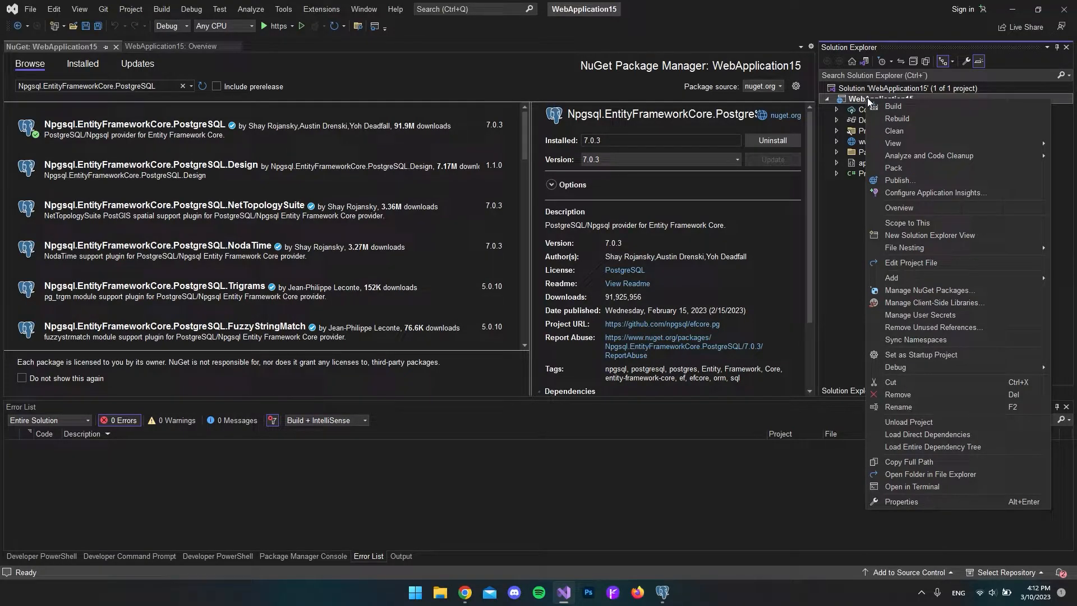
pyautogui.click(892, 277)
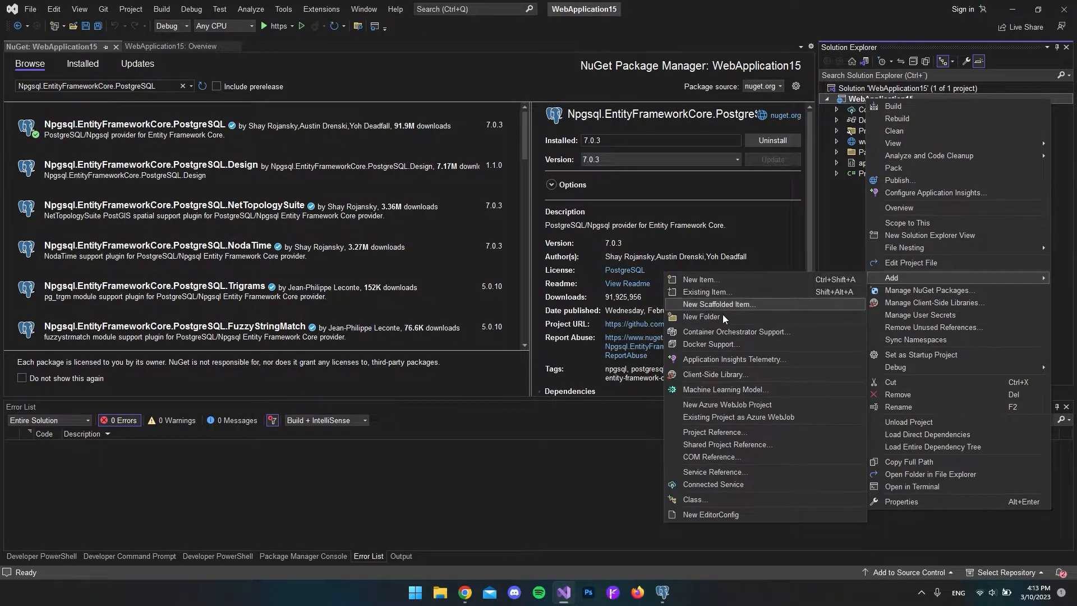
pyautogui.click(700, 317)
pyautogui.write('Data')
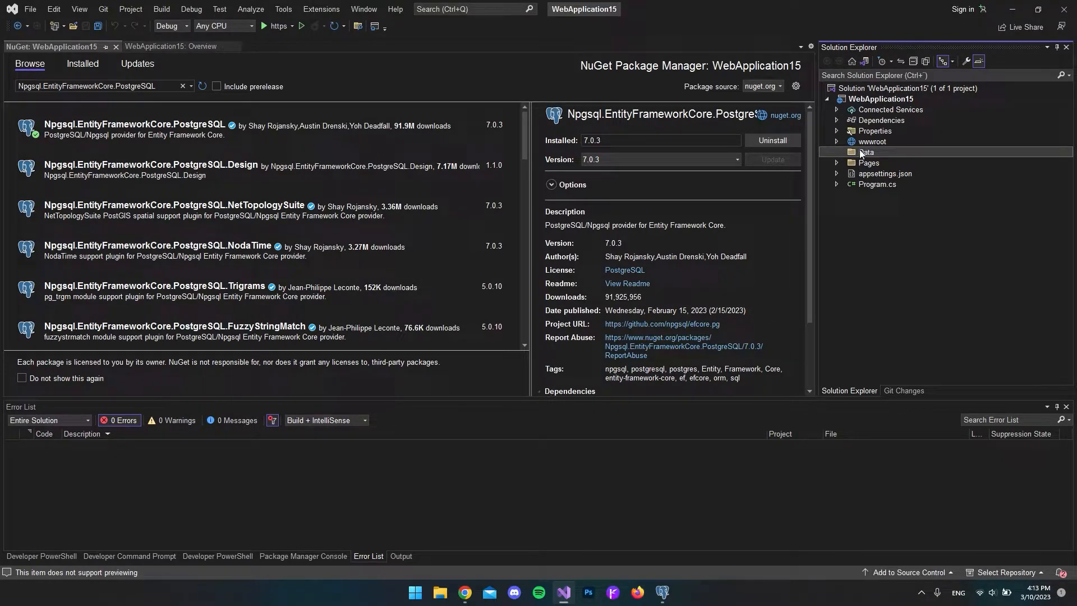
# Add a class file named AppDbContext inside the Data folder.
pyautogui.rightClick(866, 152)
pyautogui.write('AppDbContext')
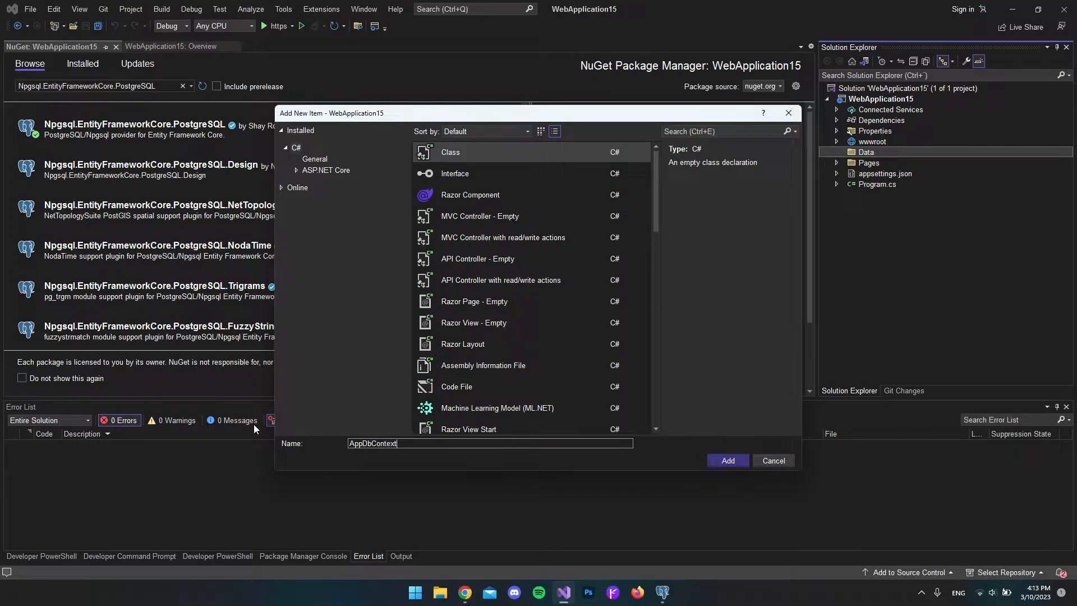
pyautogui.click(727, 460)
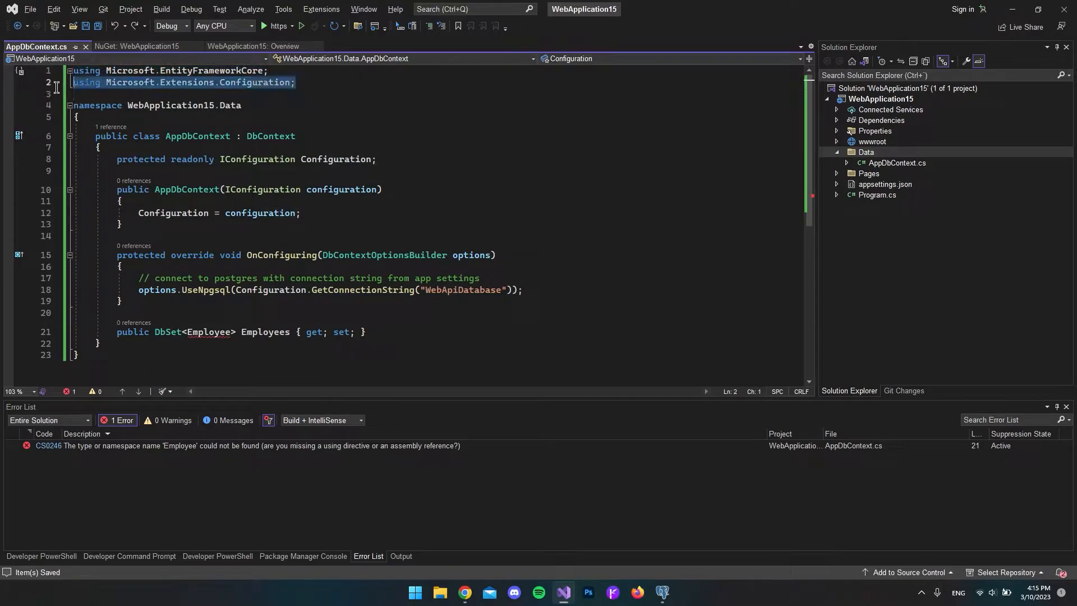
pyautogui.moveTo(286, 190)
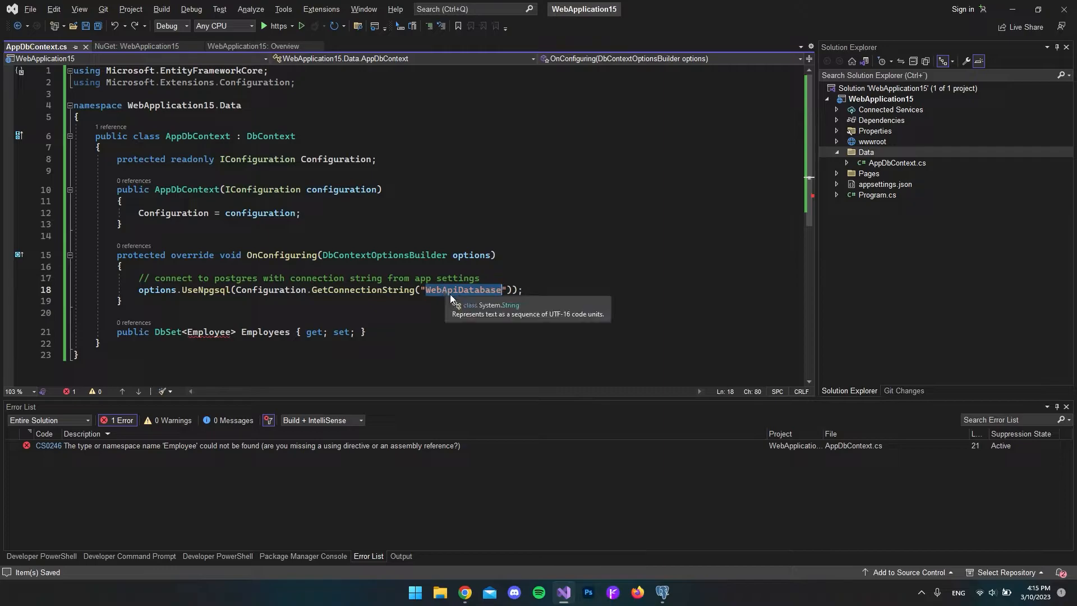
# Review the Configuration.GetConnectionString("WebApiDatabase") call and expand appsettings.json.
pyautogui.click(516, 290)
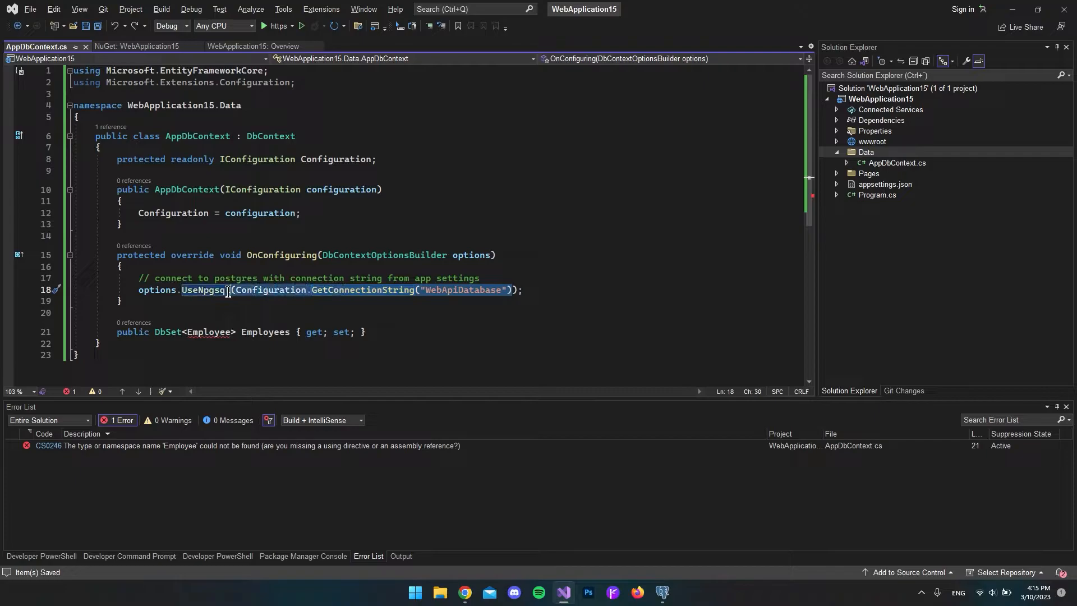
pyautogui.doubleClick(271, 290)
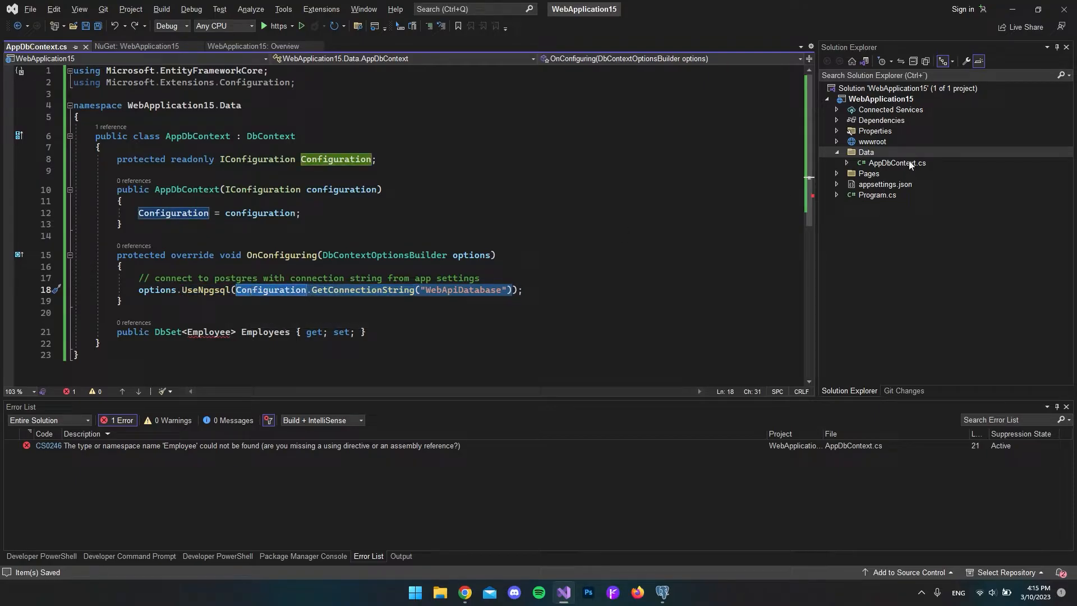
pyautogui.click(837, 184)
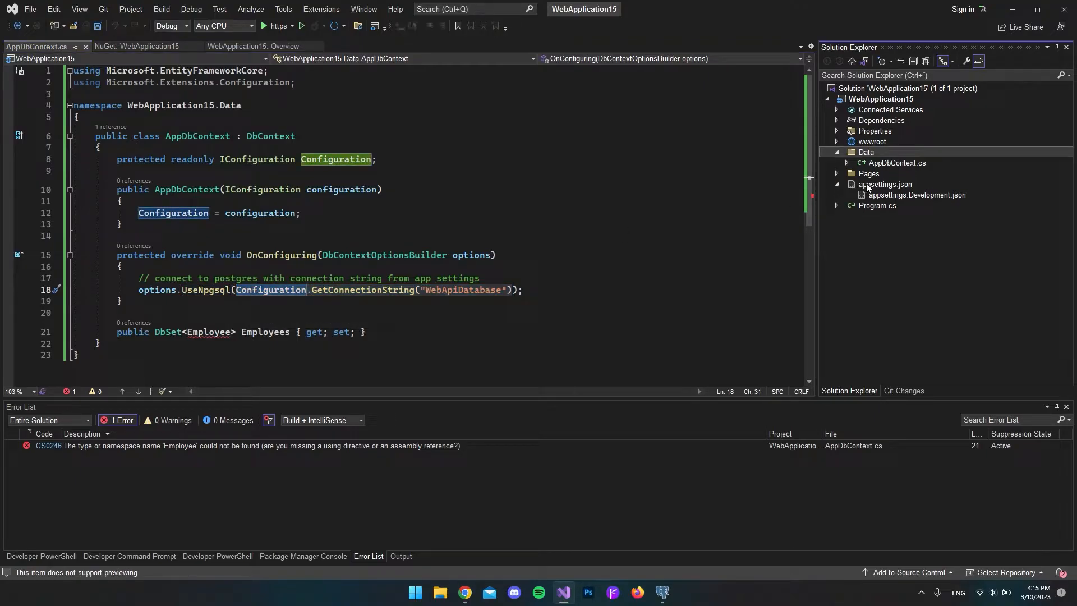
# Add a ConnectionStrings section with WebApiDatabase pointing to Host=localhost; Database=Company.
pyautogui.doubleClick(885, 184)
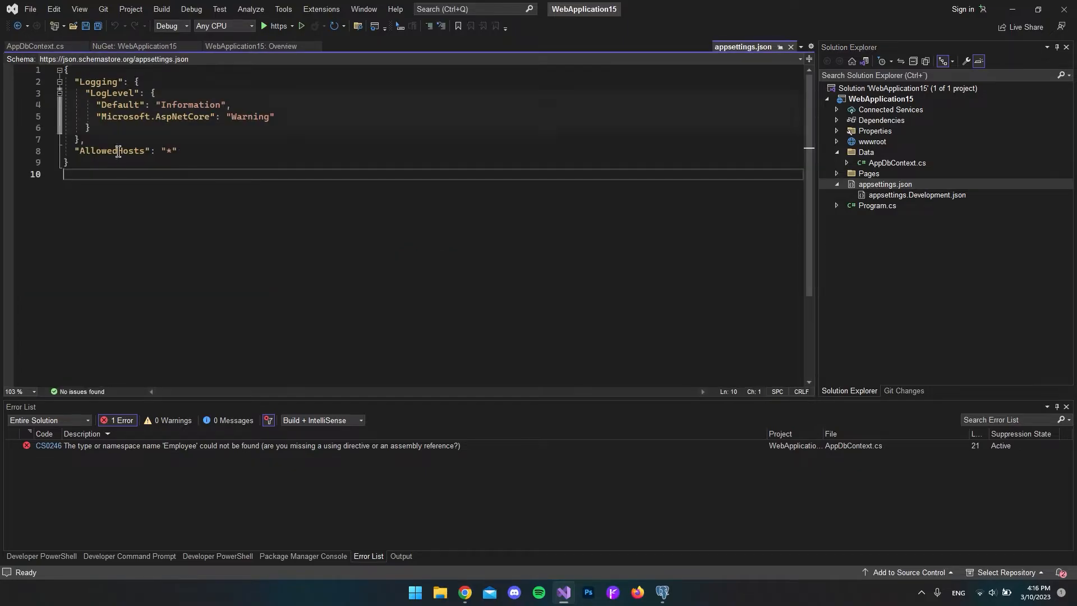
pyautogui.moveTo(103, 179)
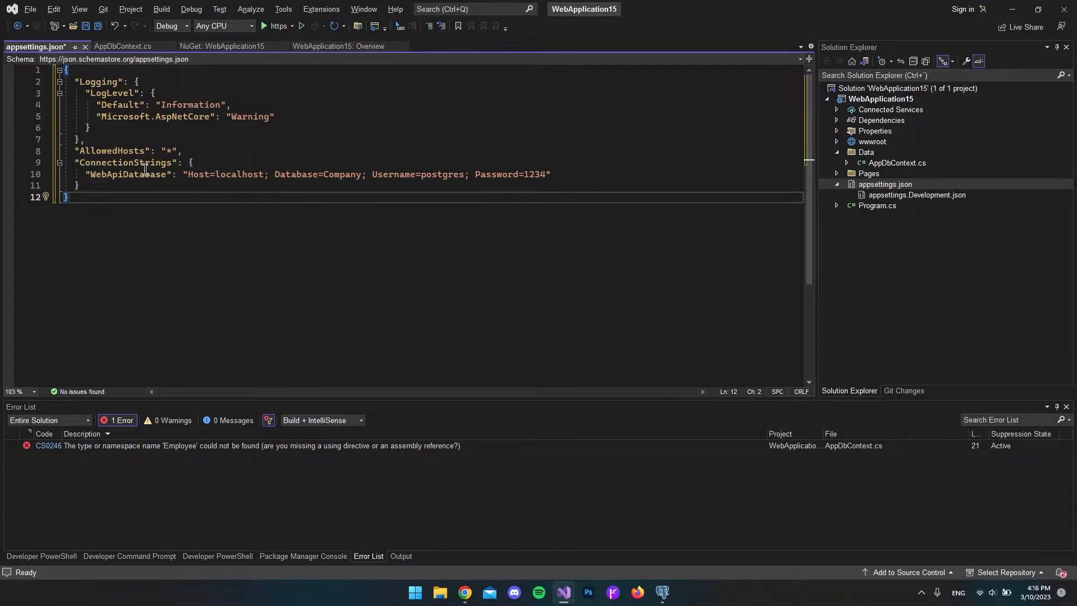
pyautogui.doubleClick(127, 174)
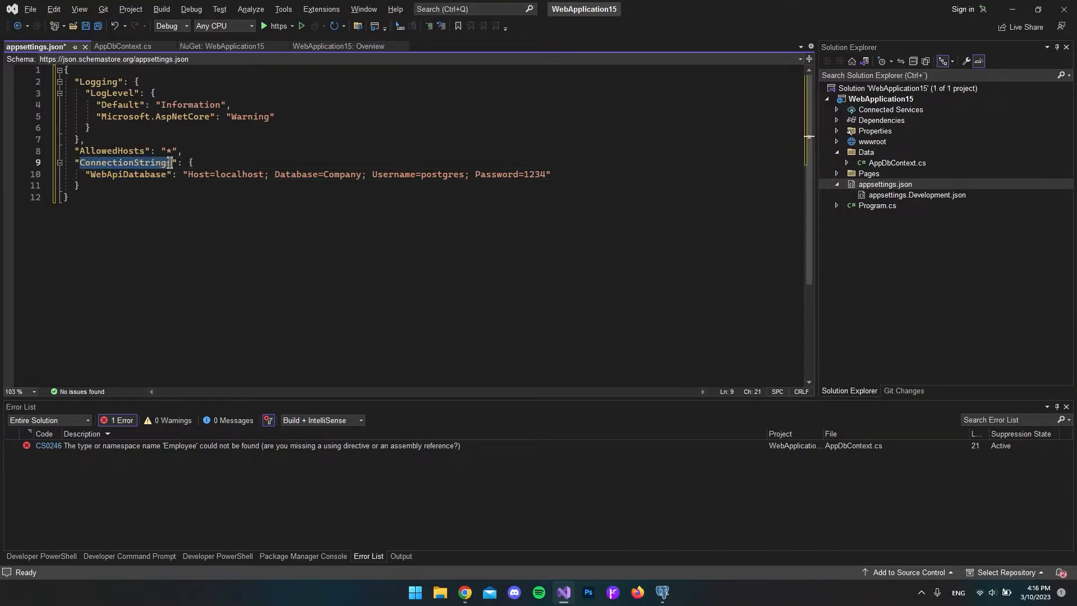
pyautogui.write('s')
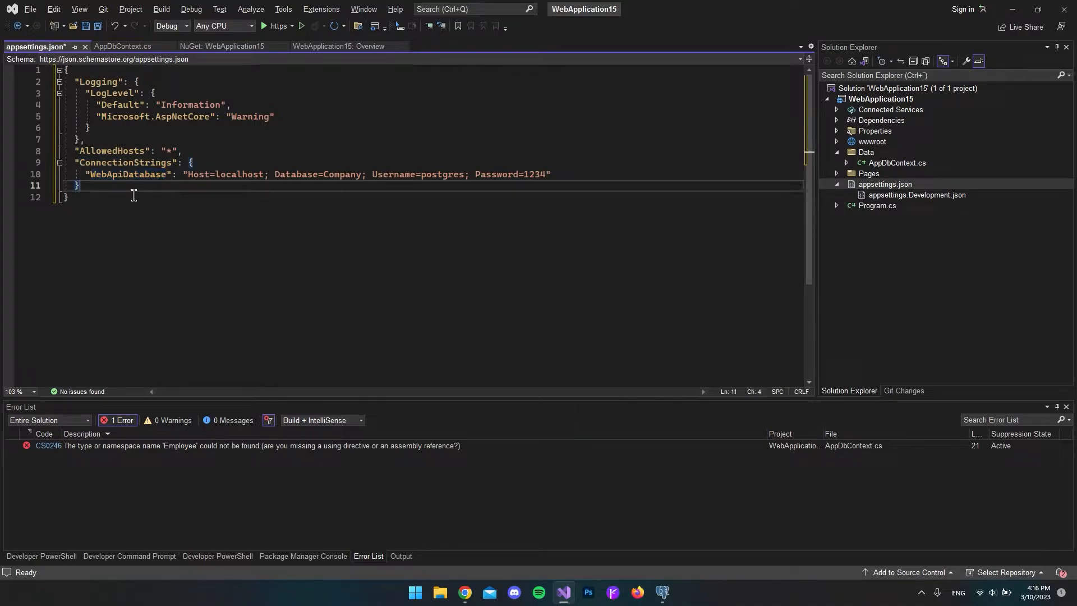
pyautogui.moveTo(189, 174); pyautogui.dragTo(263, 174)
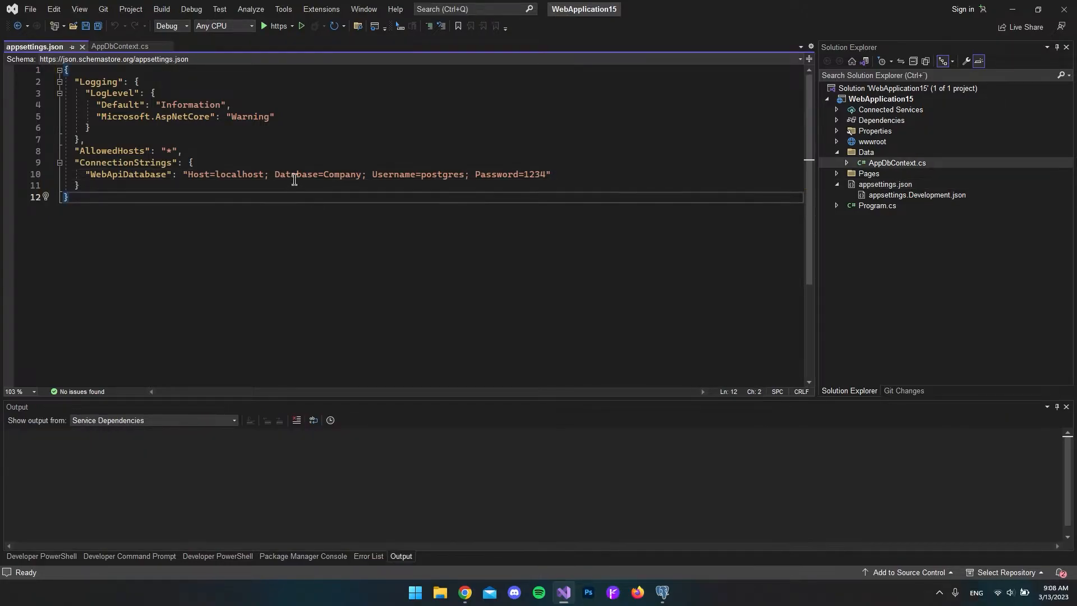
pyautogui.moveTo(120, 46)
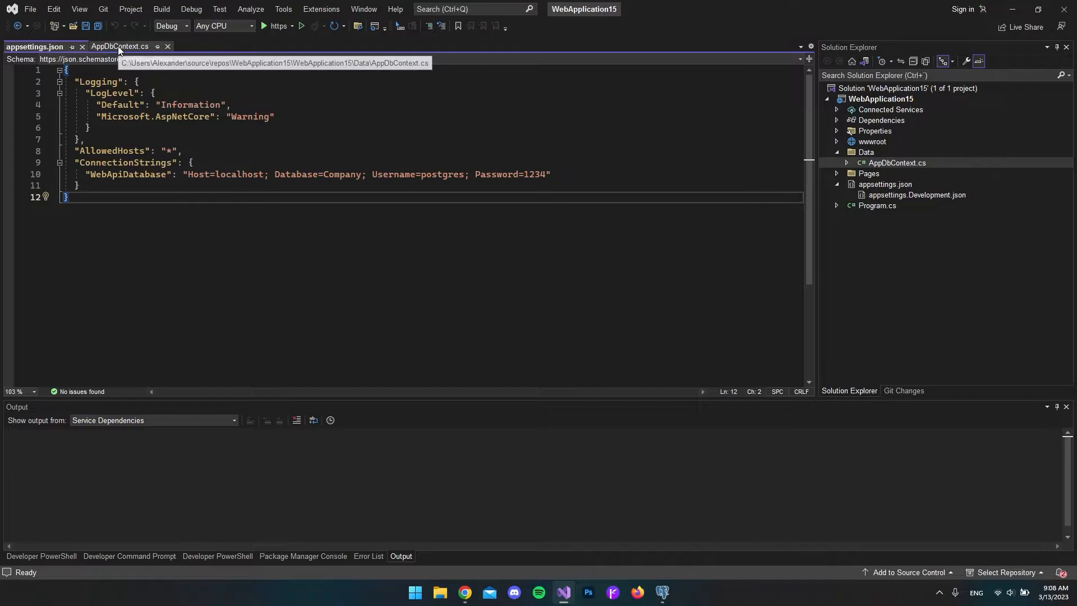
# Review AppDbContext.cs OnConfiguring's UseNpgsql call reading the WebApiDatabase connection string.
pyautogui.click(118, 46)
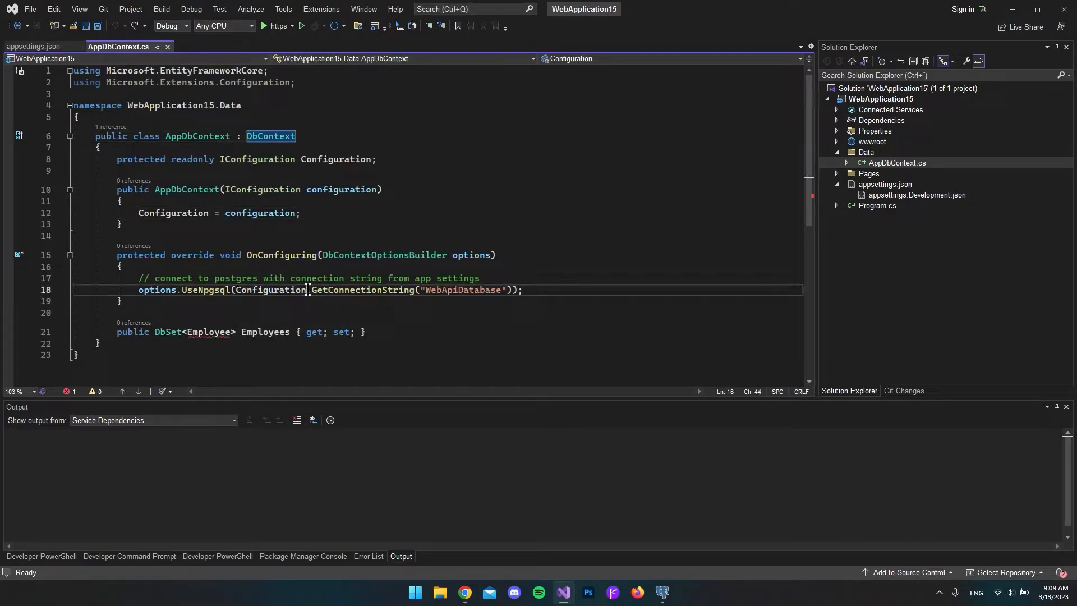
pyautogui.doubleClick(270, 290)
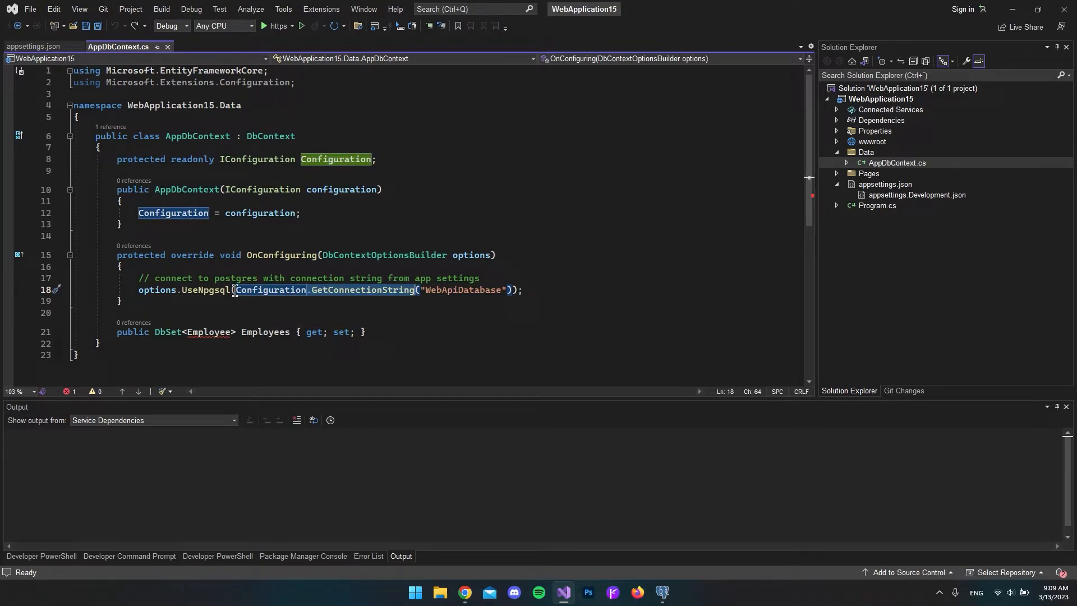
pyautogui.moveTo(237, 290); pyautogui.dragTo(512, 290)
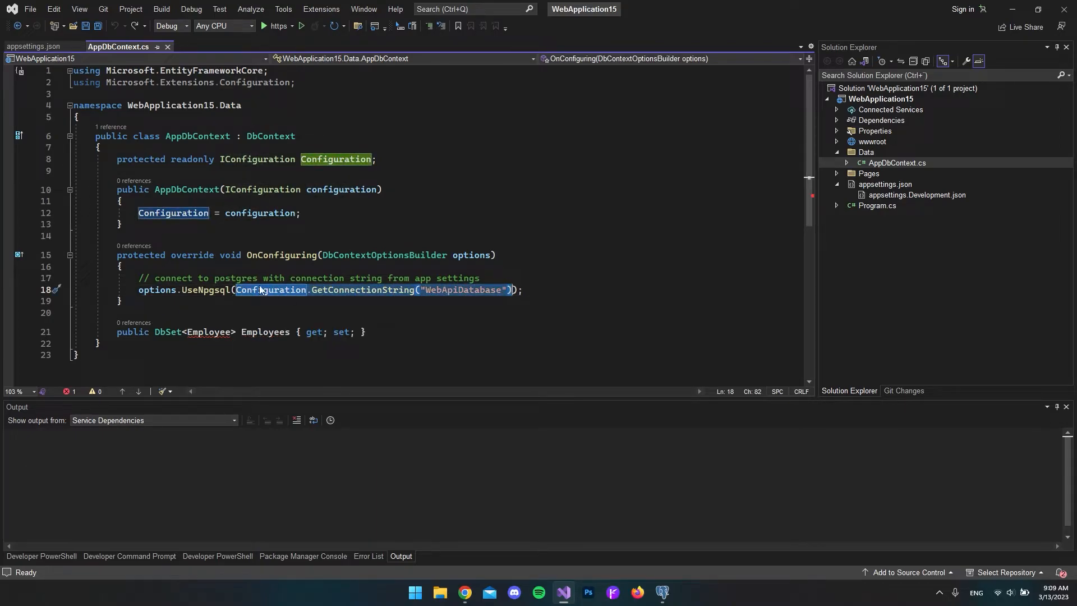
pyautogui.moveTo(336, 290)
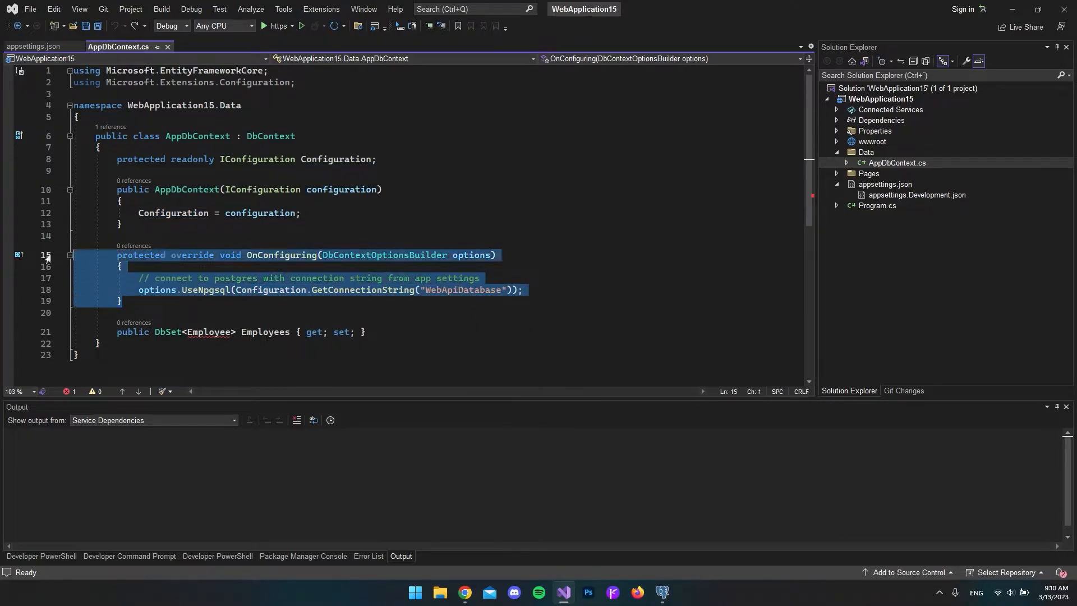
pyautogui.moveTo(281, 255)
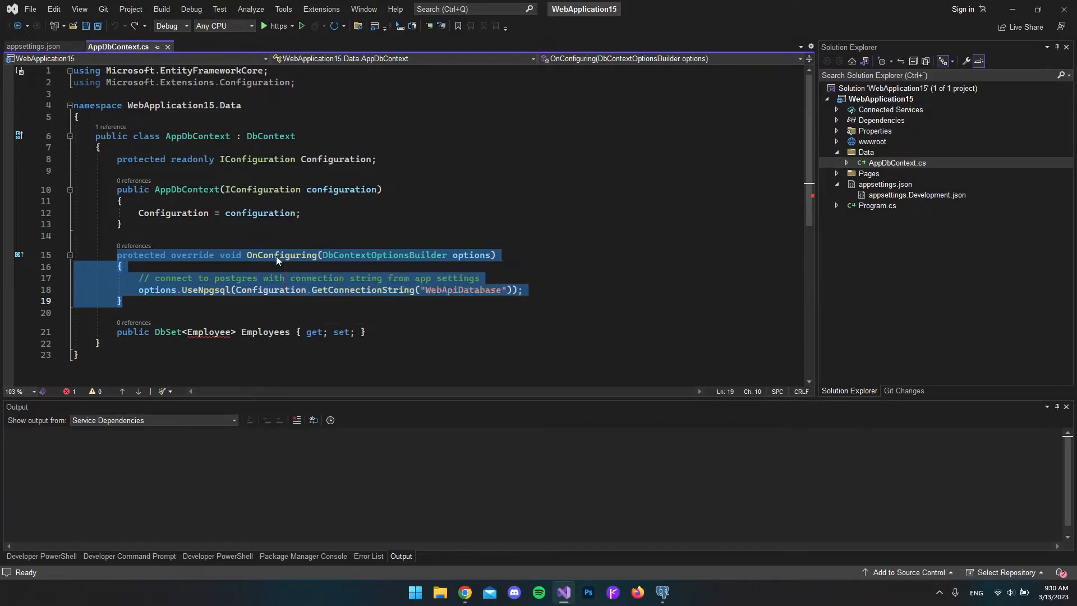
pyautogui.click(214, 277)
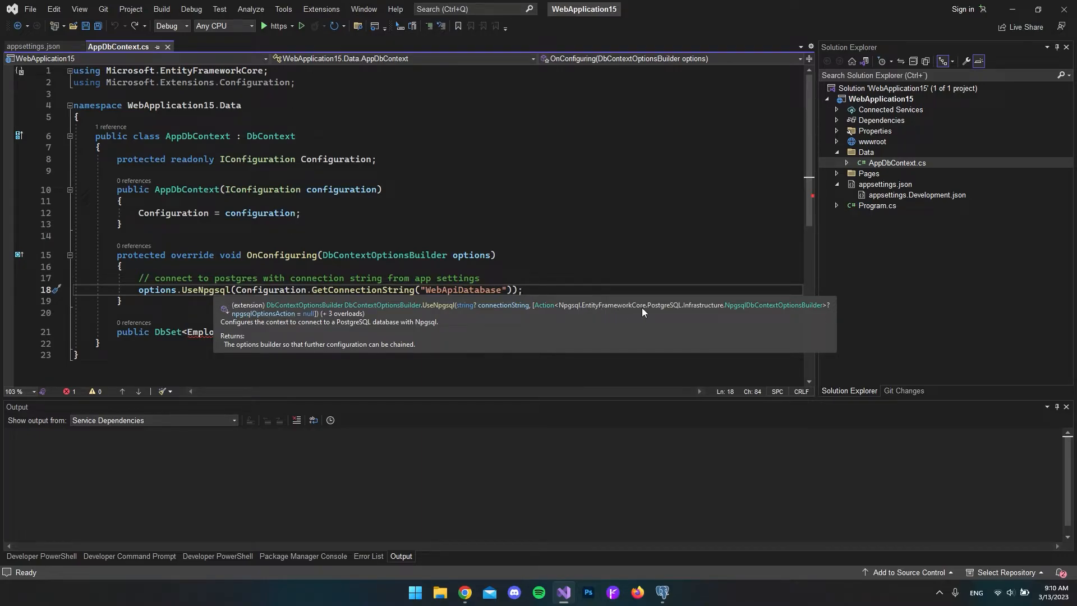
pyautogui.moveTo(668, 306)
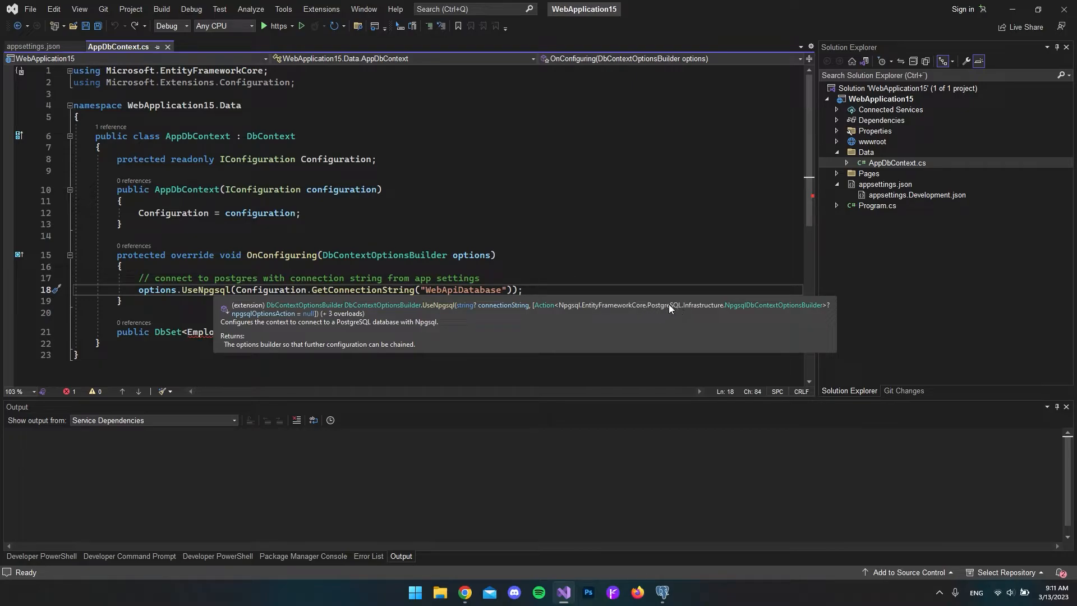
pyautogui.moveTo(717, 312)
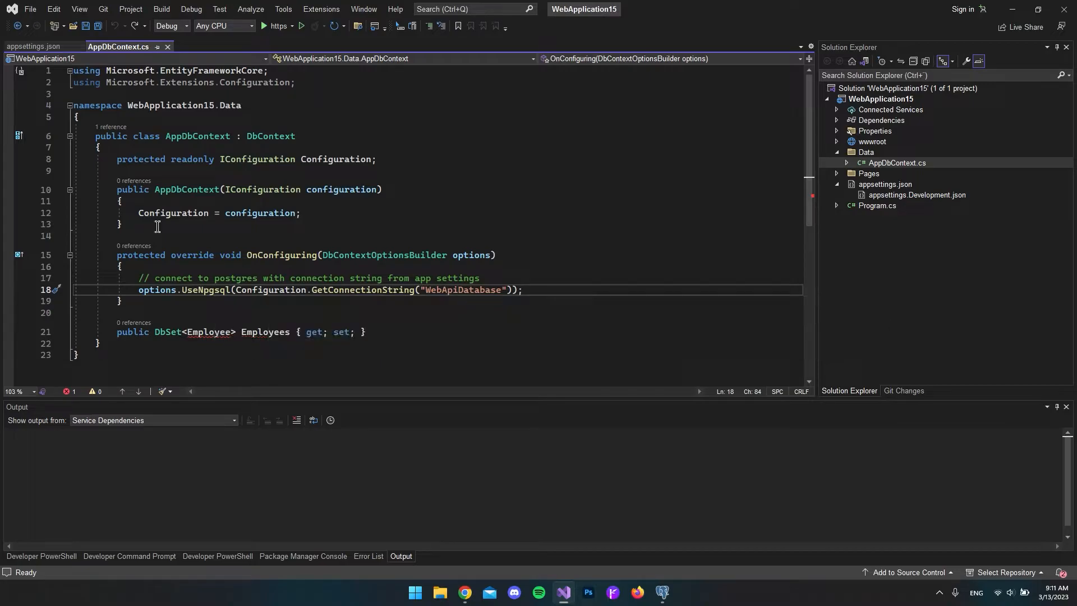
pyautogui.moveTo(116, 158); pyautogui.dragTo(120, 224)
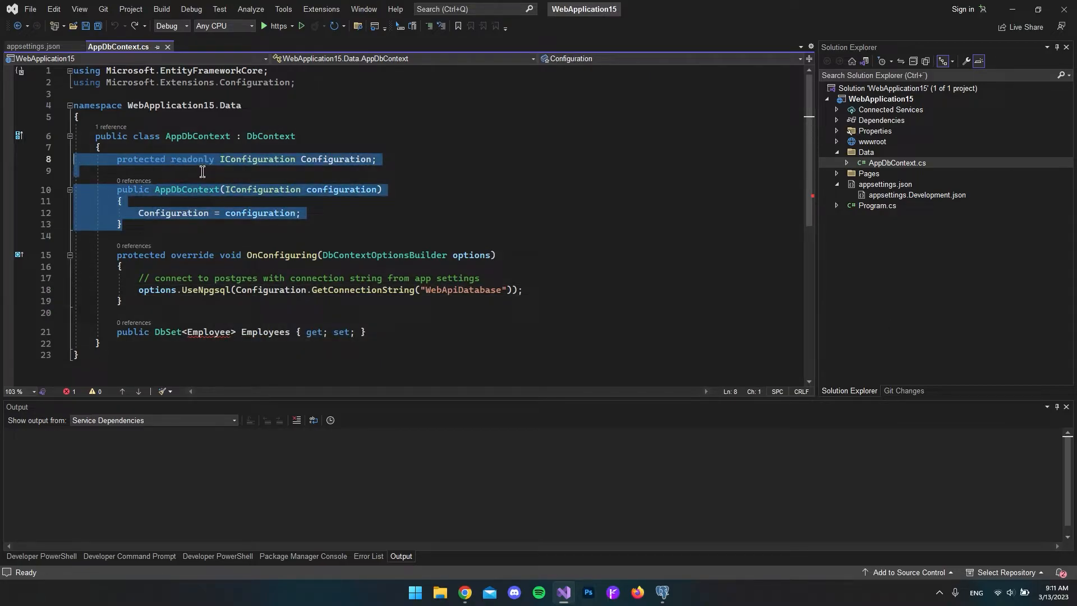
pyautogui.moveTo(330, 158)
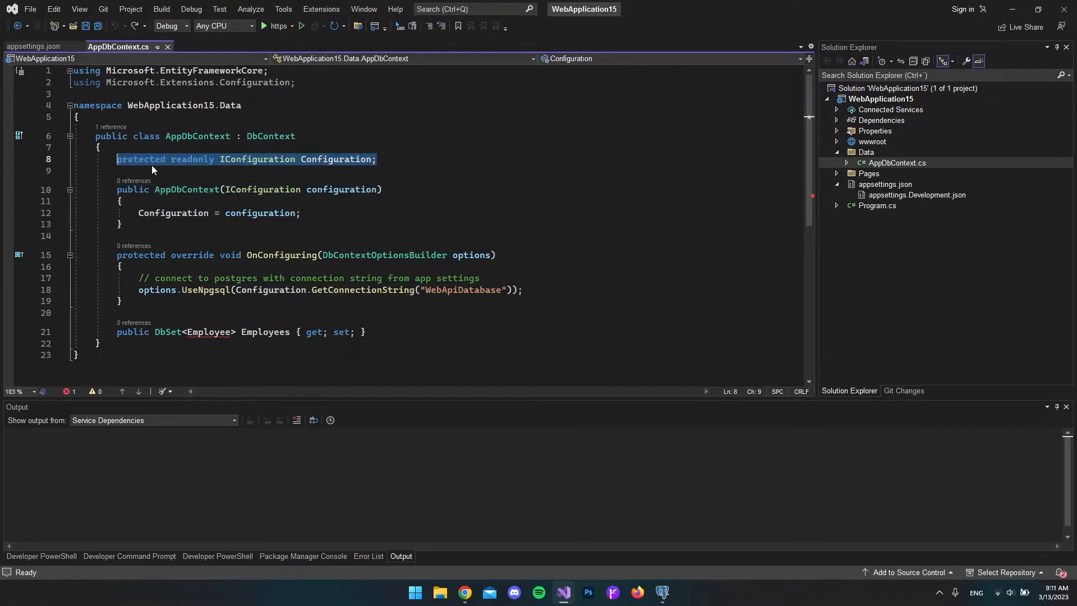
pyautogui.moveTo(265, 158)
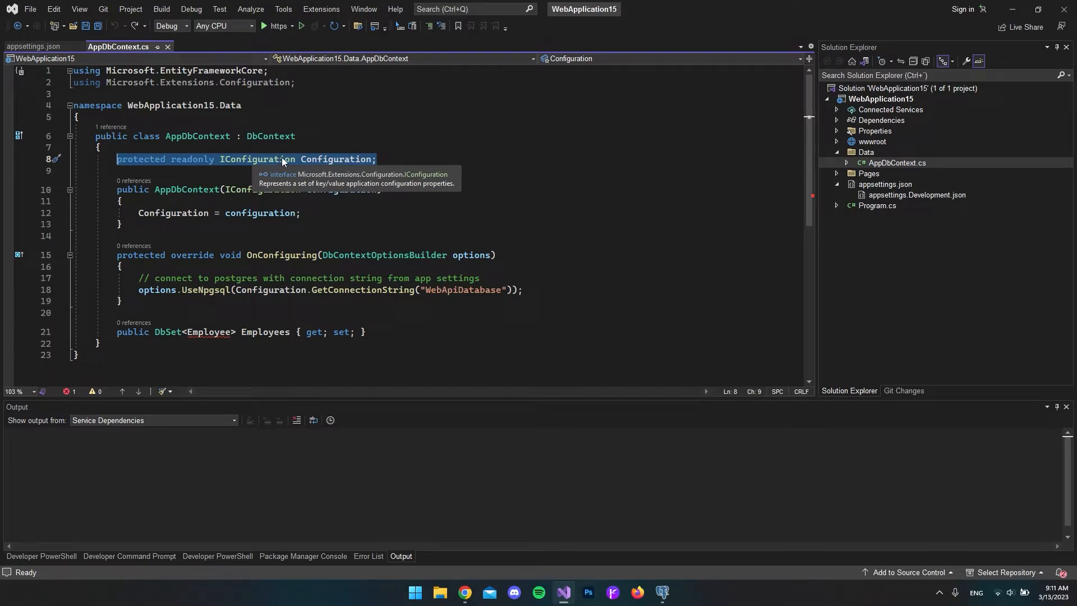
pyautogui.moveTo(233, 190)
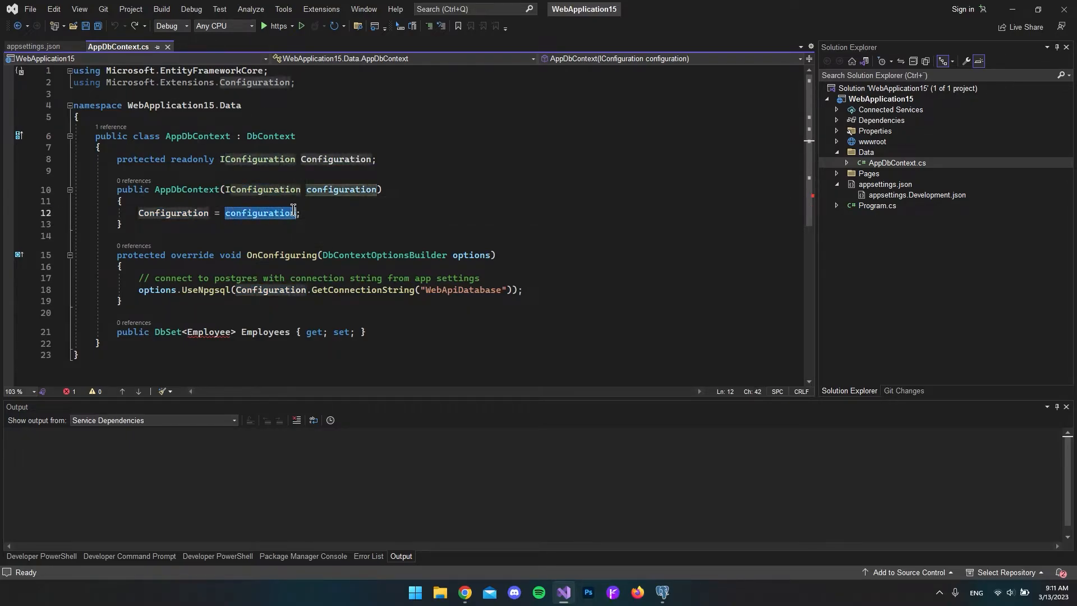
pyautogui.doubleClick(173, 212)
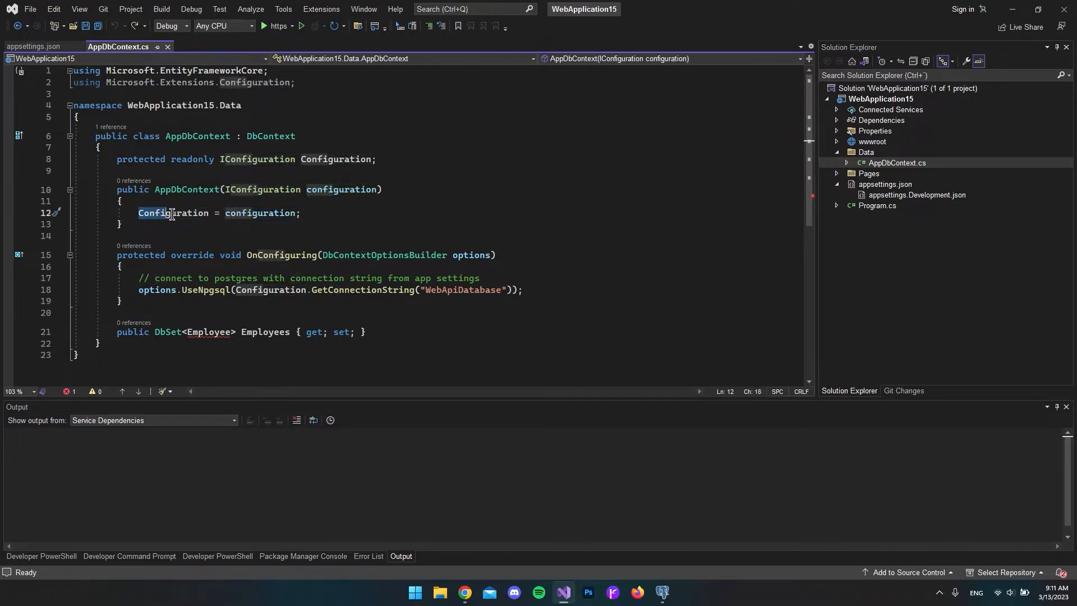
pyautogui.doubleClick(173, 213)
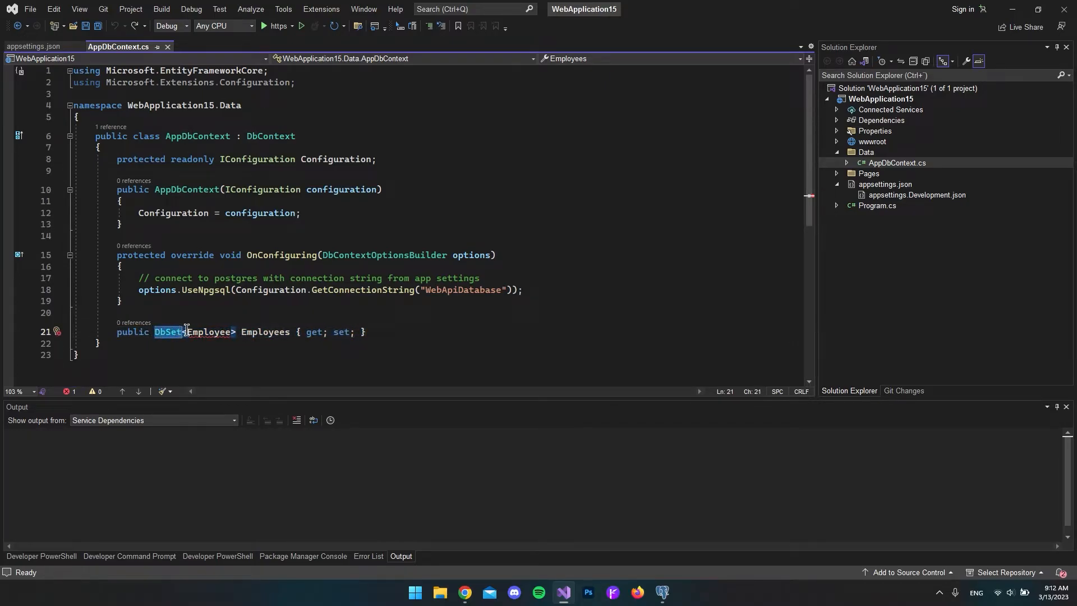
pyautogui.doubleClick(265, 332)
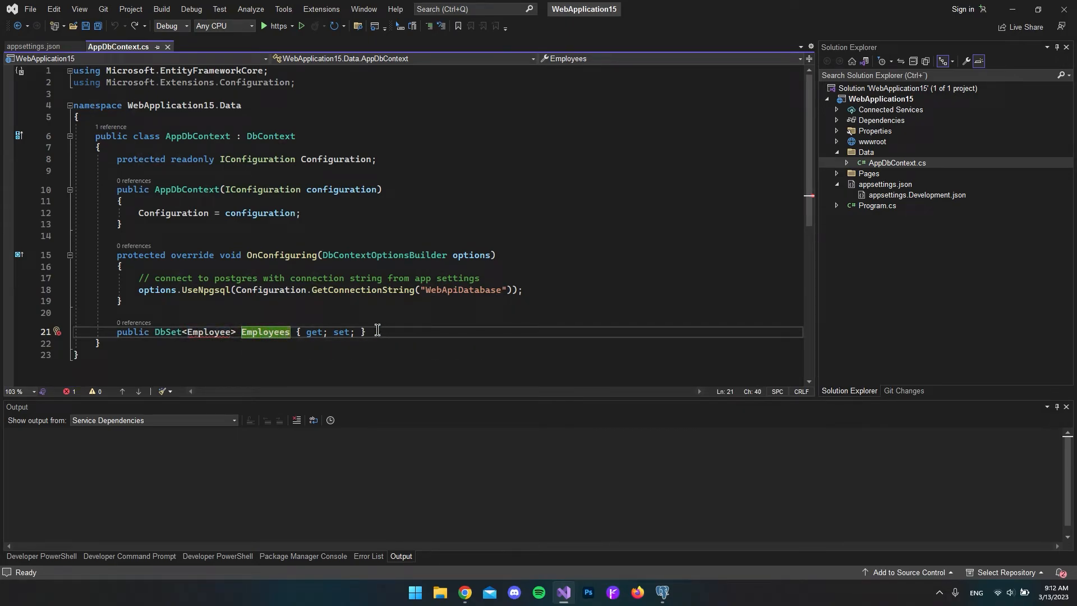
pyautogui.moveTo(203, 332)
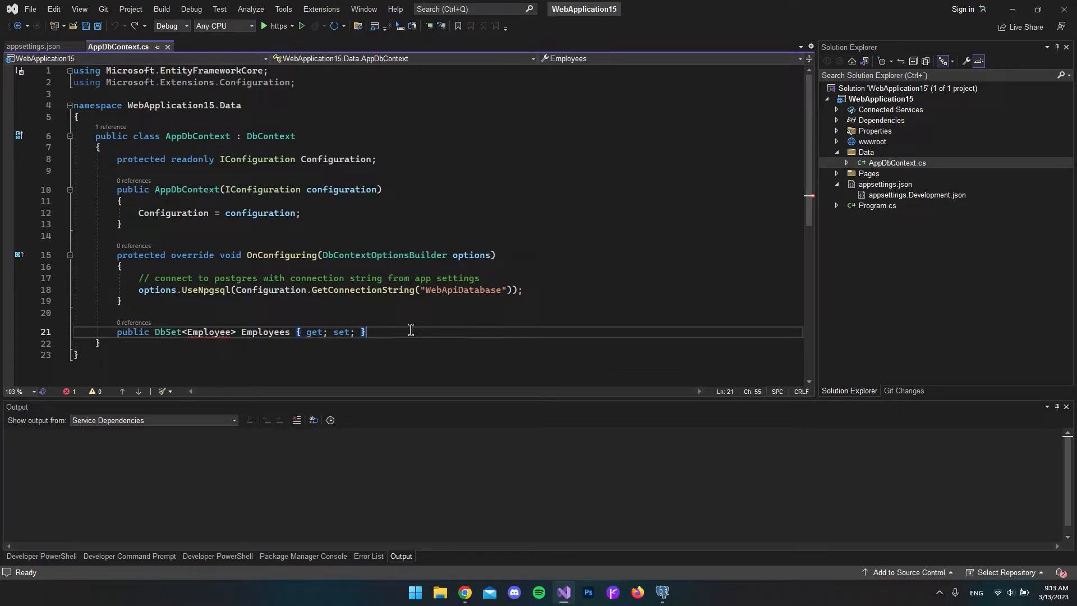
pyautogui.moveTo(206, 332)
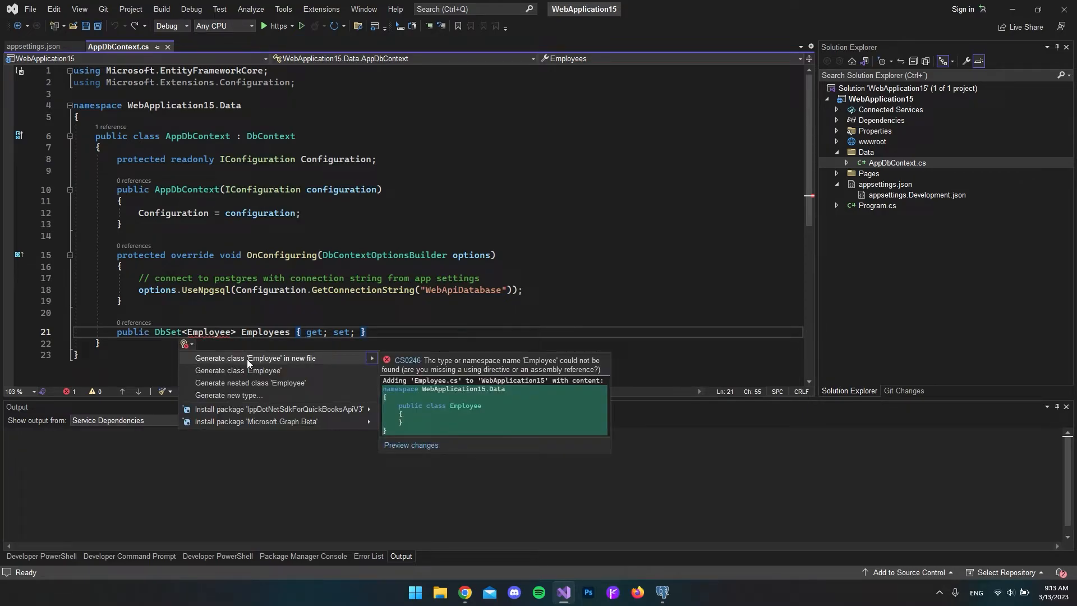
pyautogui.moveTo(289, 363)
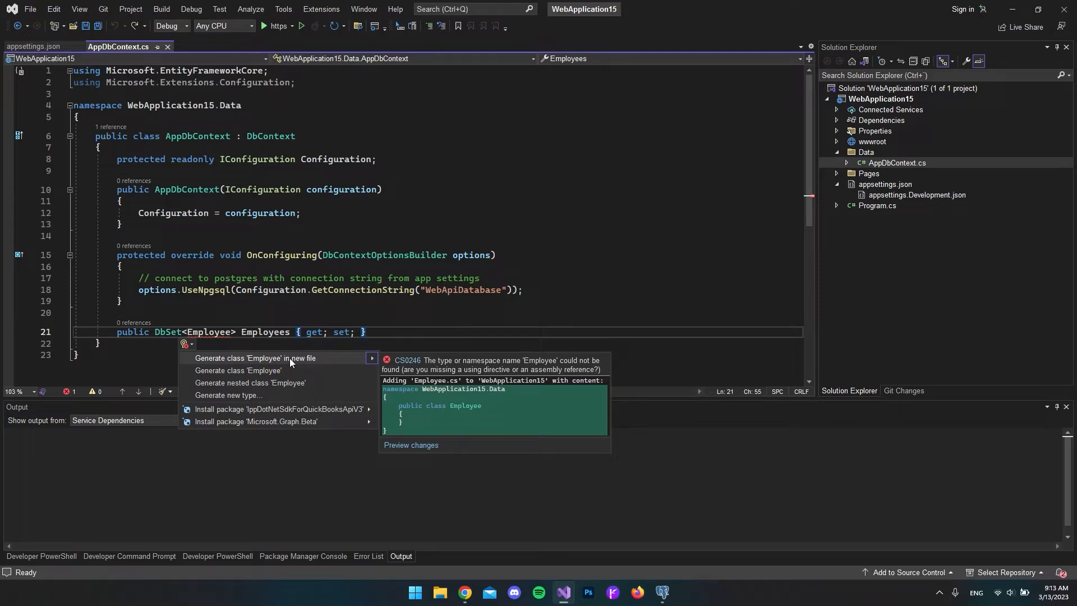
# Generate Employee.cs in the Data folder, add Id, Name and Title properties, and save it.
pyautogui.click(256, 358)
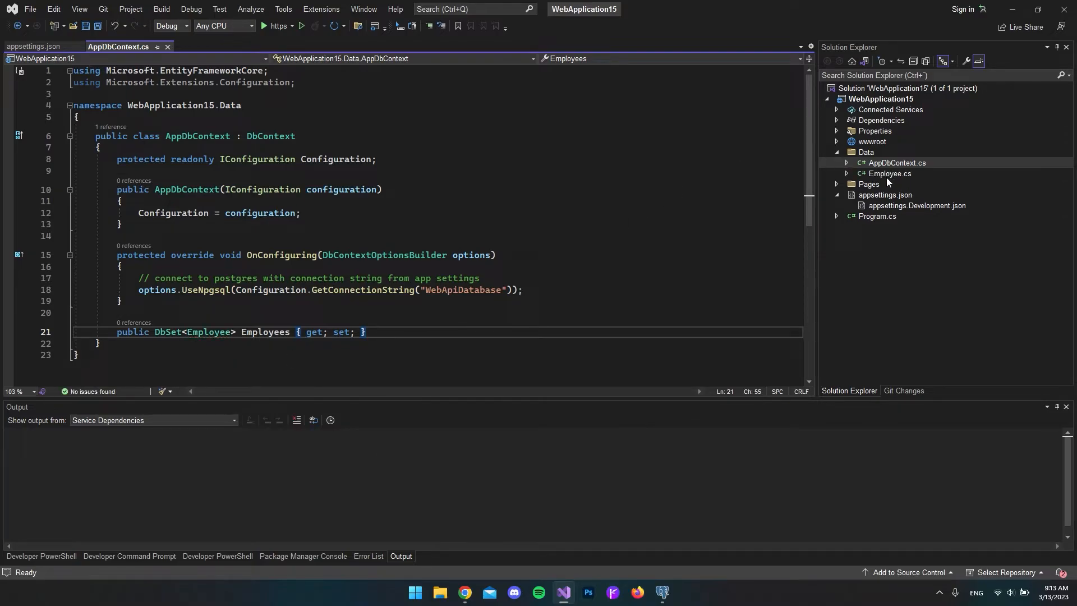
pyautogui.doubleClick(889, 173)
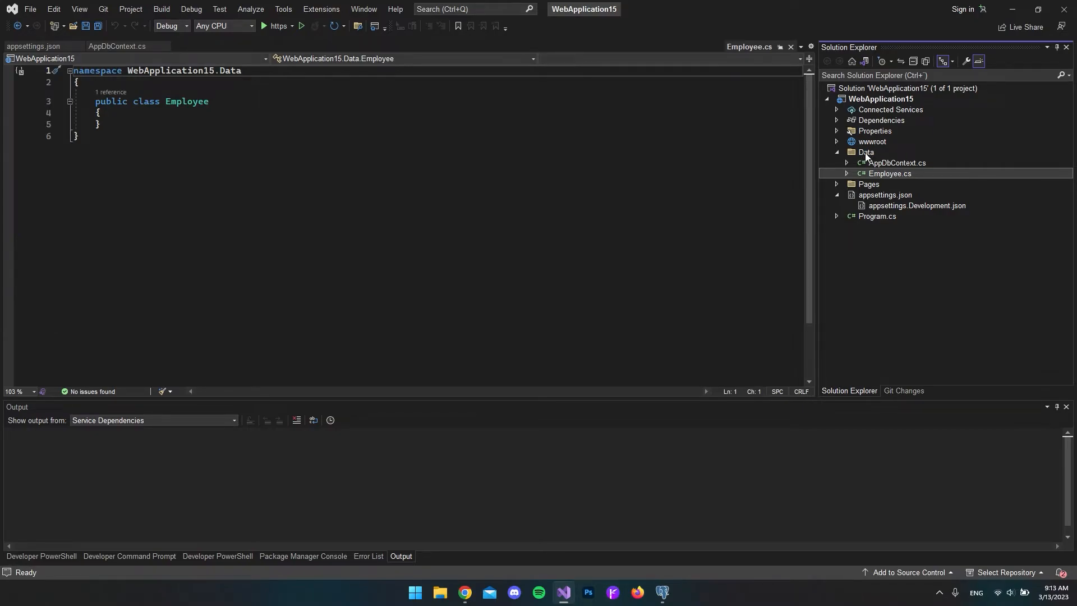
pyautogui.click(100, 112)
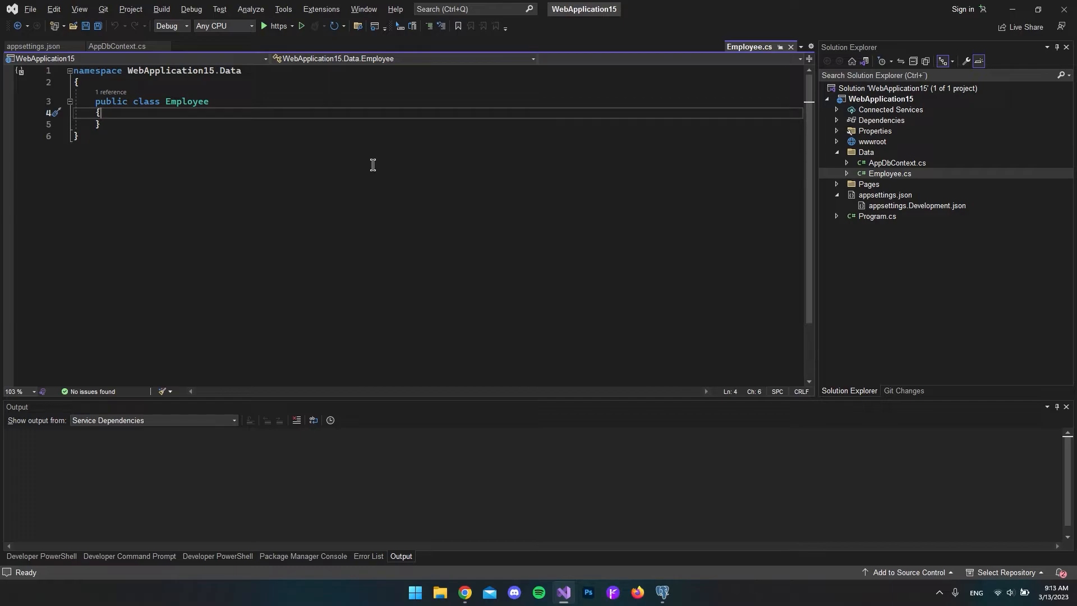
pyautogui.press('enter')
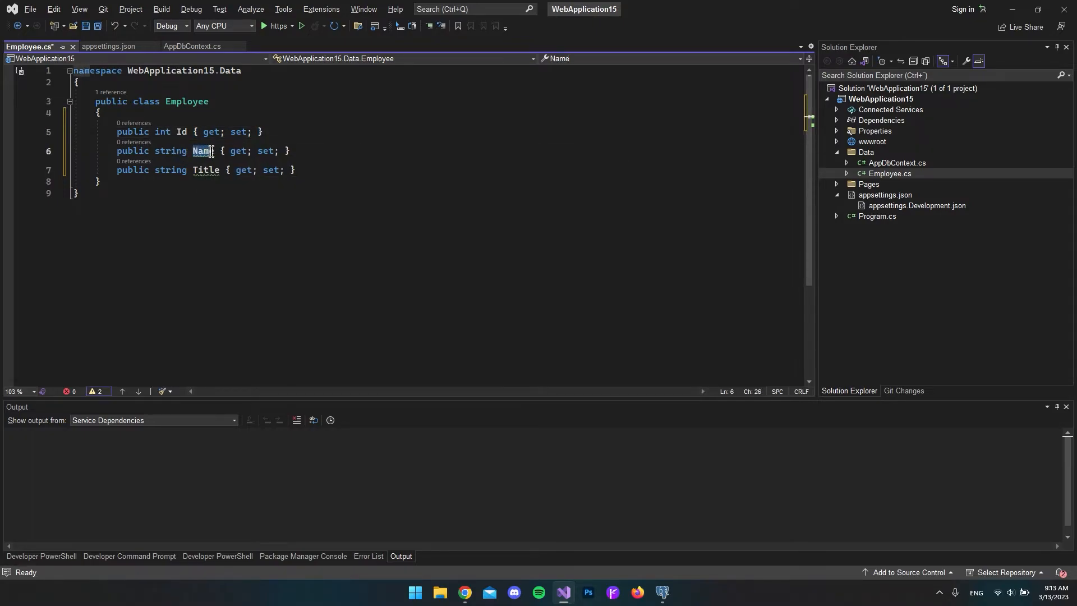
pyautogui.click(311, 169)
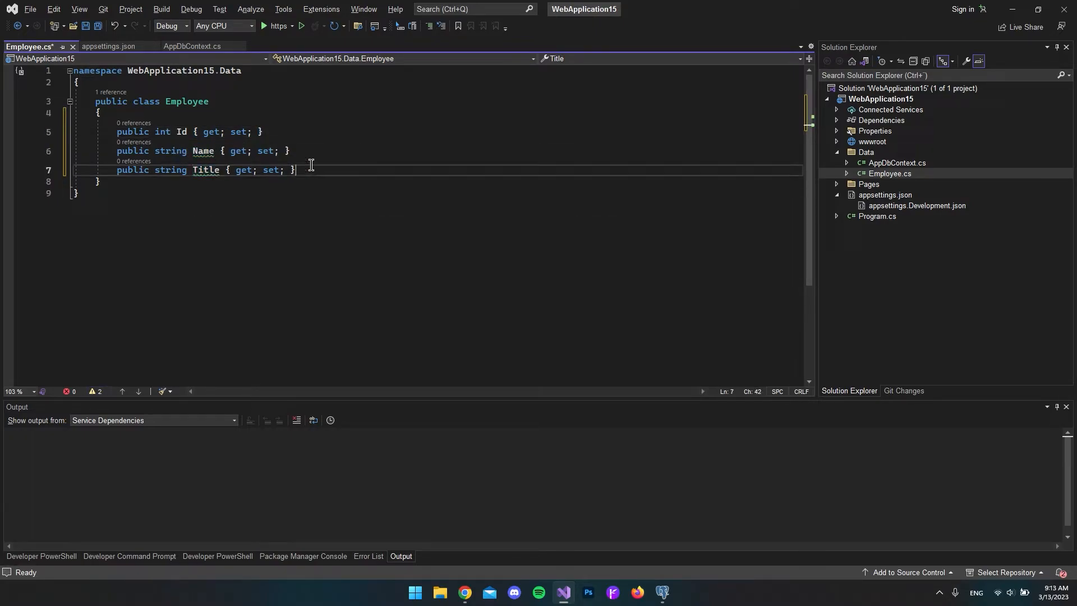
pyautogui.press('ctrl+s')
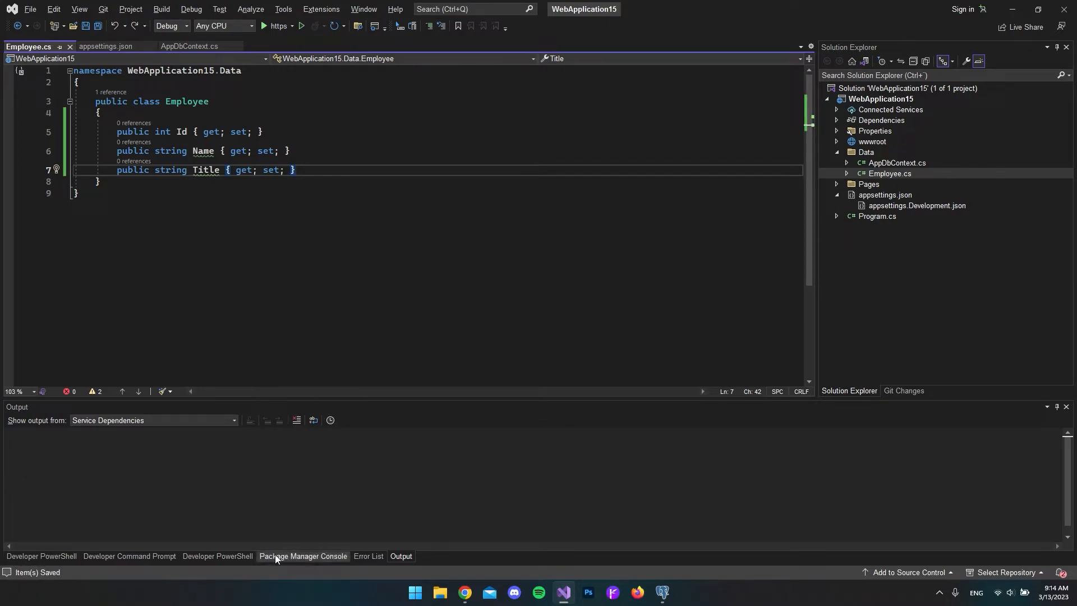
# Run Add-Migration "init" in the Package Manager Console to scaffold the Employees table migration.
pyautogui.click(303, 555)
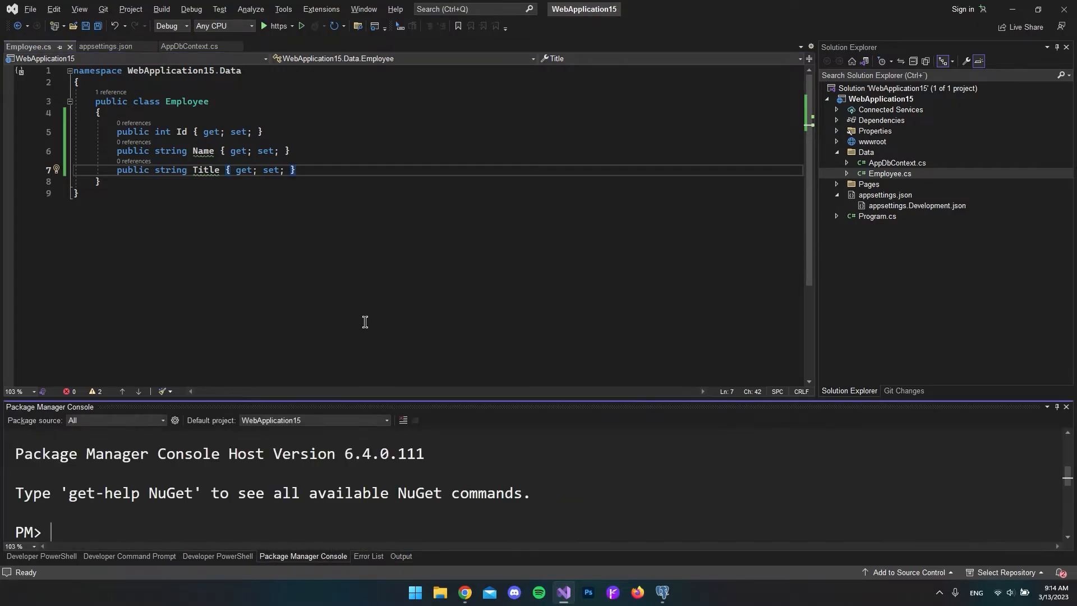
pyautogui.write('Add-migration "')
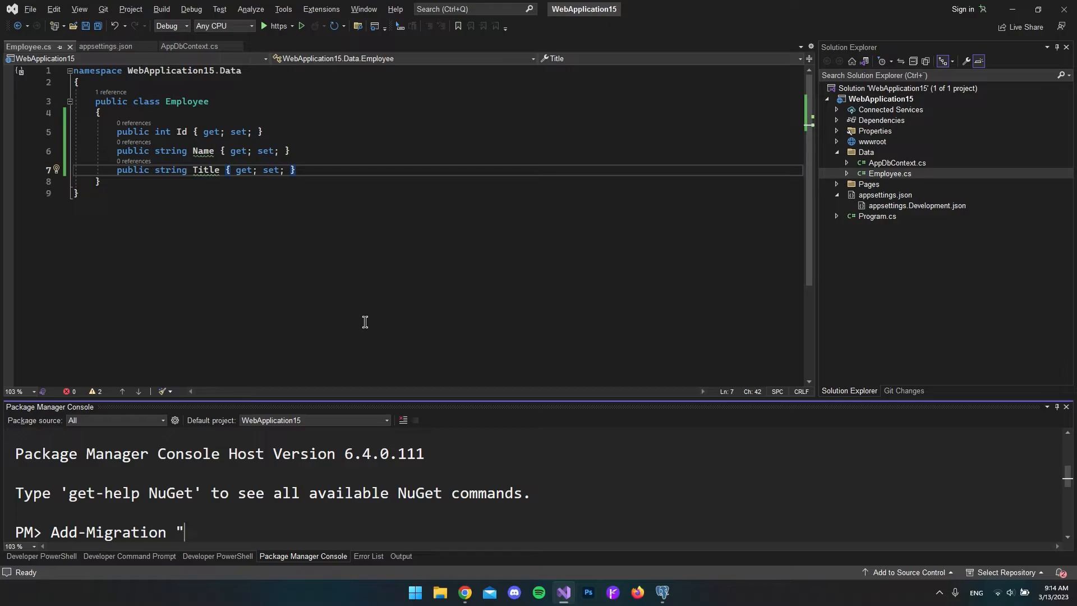
pyautogui.write('init"')
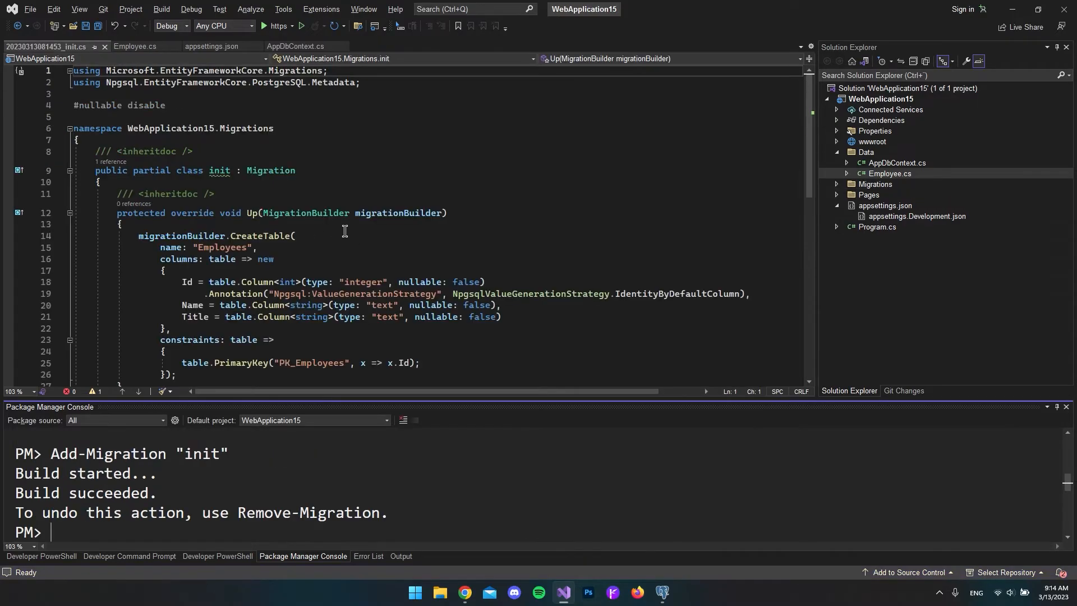
pyautogui.scroll(-3)
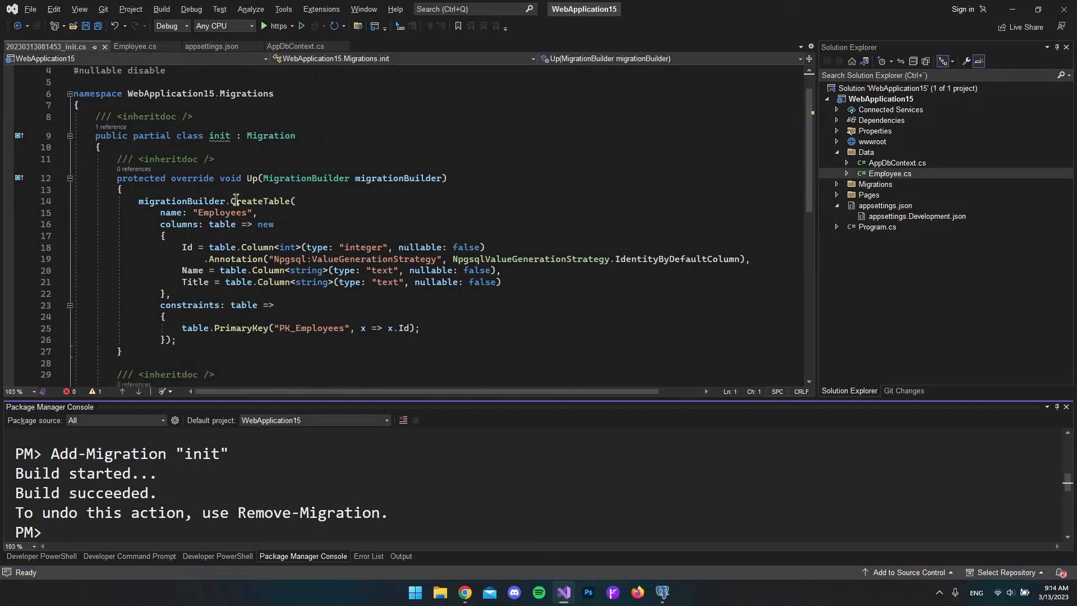
pyautogui.doubleClick(221, 178)
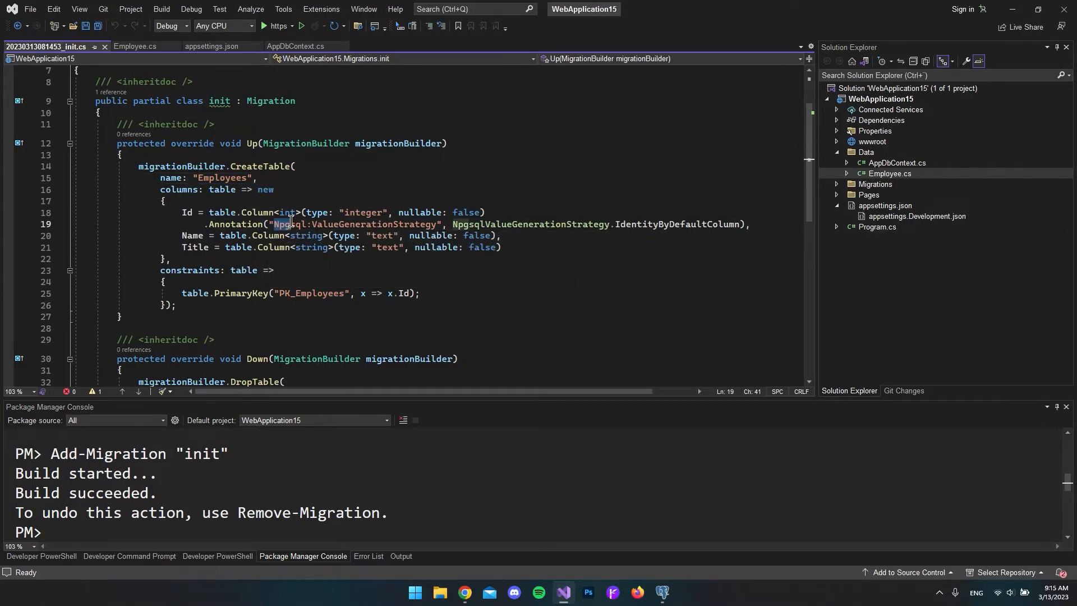
pyautogui.moveTo(299, 227)
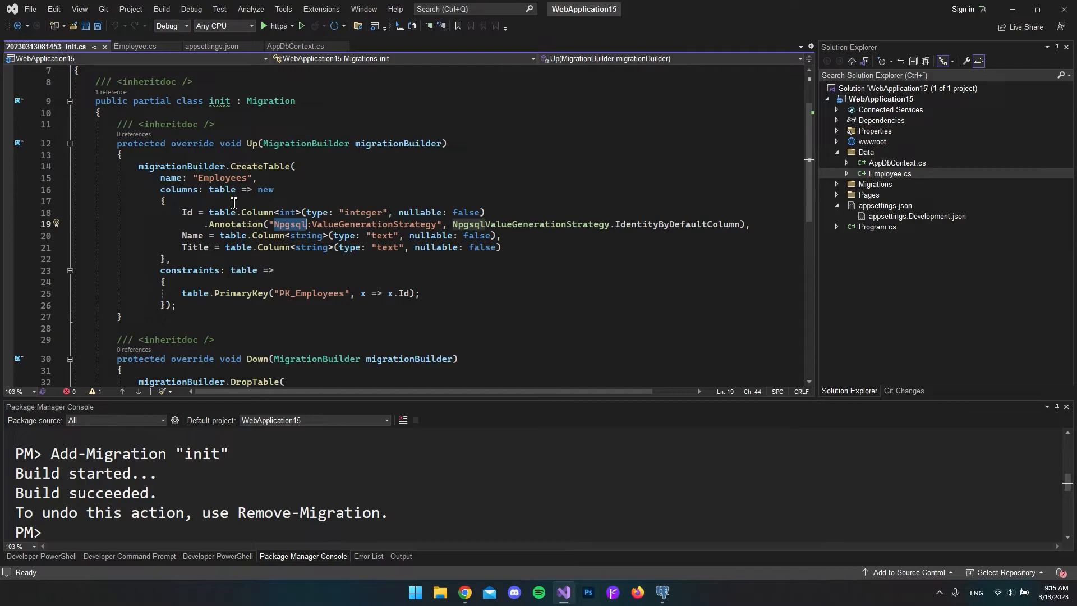
pyautogui.moveTo(335, 192)
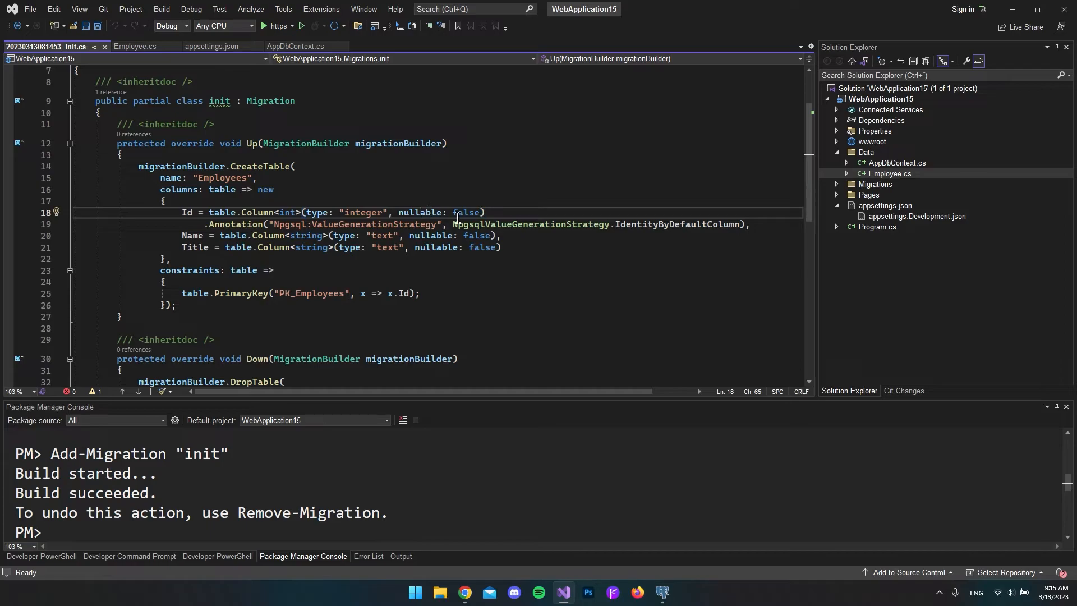
pyautogui.doubleClick(233, 224)
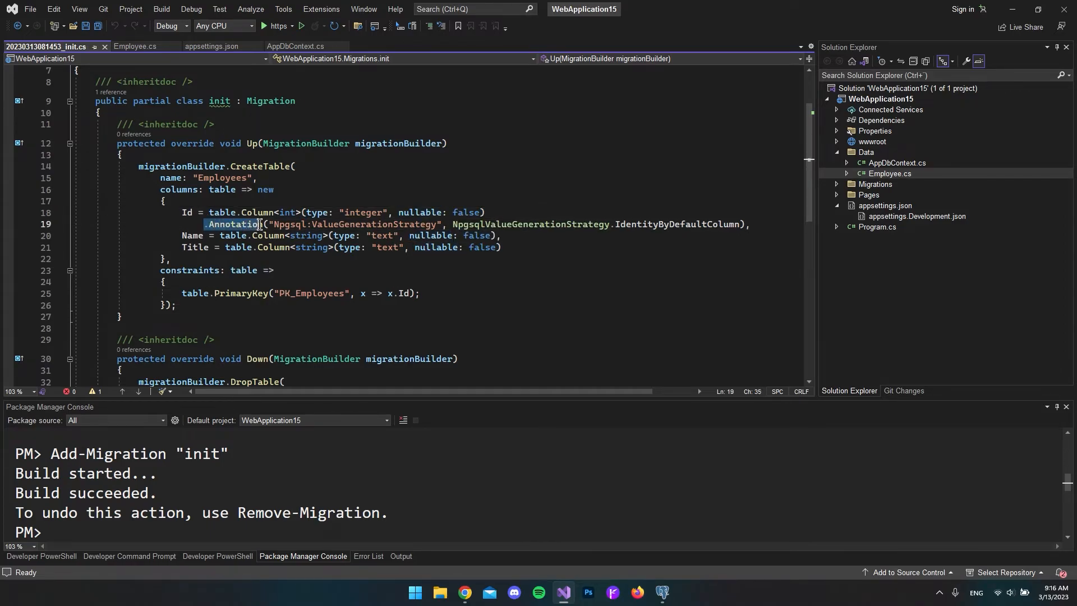
pyautogui.moveTo(261, 225); pyautogui.dragTo(629, 224)
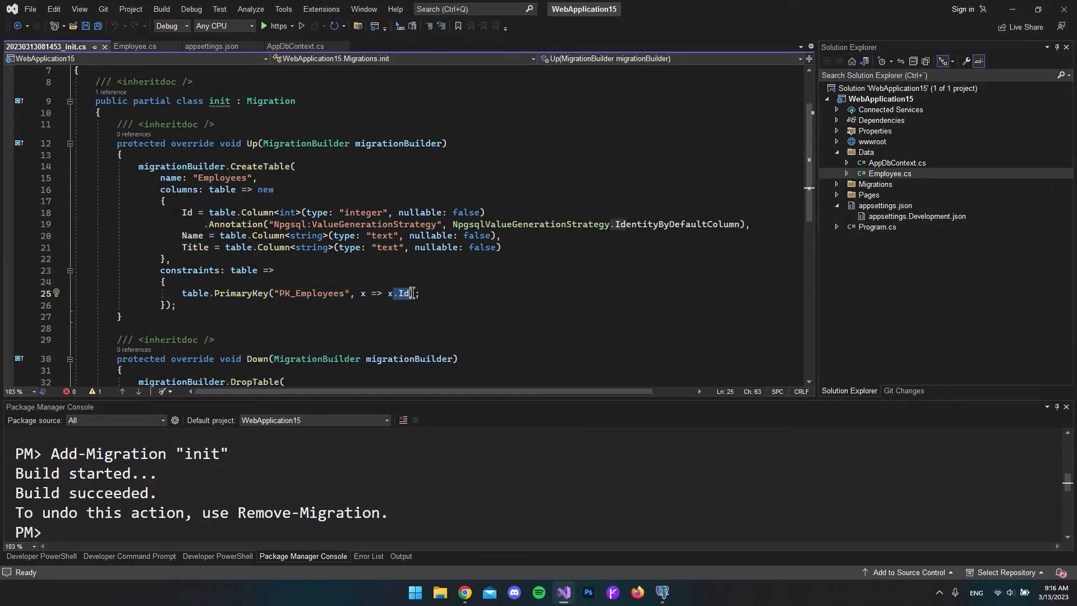
pyautogui.scroll(-3)
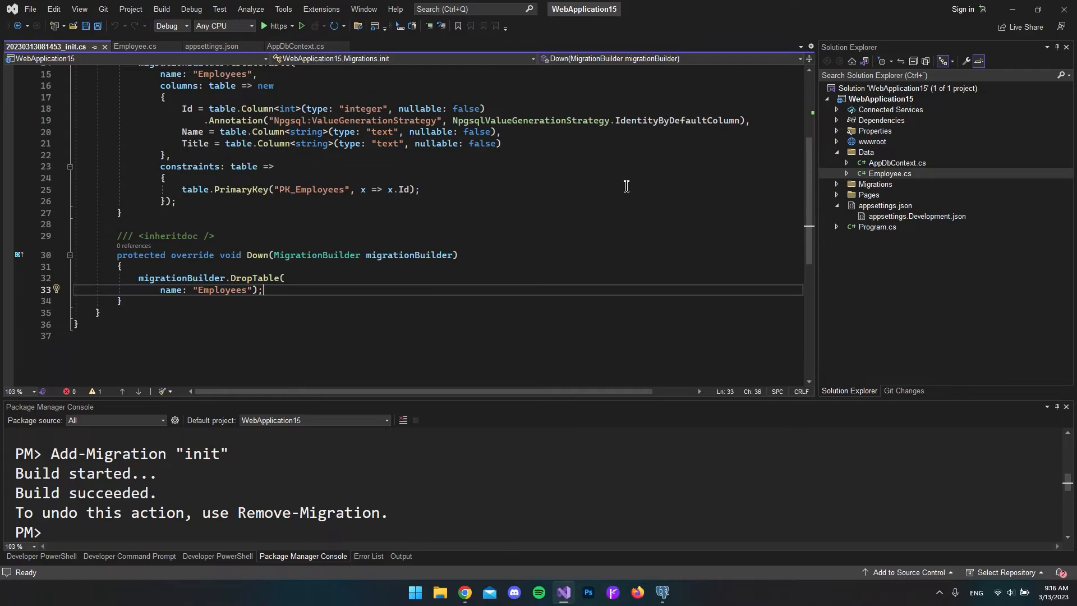
pyautogui.moveTo(880, 136)
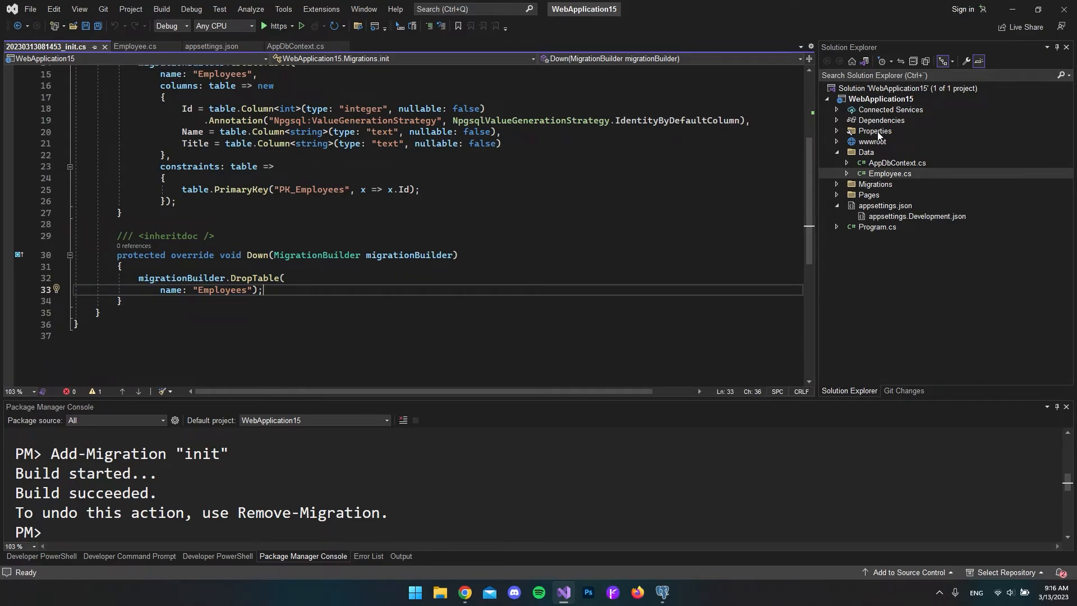
pyautogui.click(836, 184)
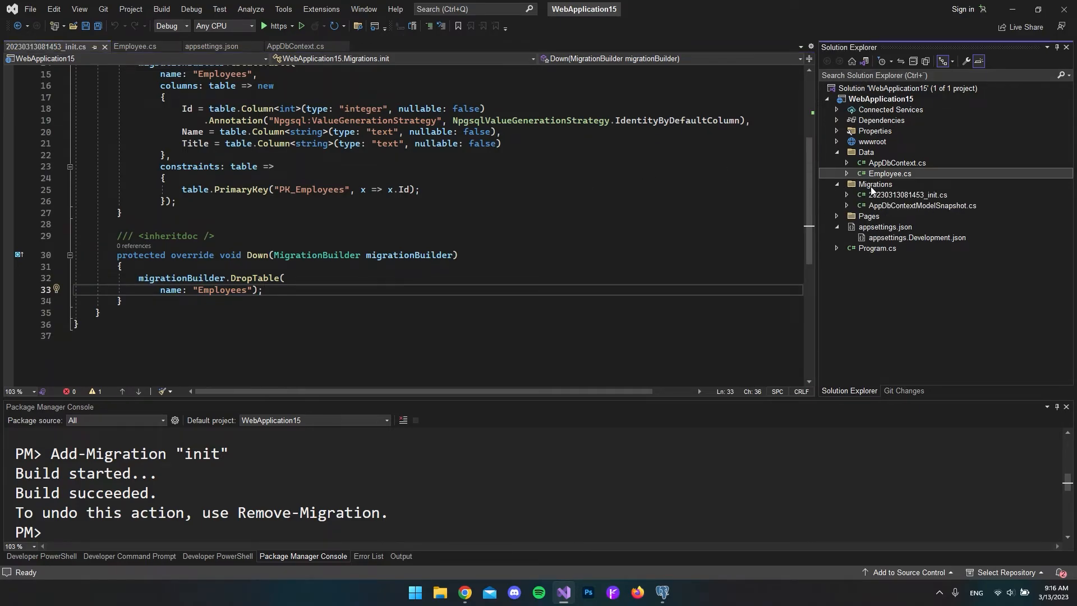
pyautogui.click(877, 184)
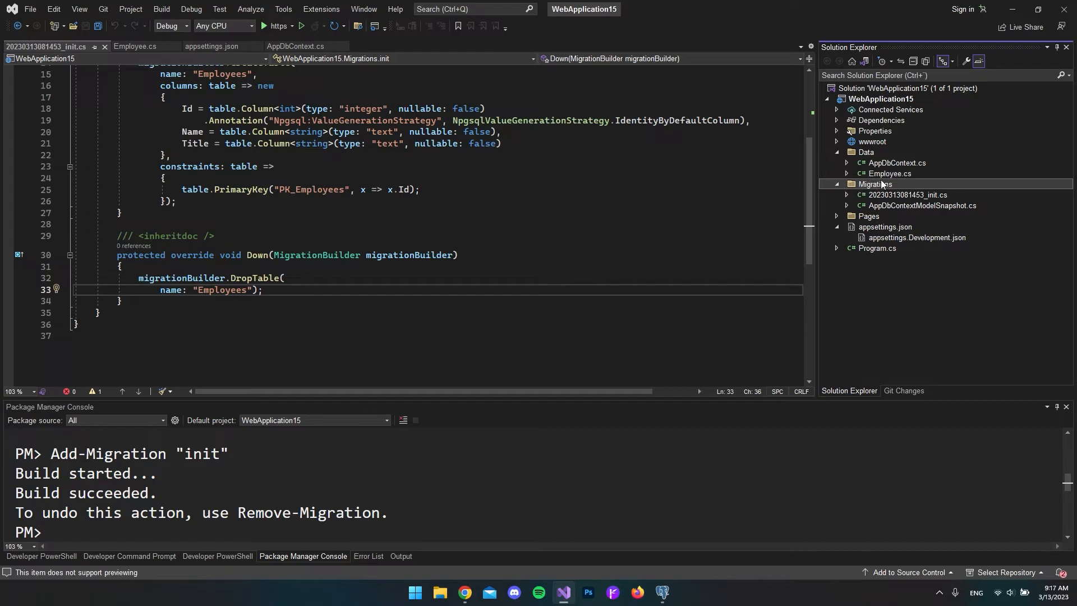
pyautogui.click(912, 194)
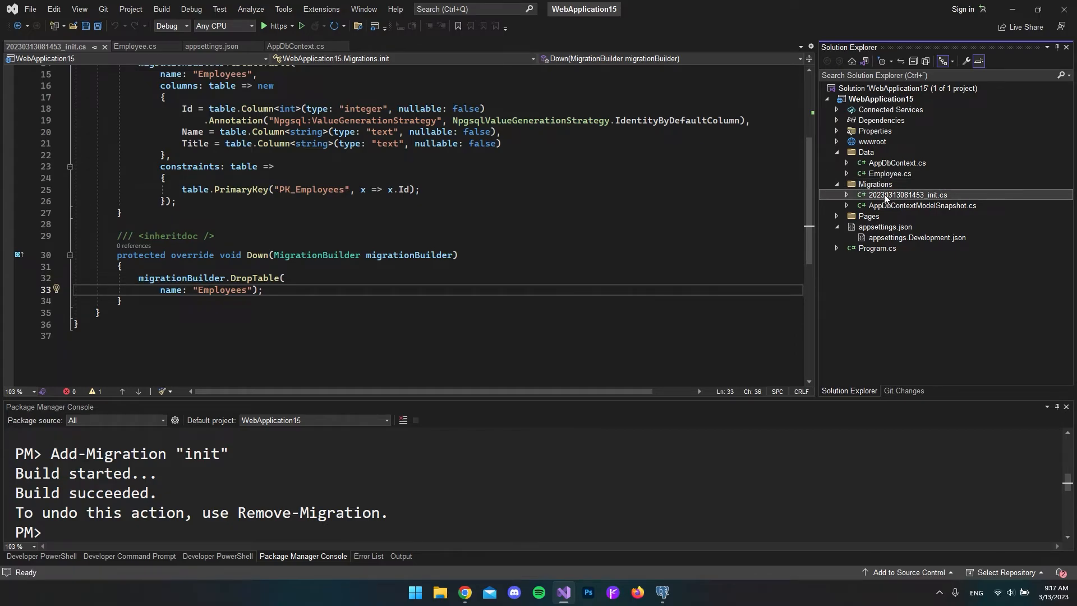
pyautogui.moveTo(393, 234)
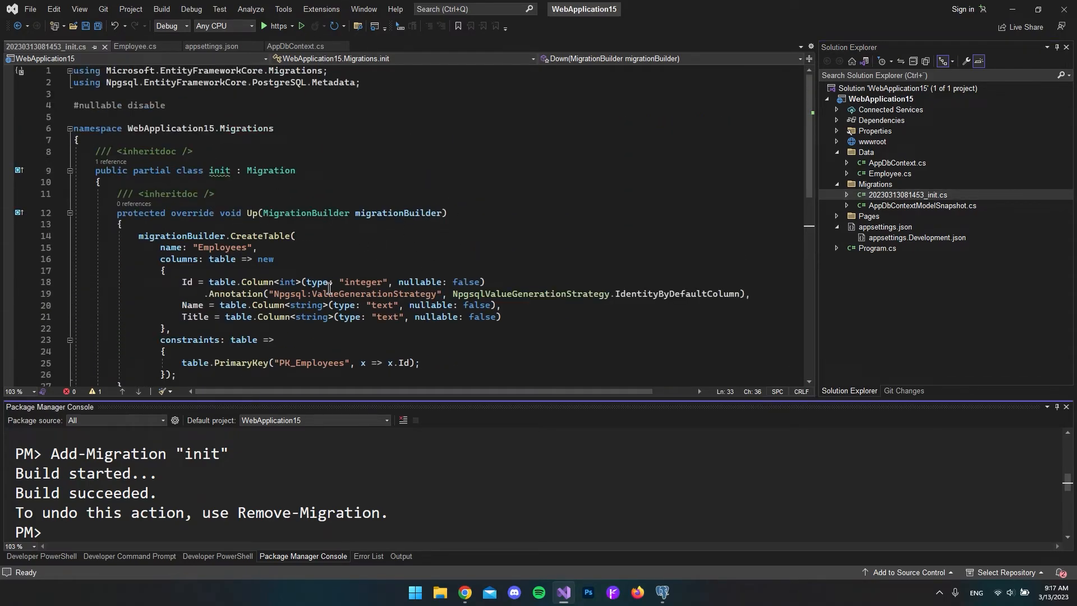
# Run Update-Database in the Package Manager Console so the init migration creates the Employees table.
pyautogui.write('update-da')
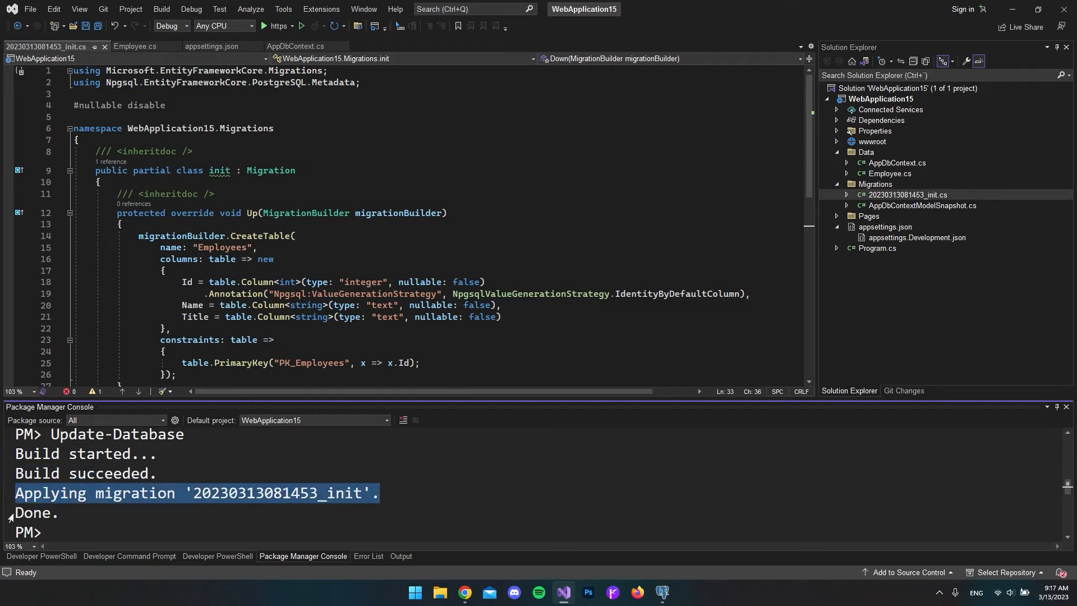
pyautogui.click(309, 494)
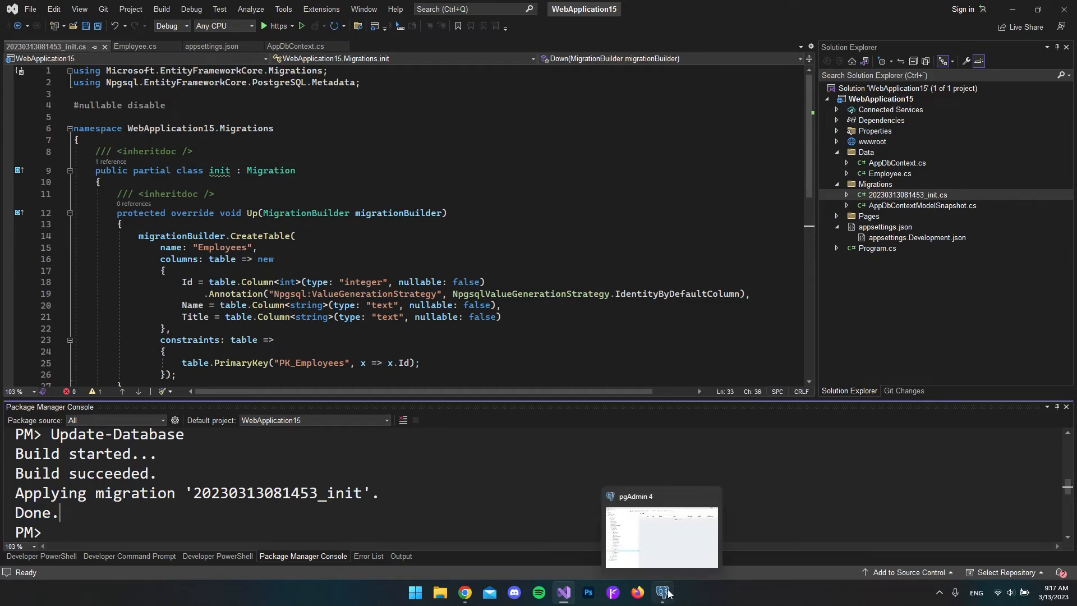
# Switch to pgAdmin 4 and refresh the Company database's Tables node in the Browser tree.
pyautogui.click(662, 592)
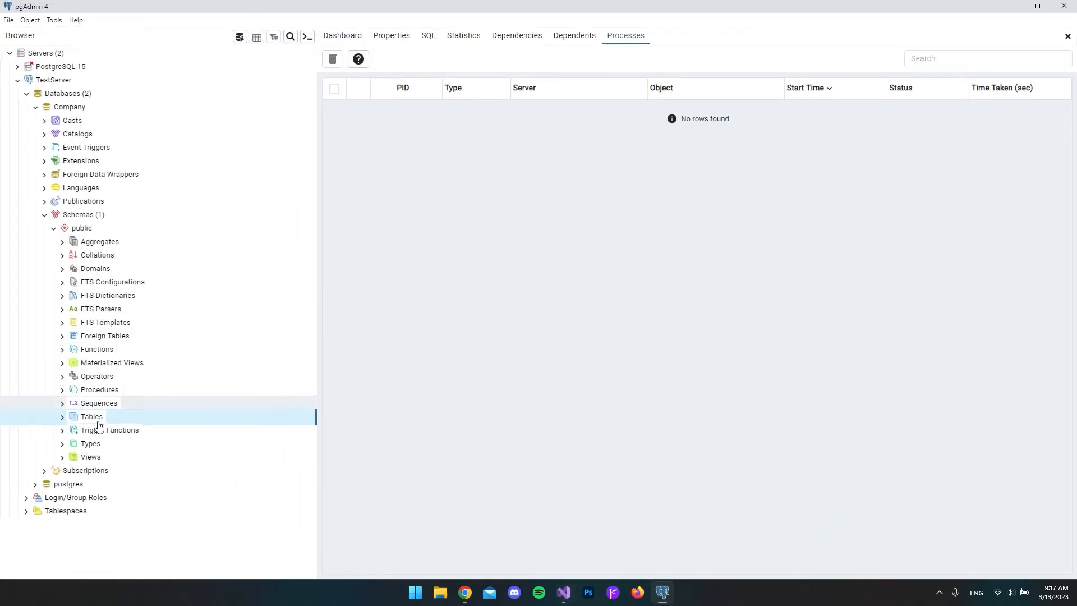
pyautogui.rightClick(91, 416)
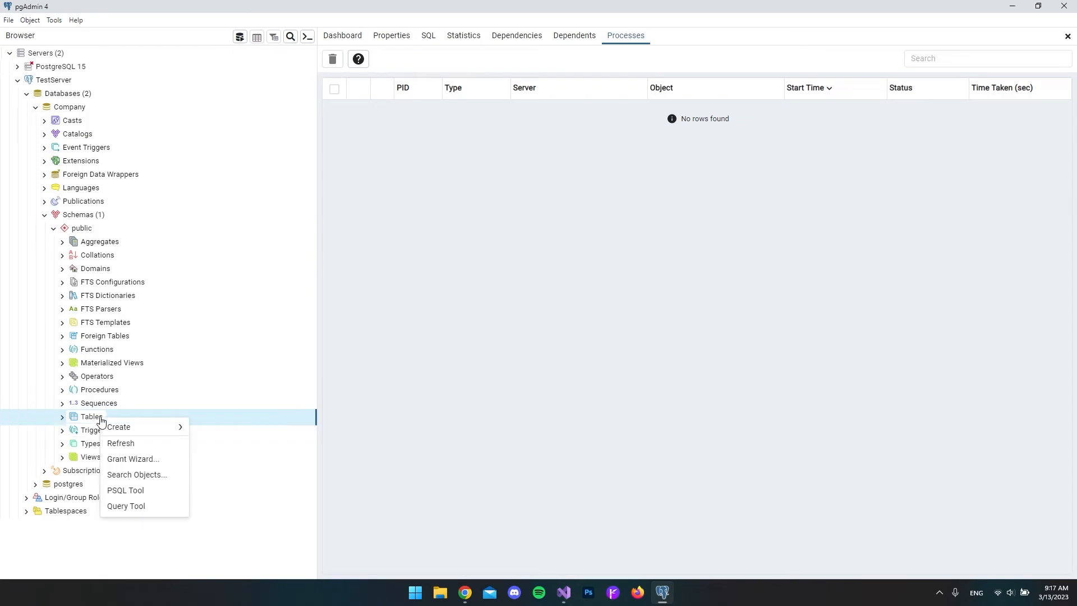
pyautogui.click(62, 417)
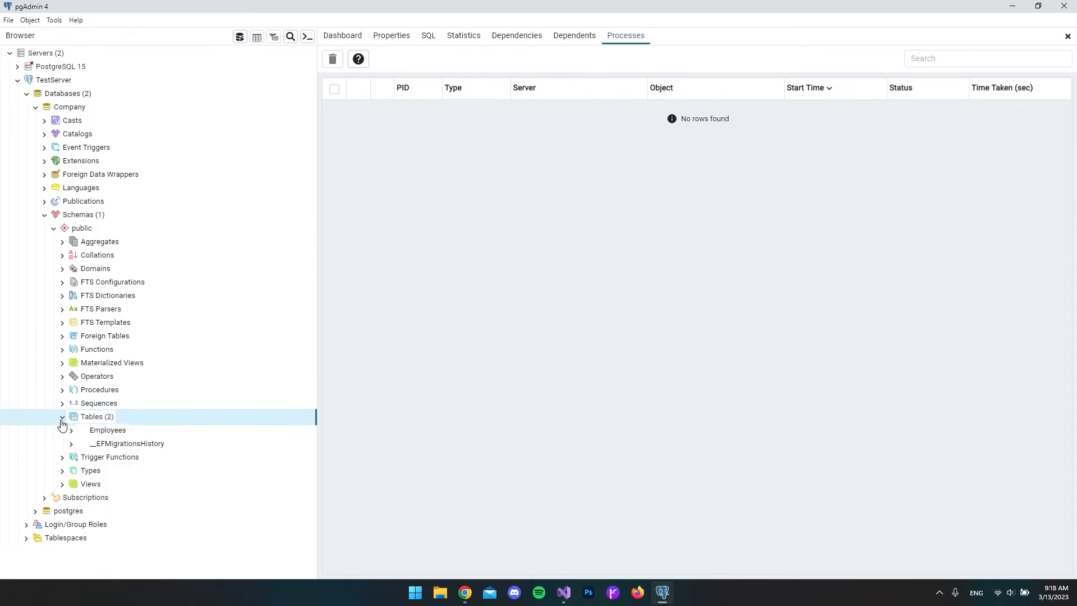
pyautogui.click(107, 430)
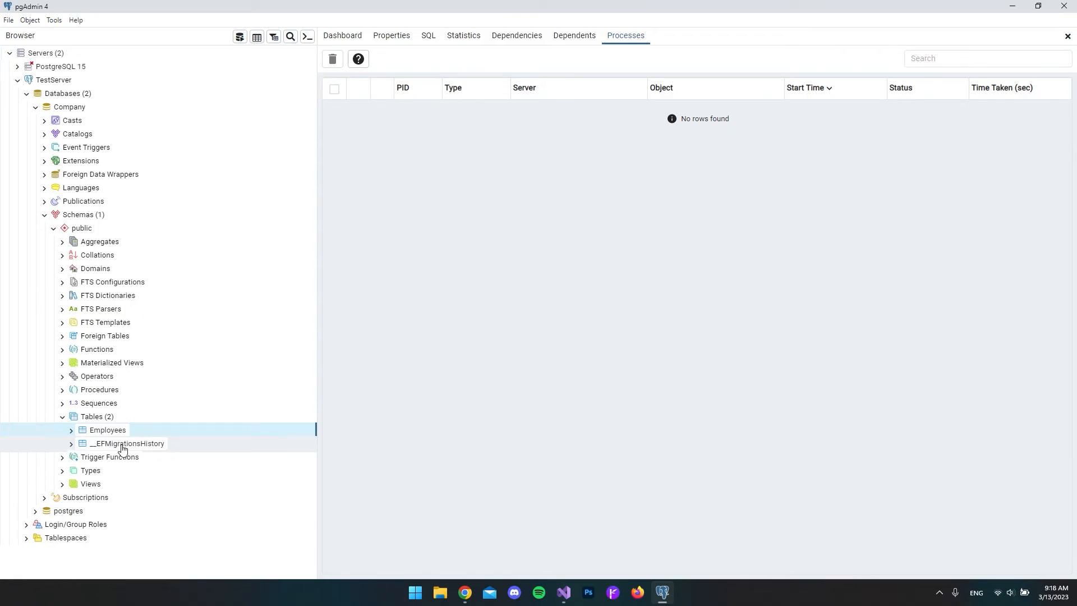
# Expand the Employees table to reveal its Id, Name and Title columns.
pyautogui.click(106, 430)
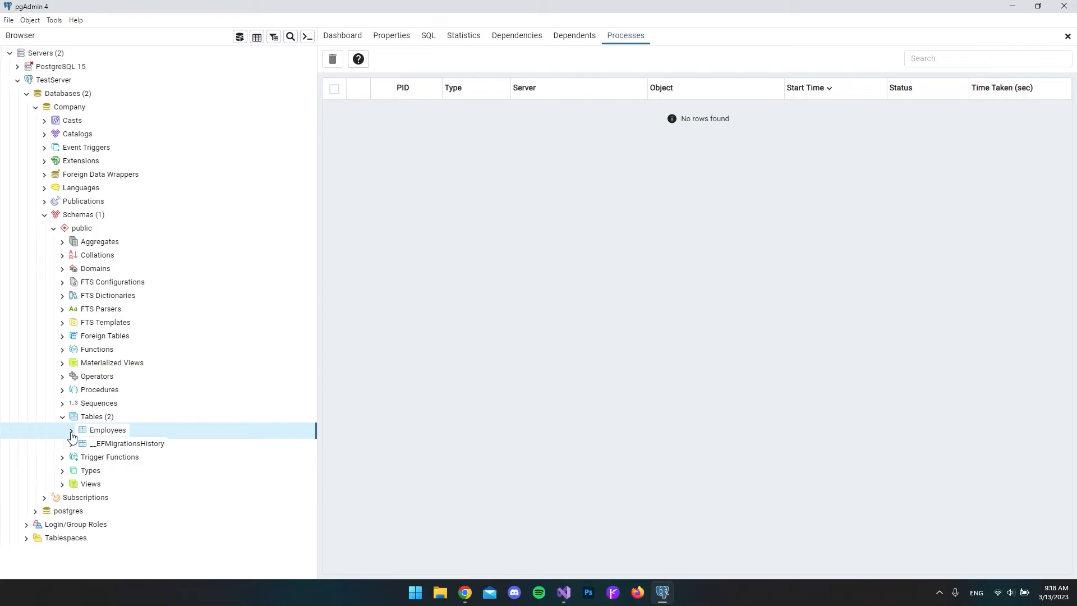
pyautogui.click(71, 430)
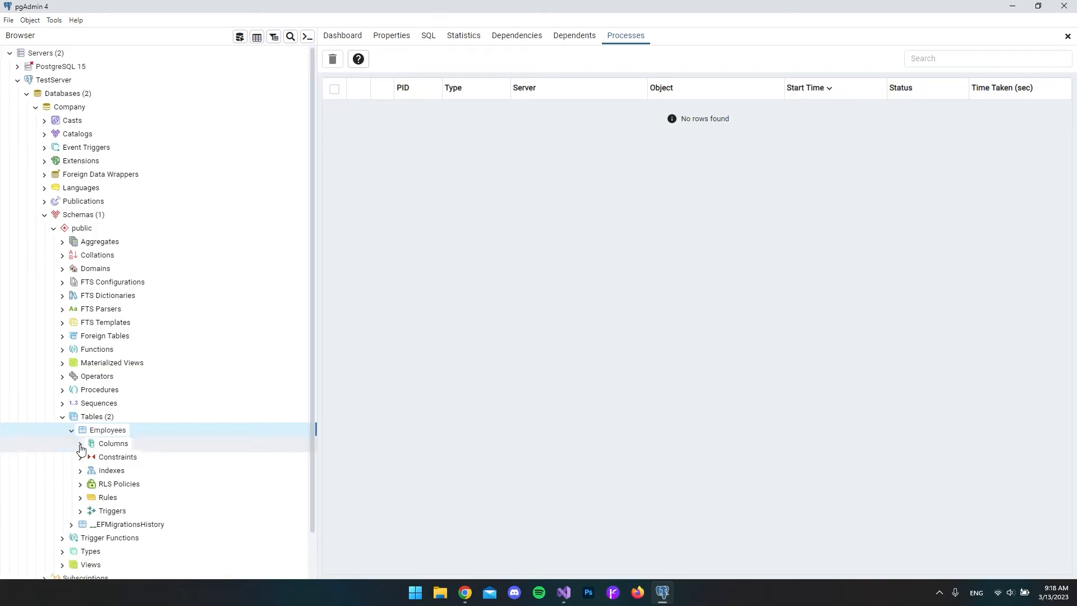
pyautogui.click(81, 443)
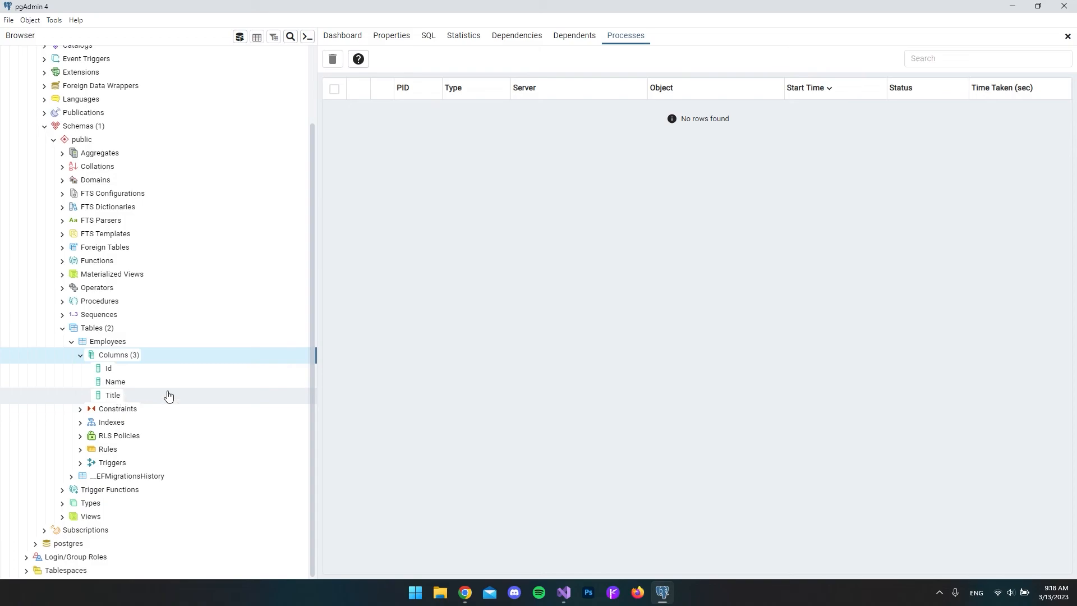
pyautogui.moveTo(210, 385)
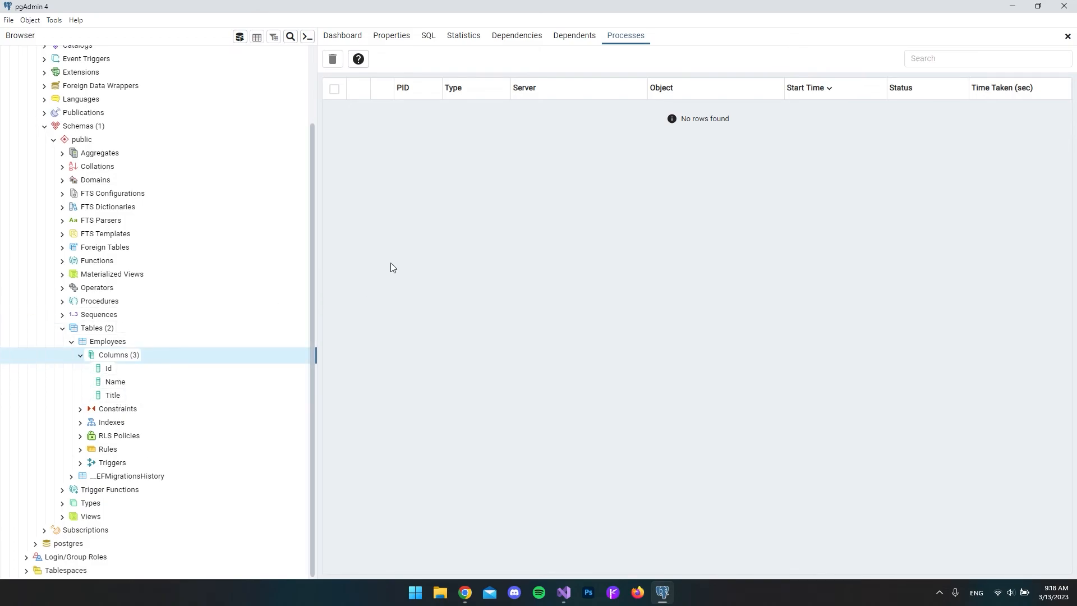
pyautogui.moveTo(460, 335)
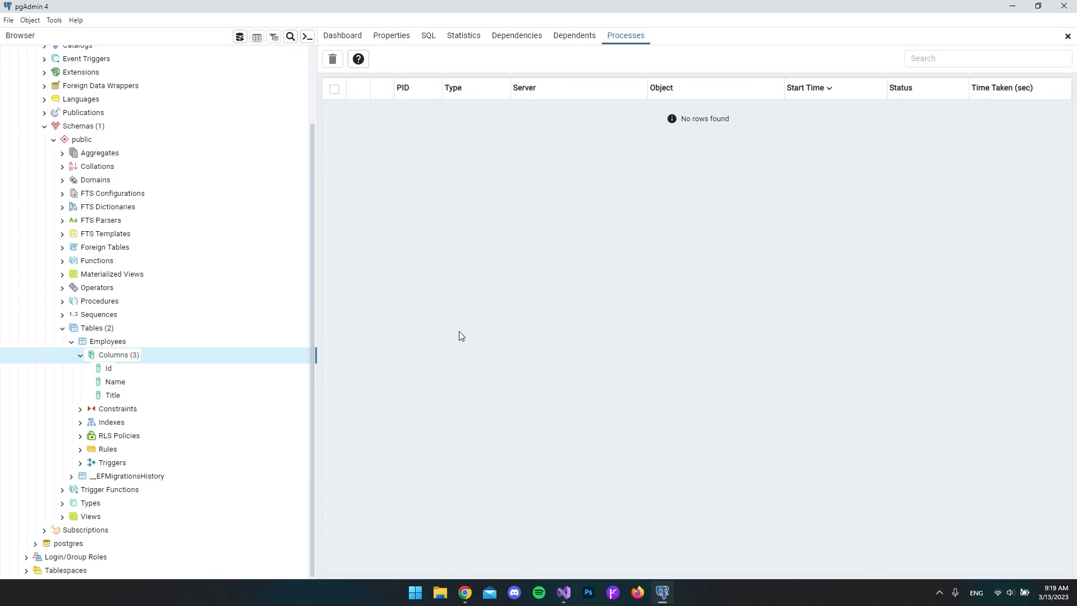
pyautogui.moveTo(538, 250)
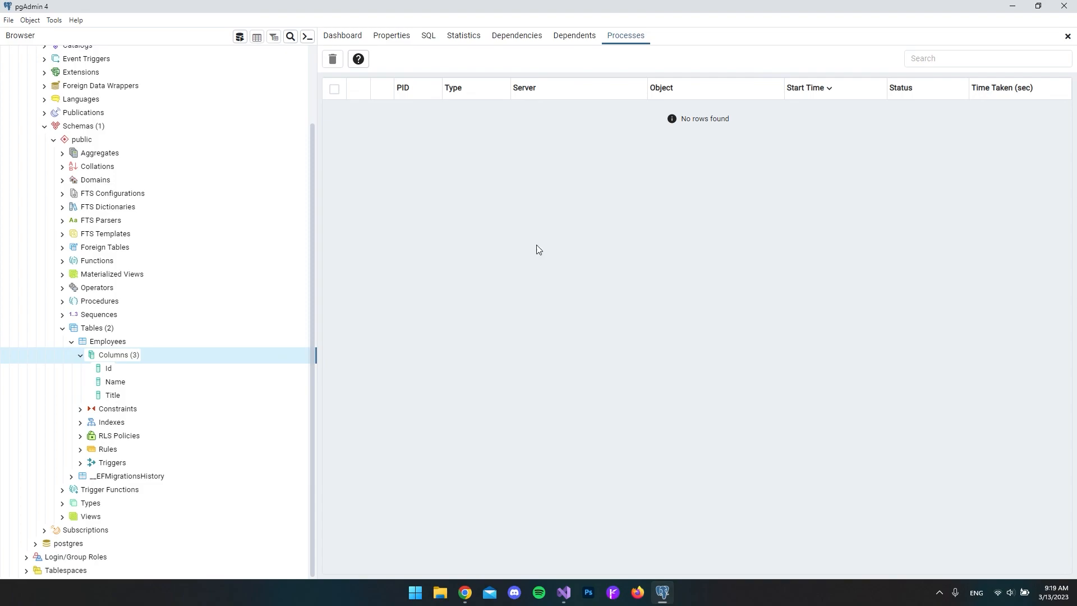